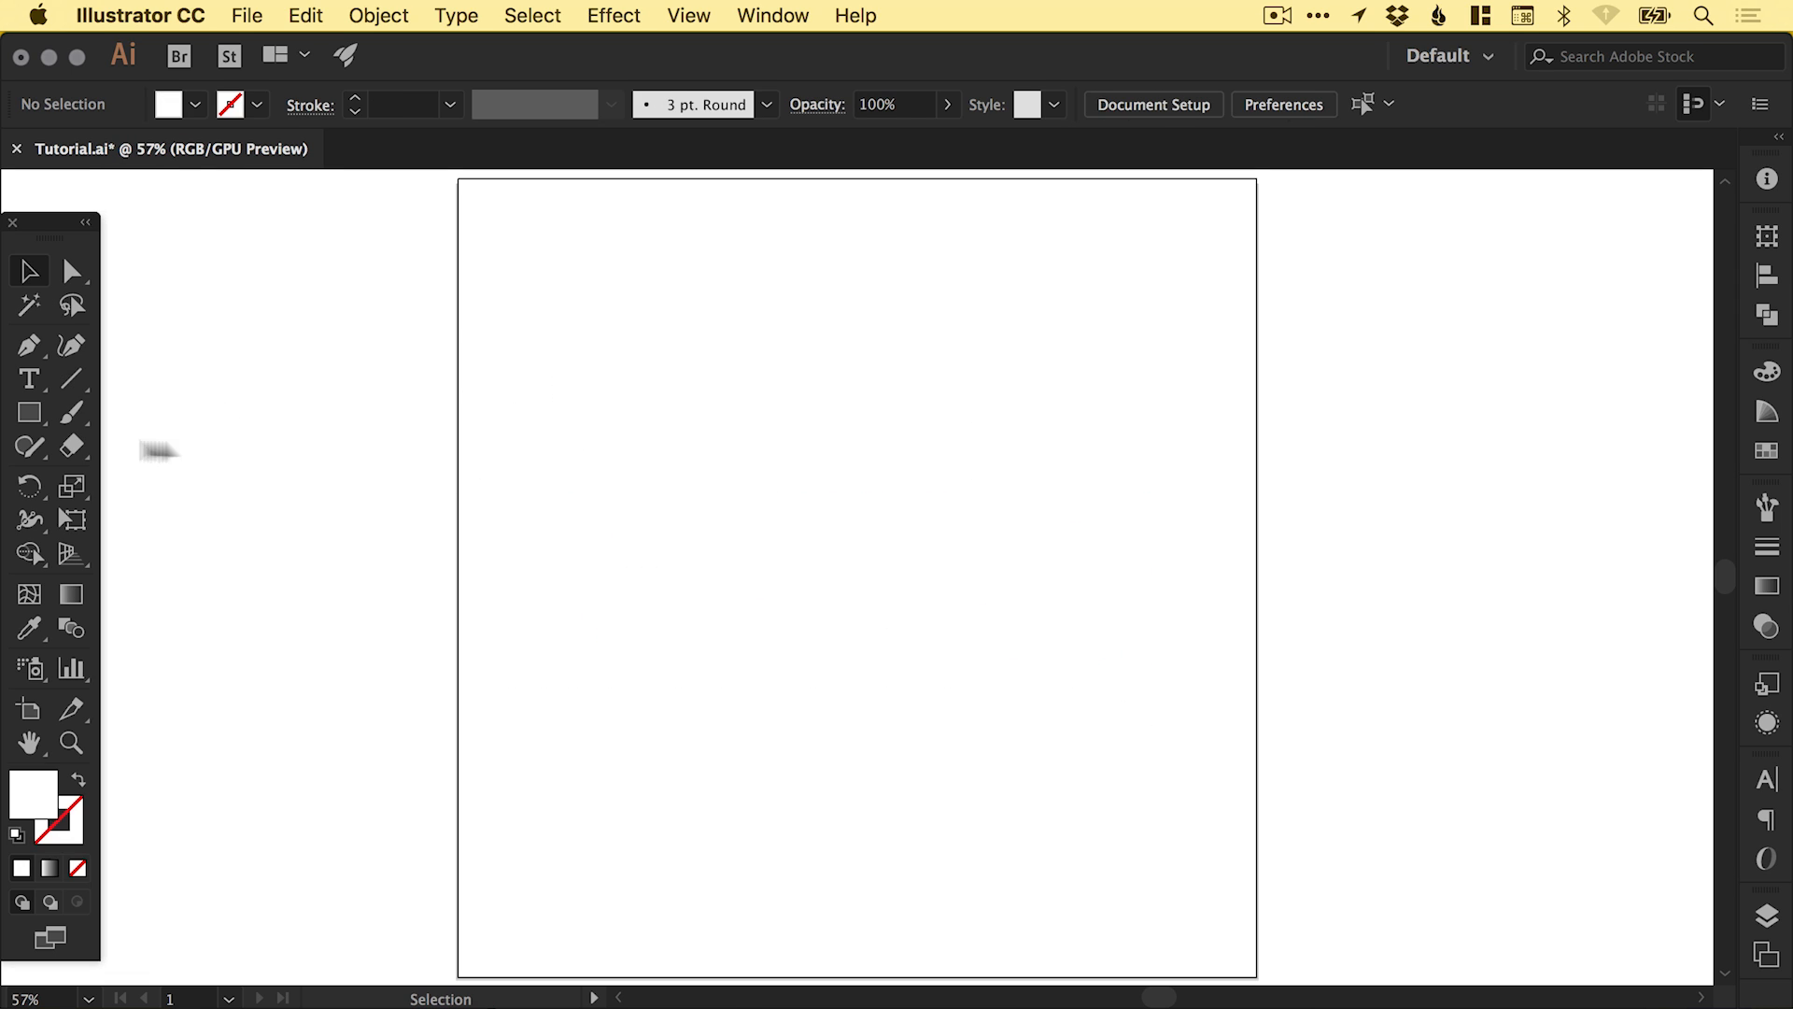
- Select the Rectangle Tool for drawing the long horizontal banner bar
{"action": "left_click", "coordinate": [27, 412]}
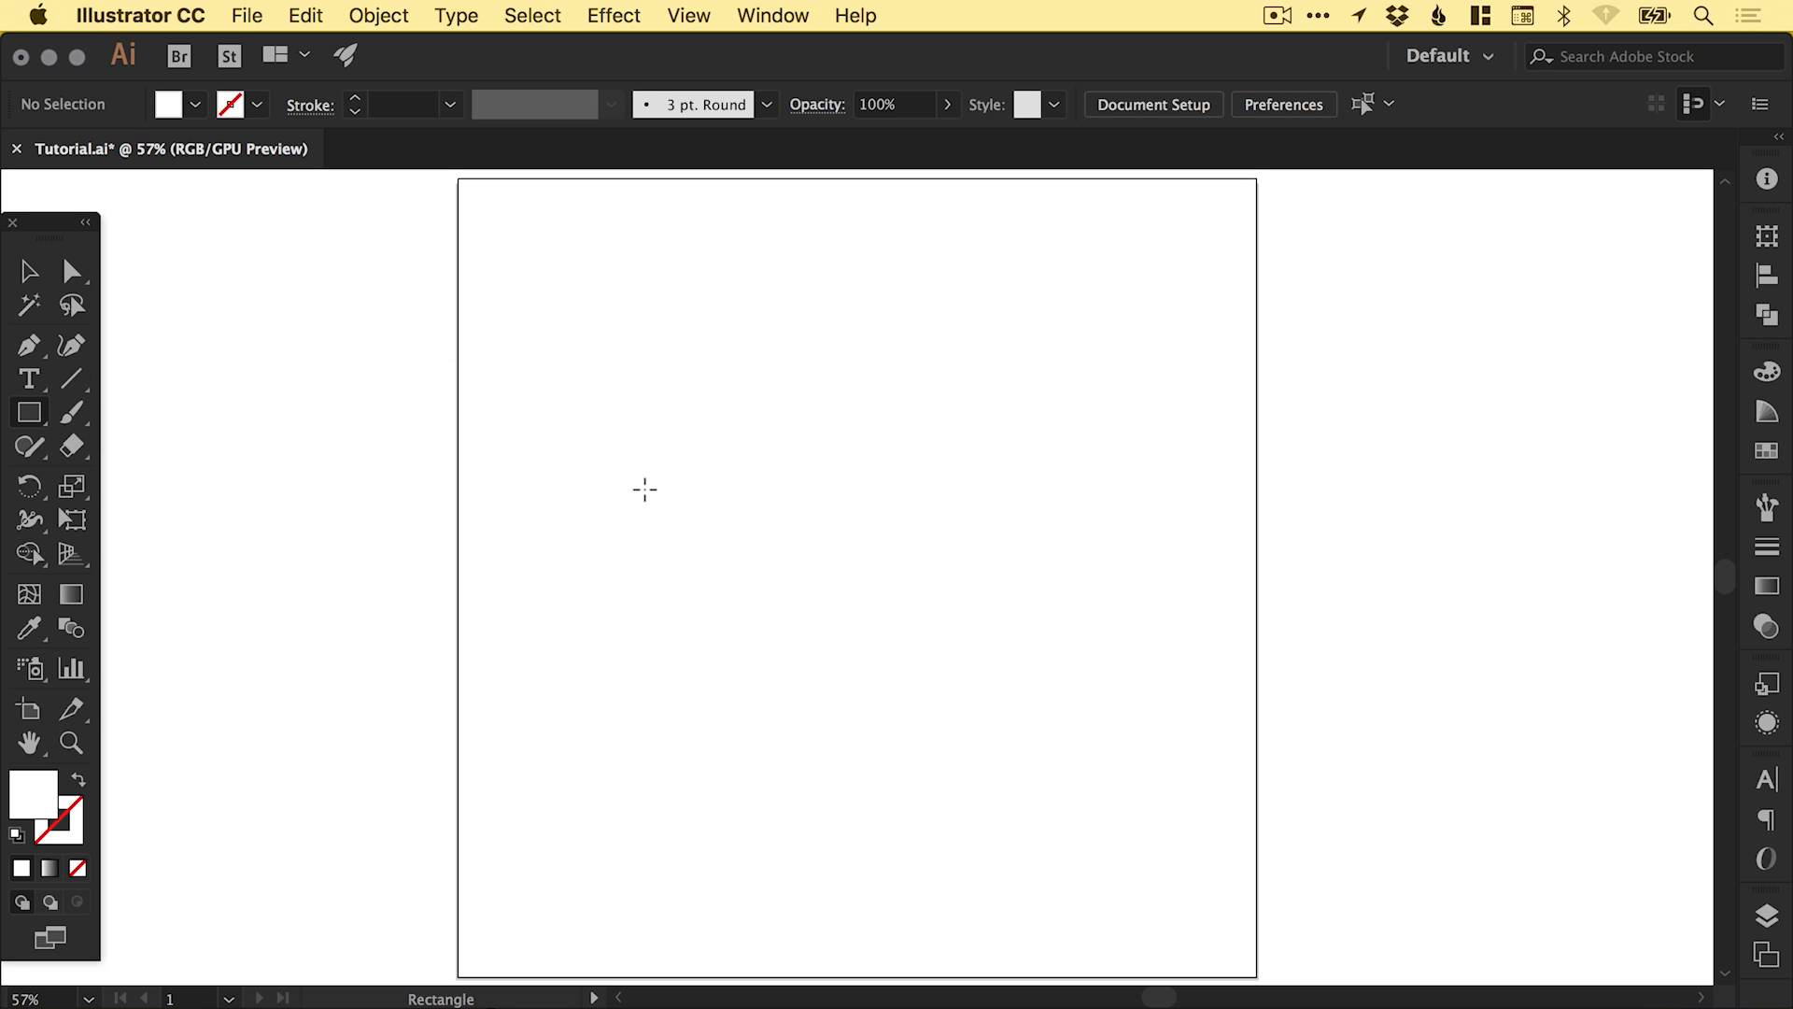
{"action": "mouse_move", "coordinate": [611, 465]}
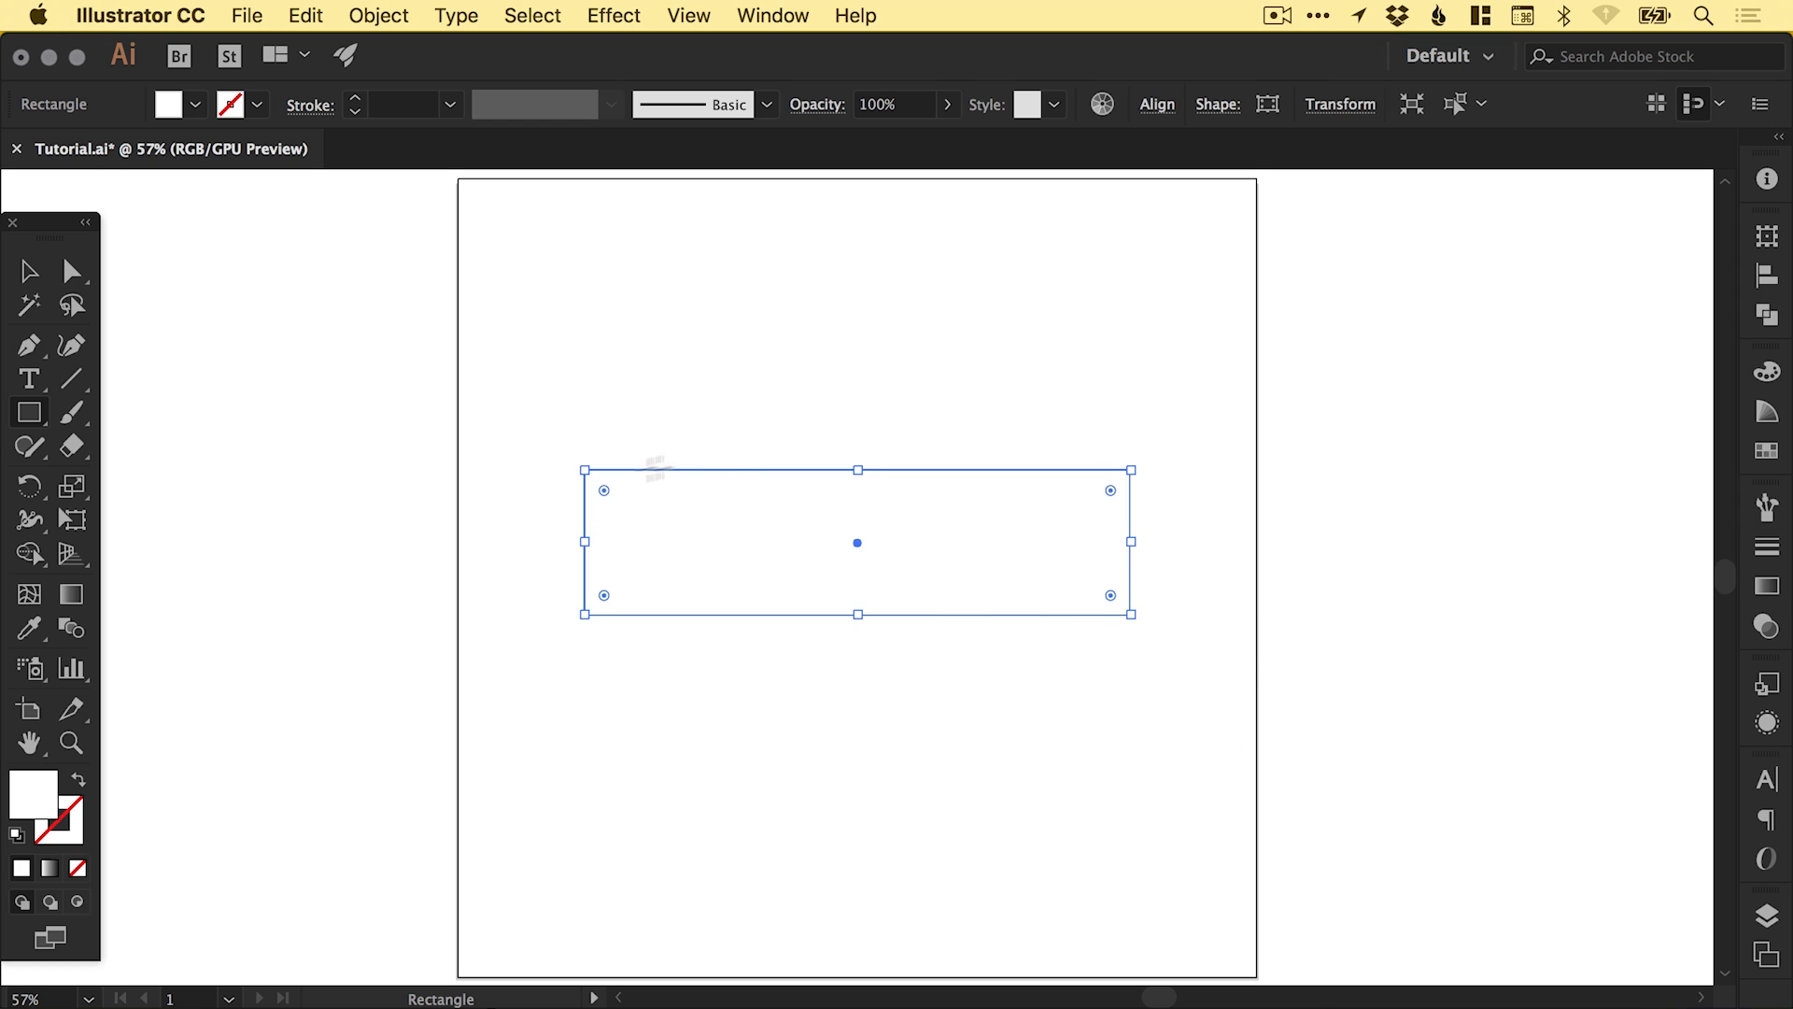
{"action": "mouse_move", "coordinate": [1595, 464]}
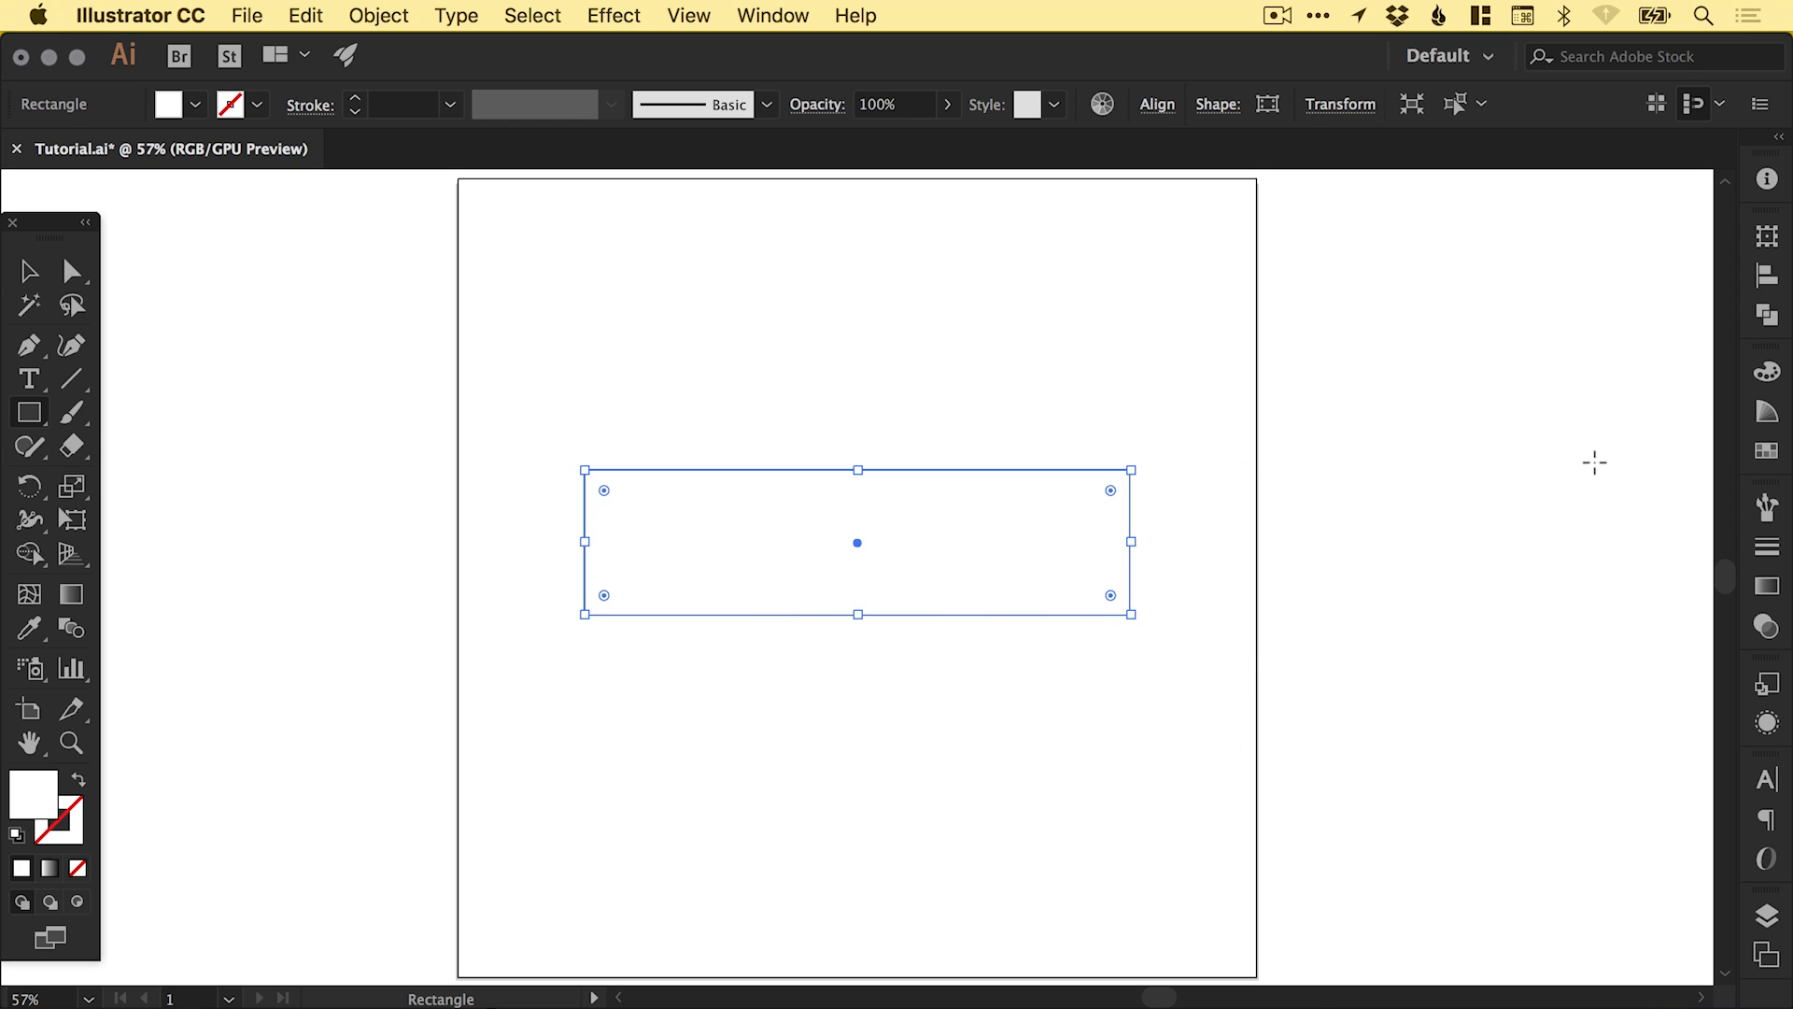
- Fill the long rectangle with red #ed4a57 and slightly reduce its height
{"action": "left_click", "coordinate": [1535, 507]}
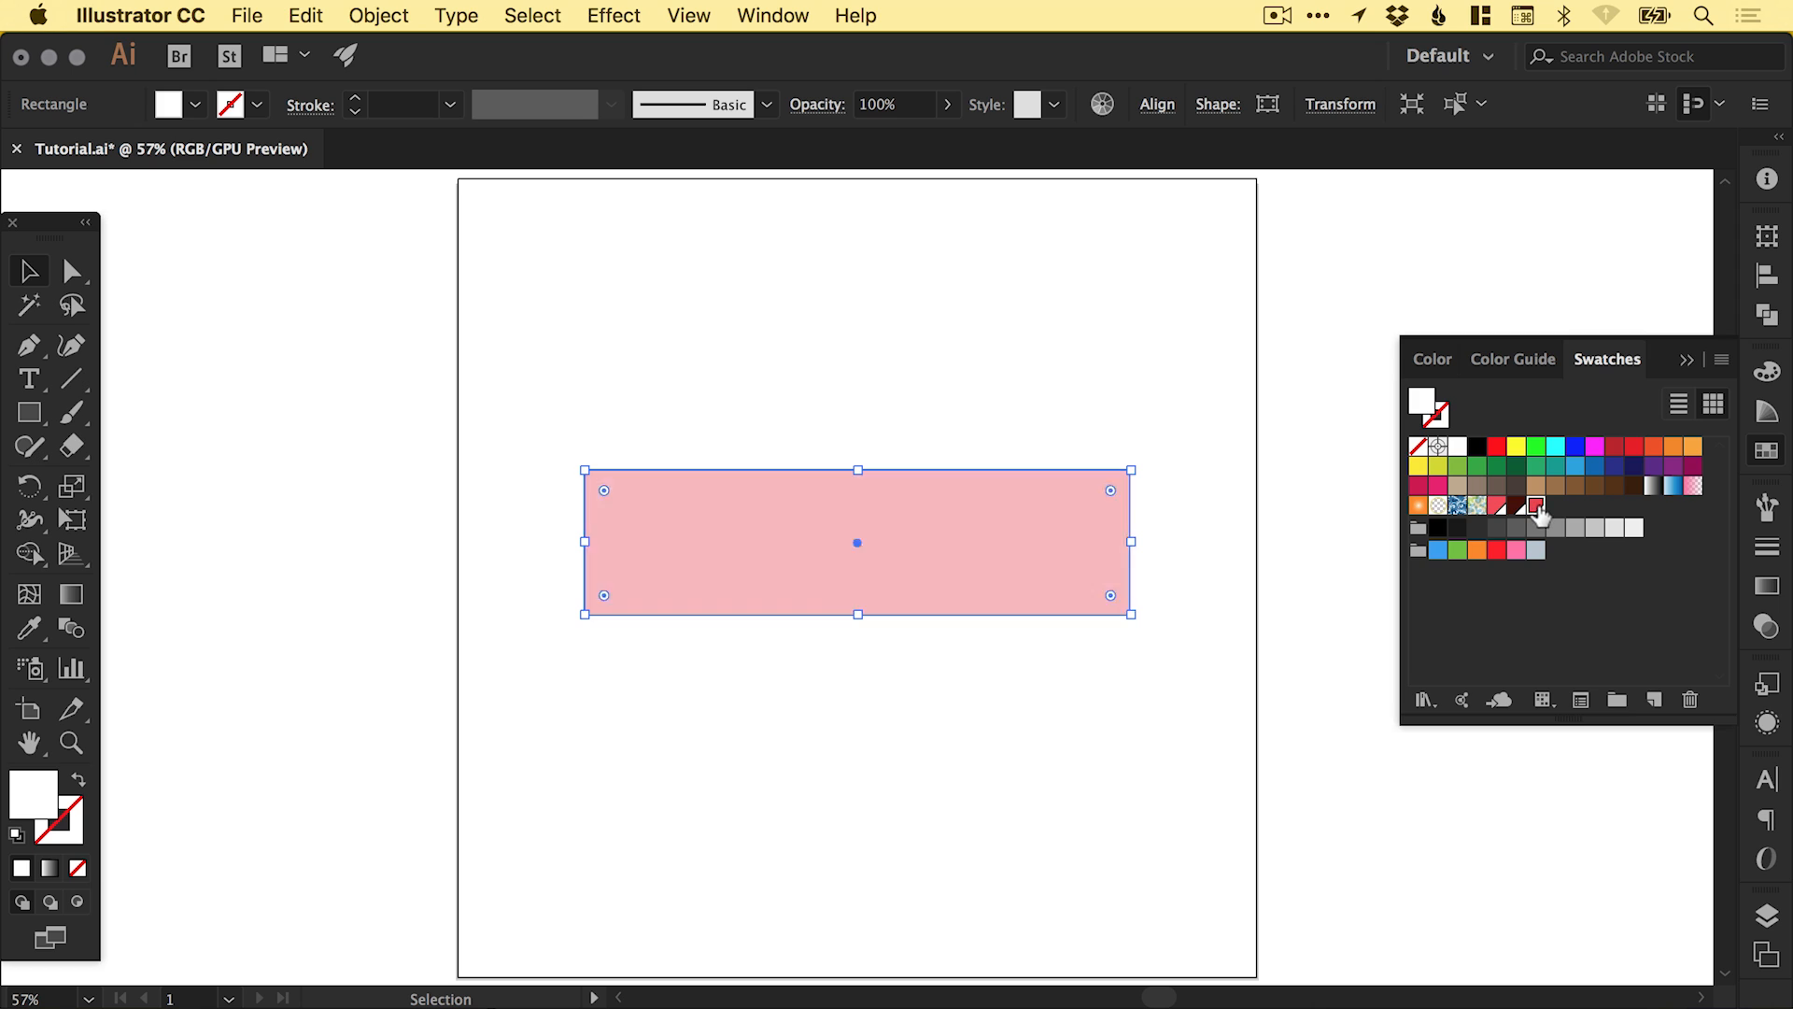
{"action": "left_click", "coordinate": [1535, 507]}
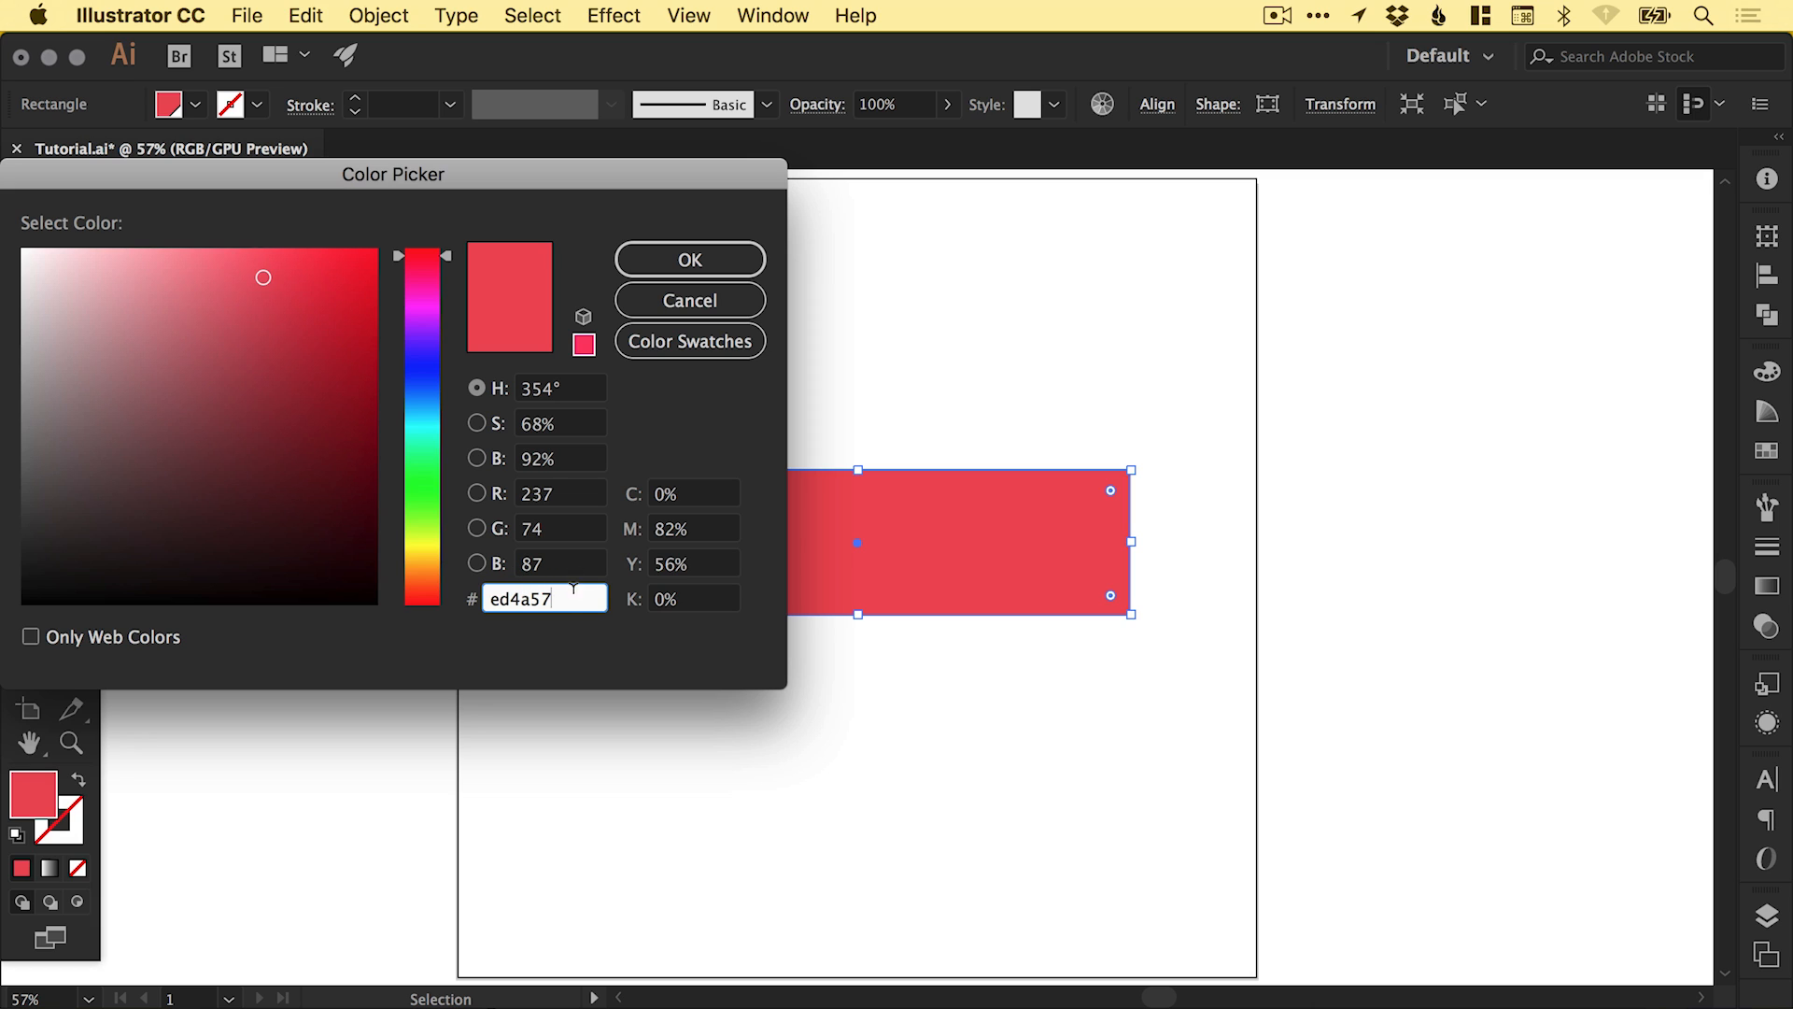
{"action": "left_click", "coordinate": [690, 259]}
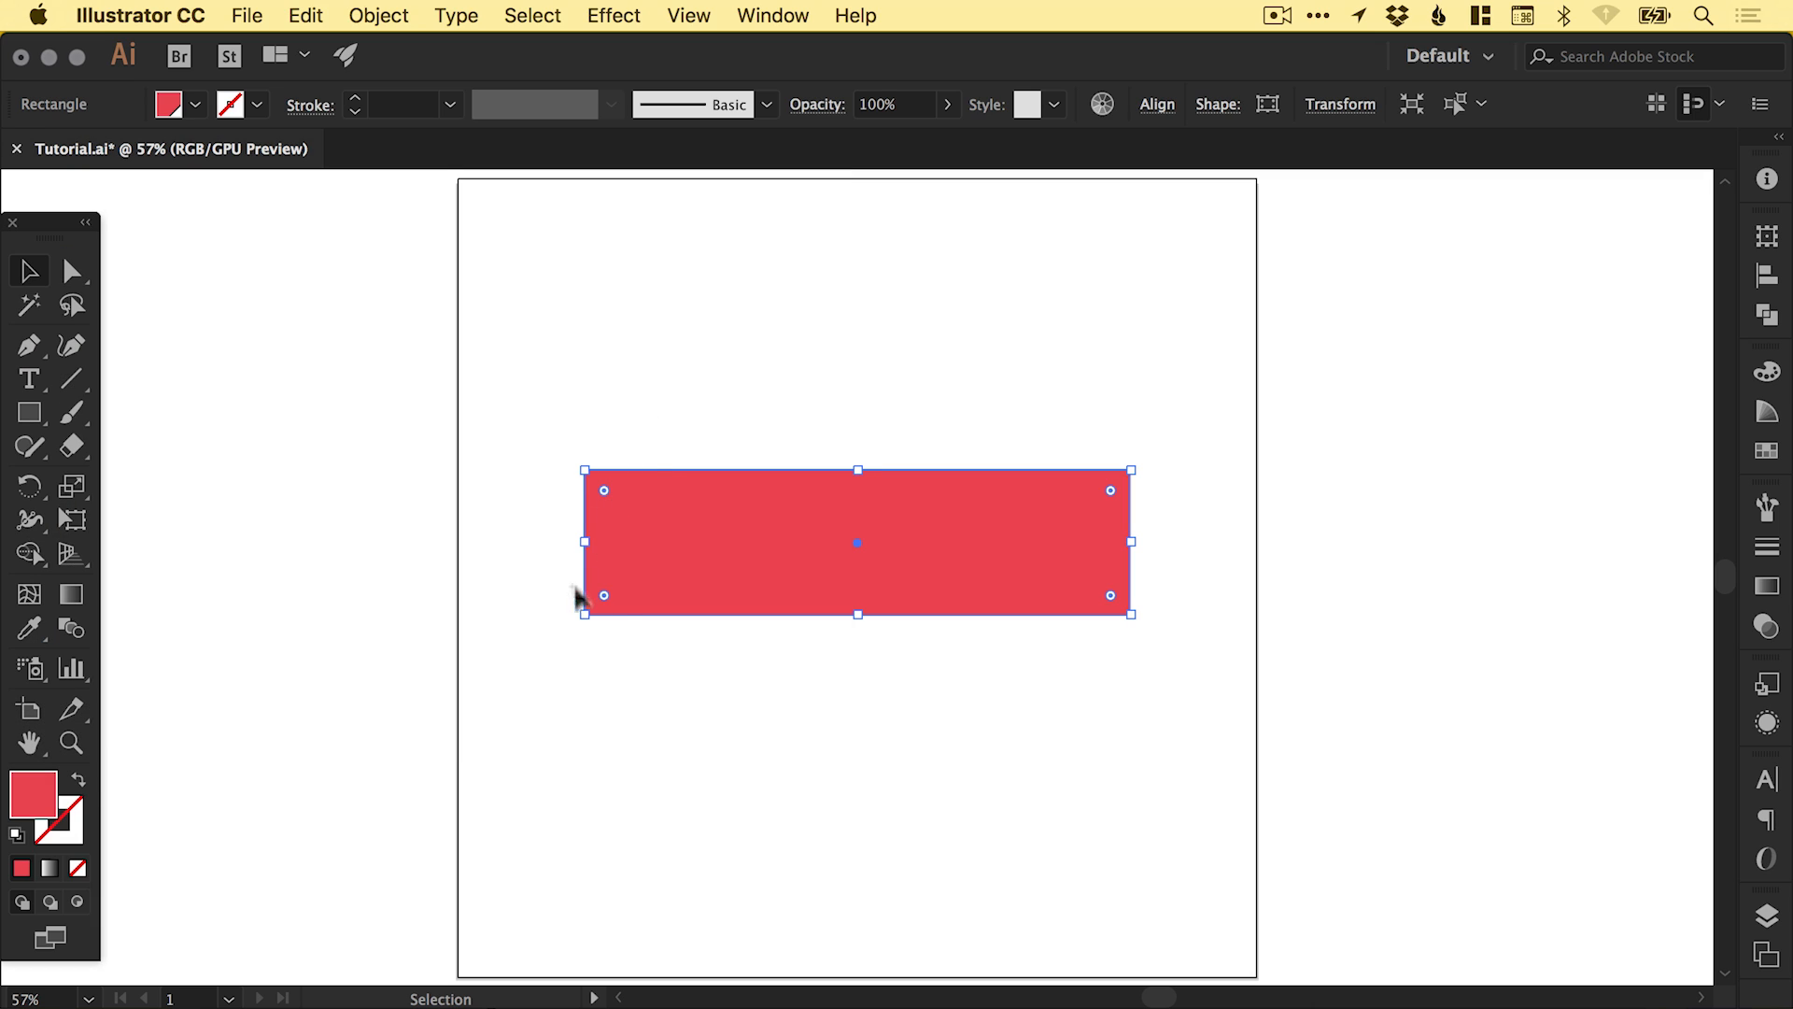
{"action": "left_click", "coordinate": [76, 868]}
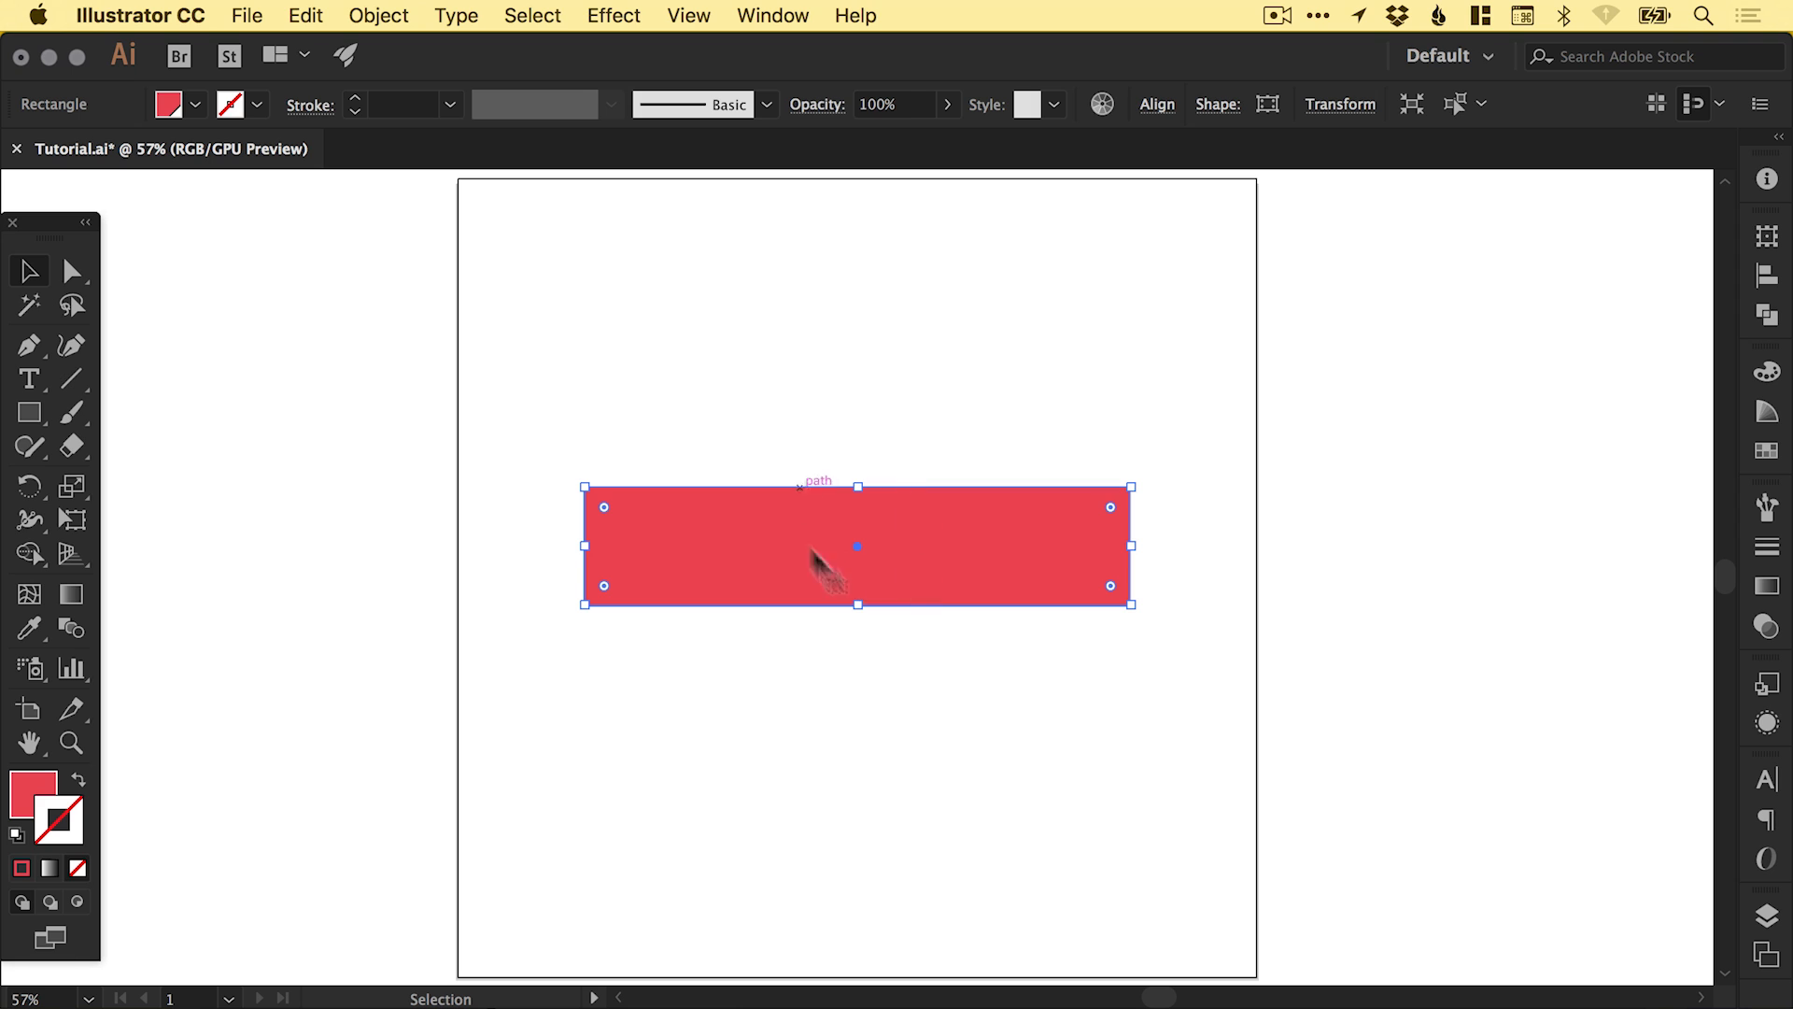
{"action": "mouse_move", "coordinate": [299, 11]}
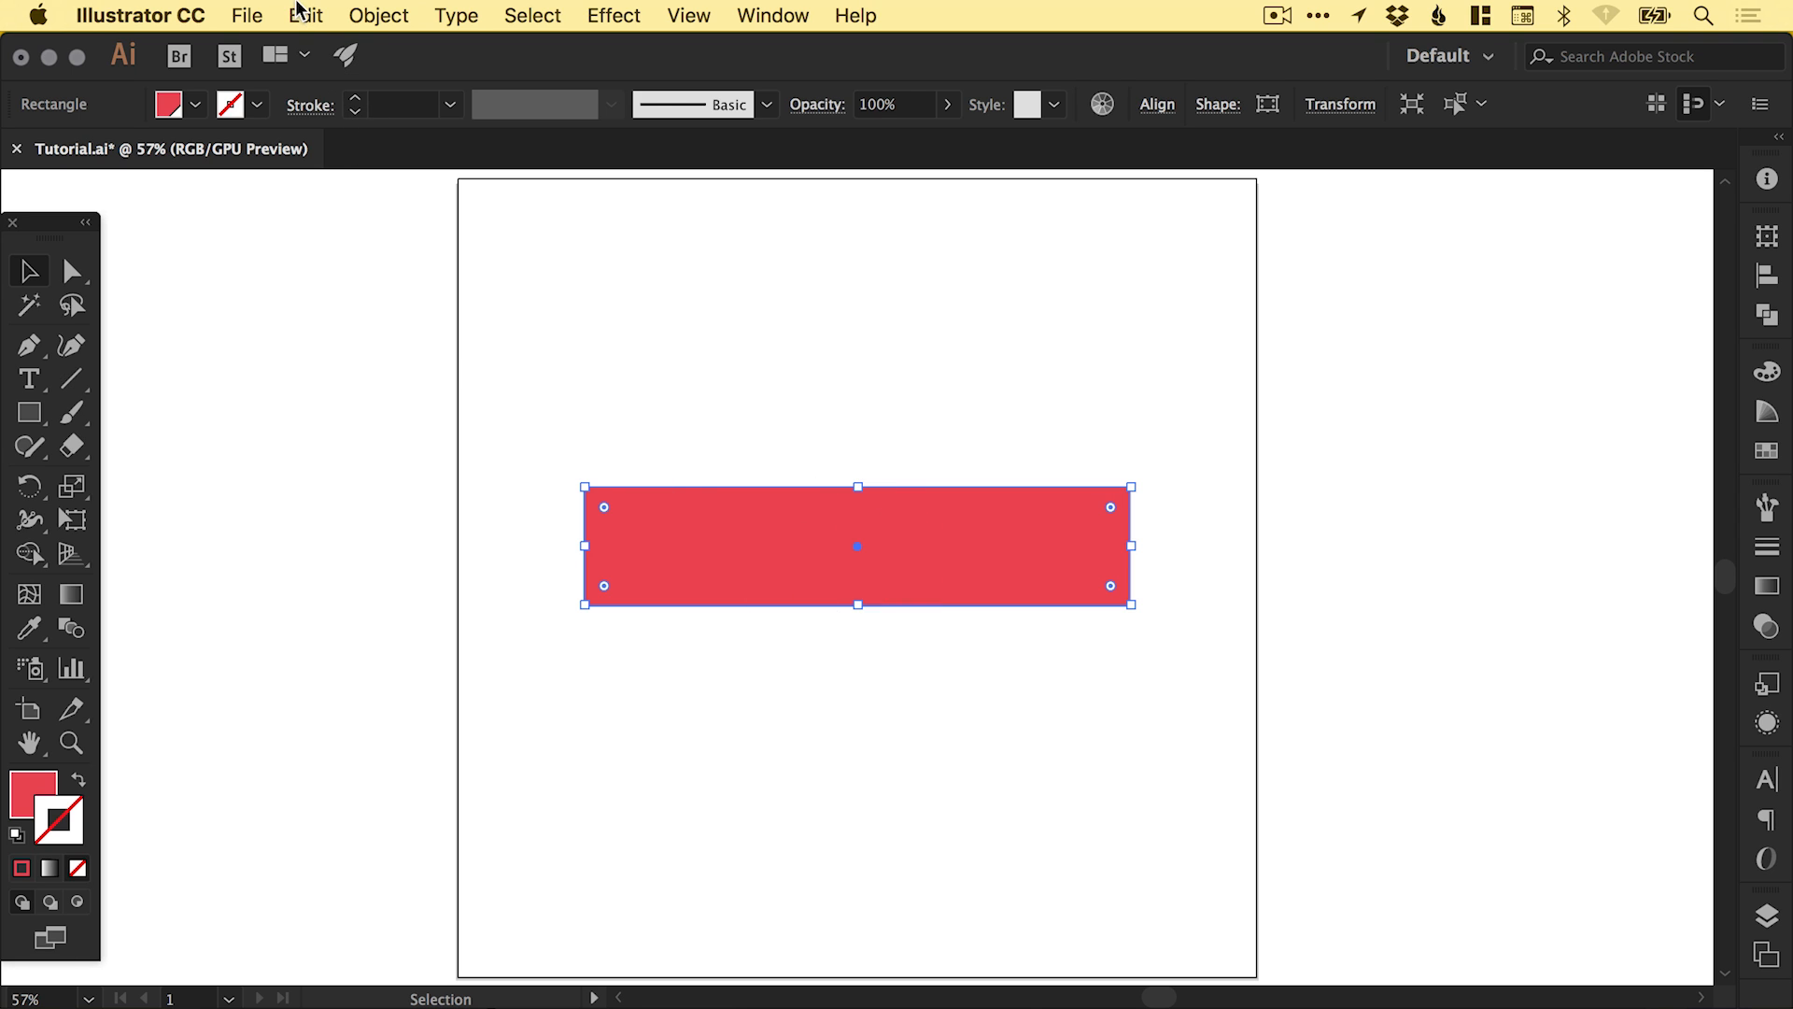
- Duplicate the red rectangle as a tail and add an anchor point mid-left edge
{"action": "left_click", "coordinate": [305, 15]}
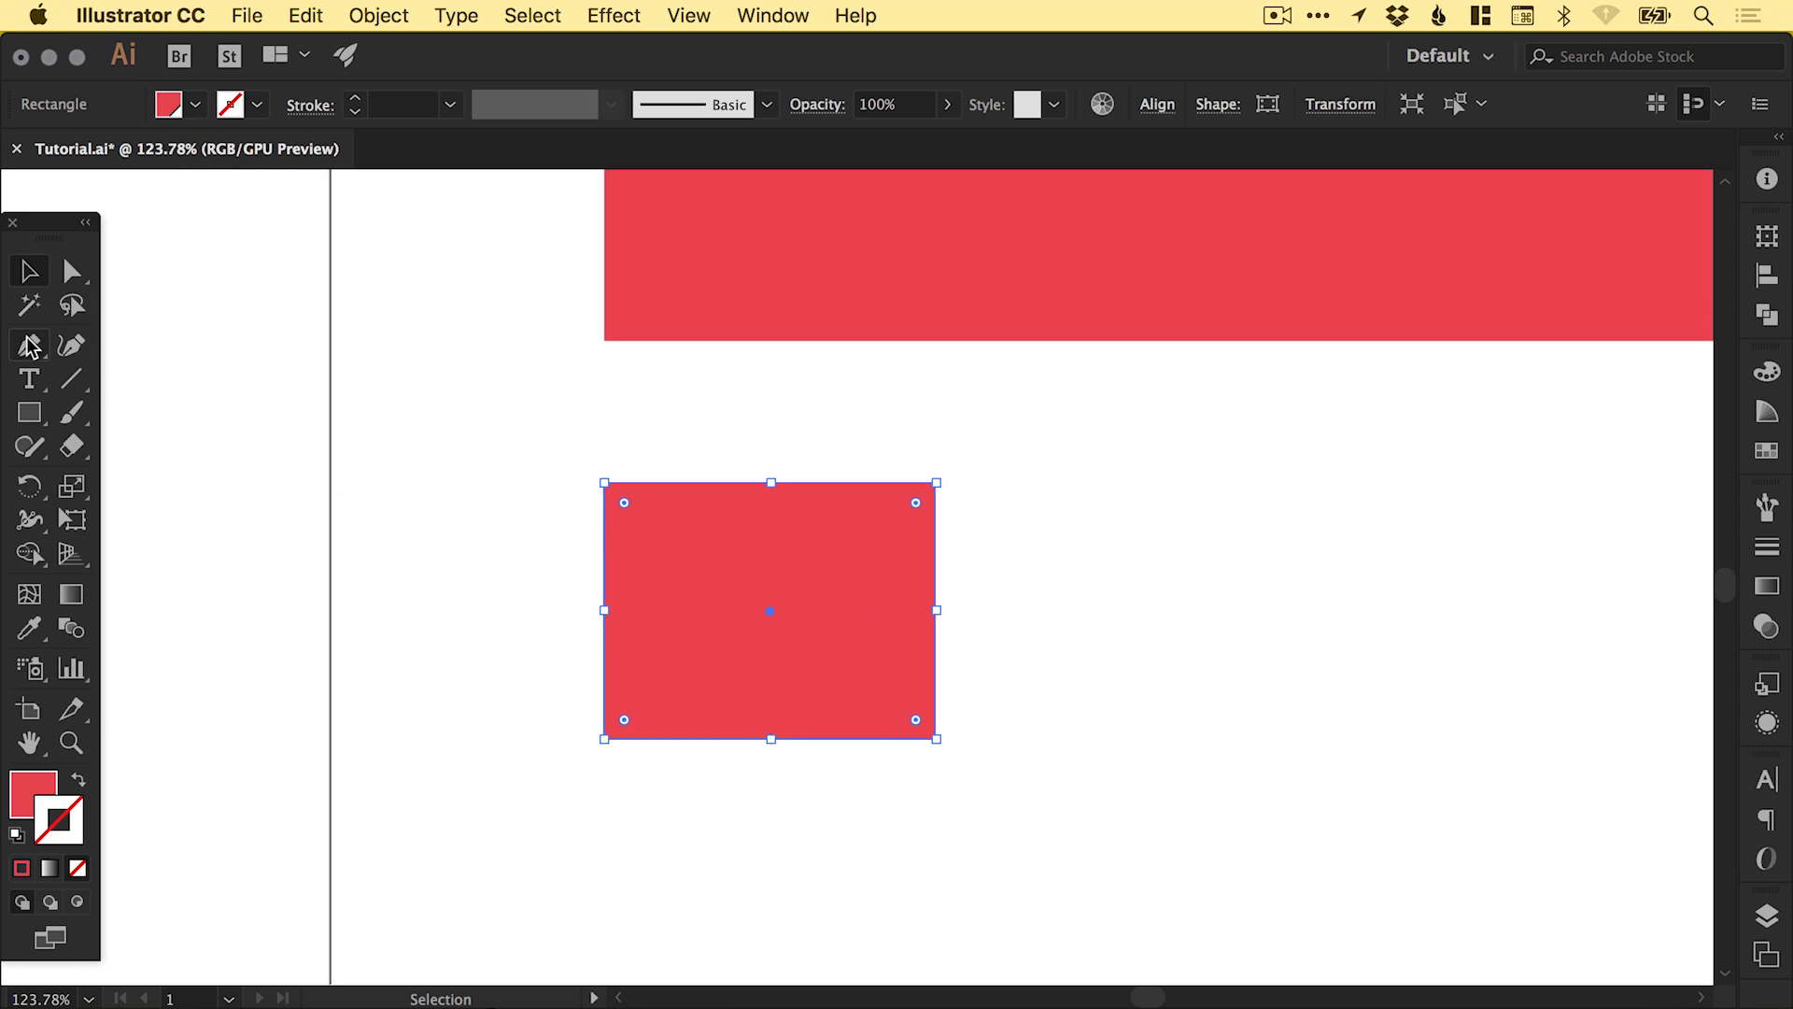
{"action": "left_click", "coordinate": [29, 344]}
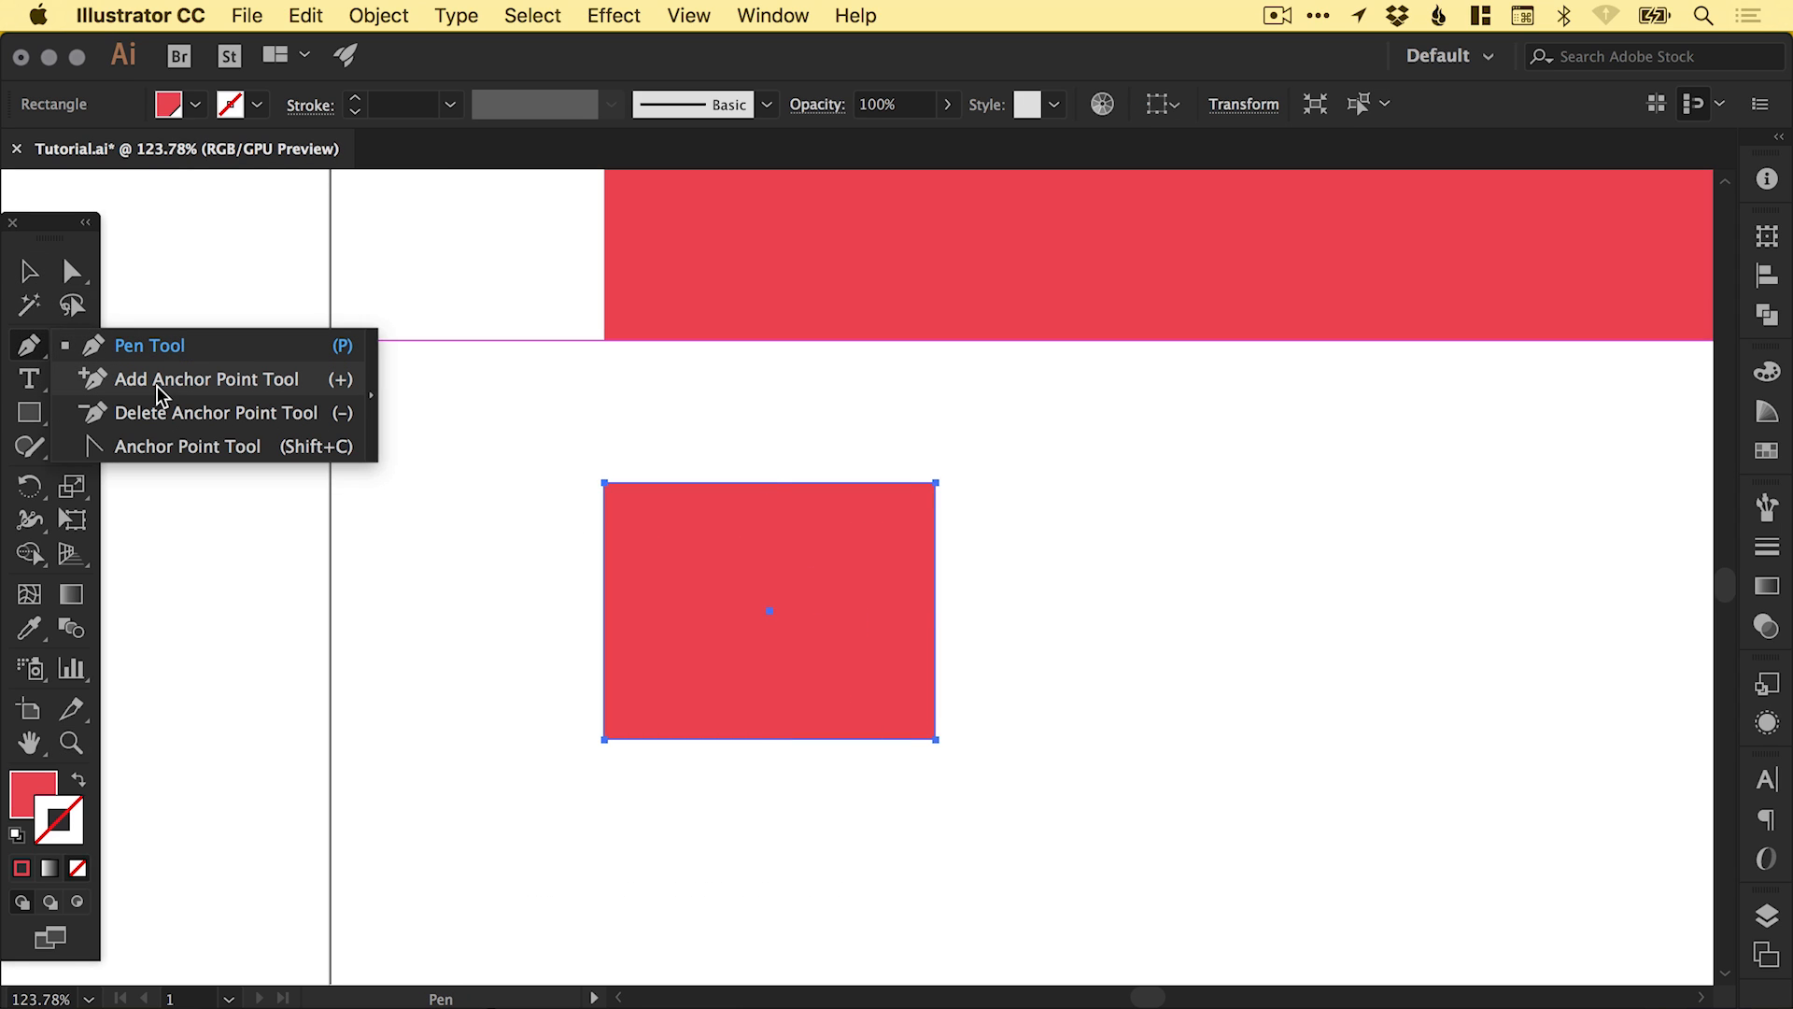
{"action": "left_click", "coordinate": [198, 378]}
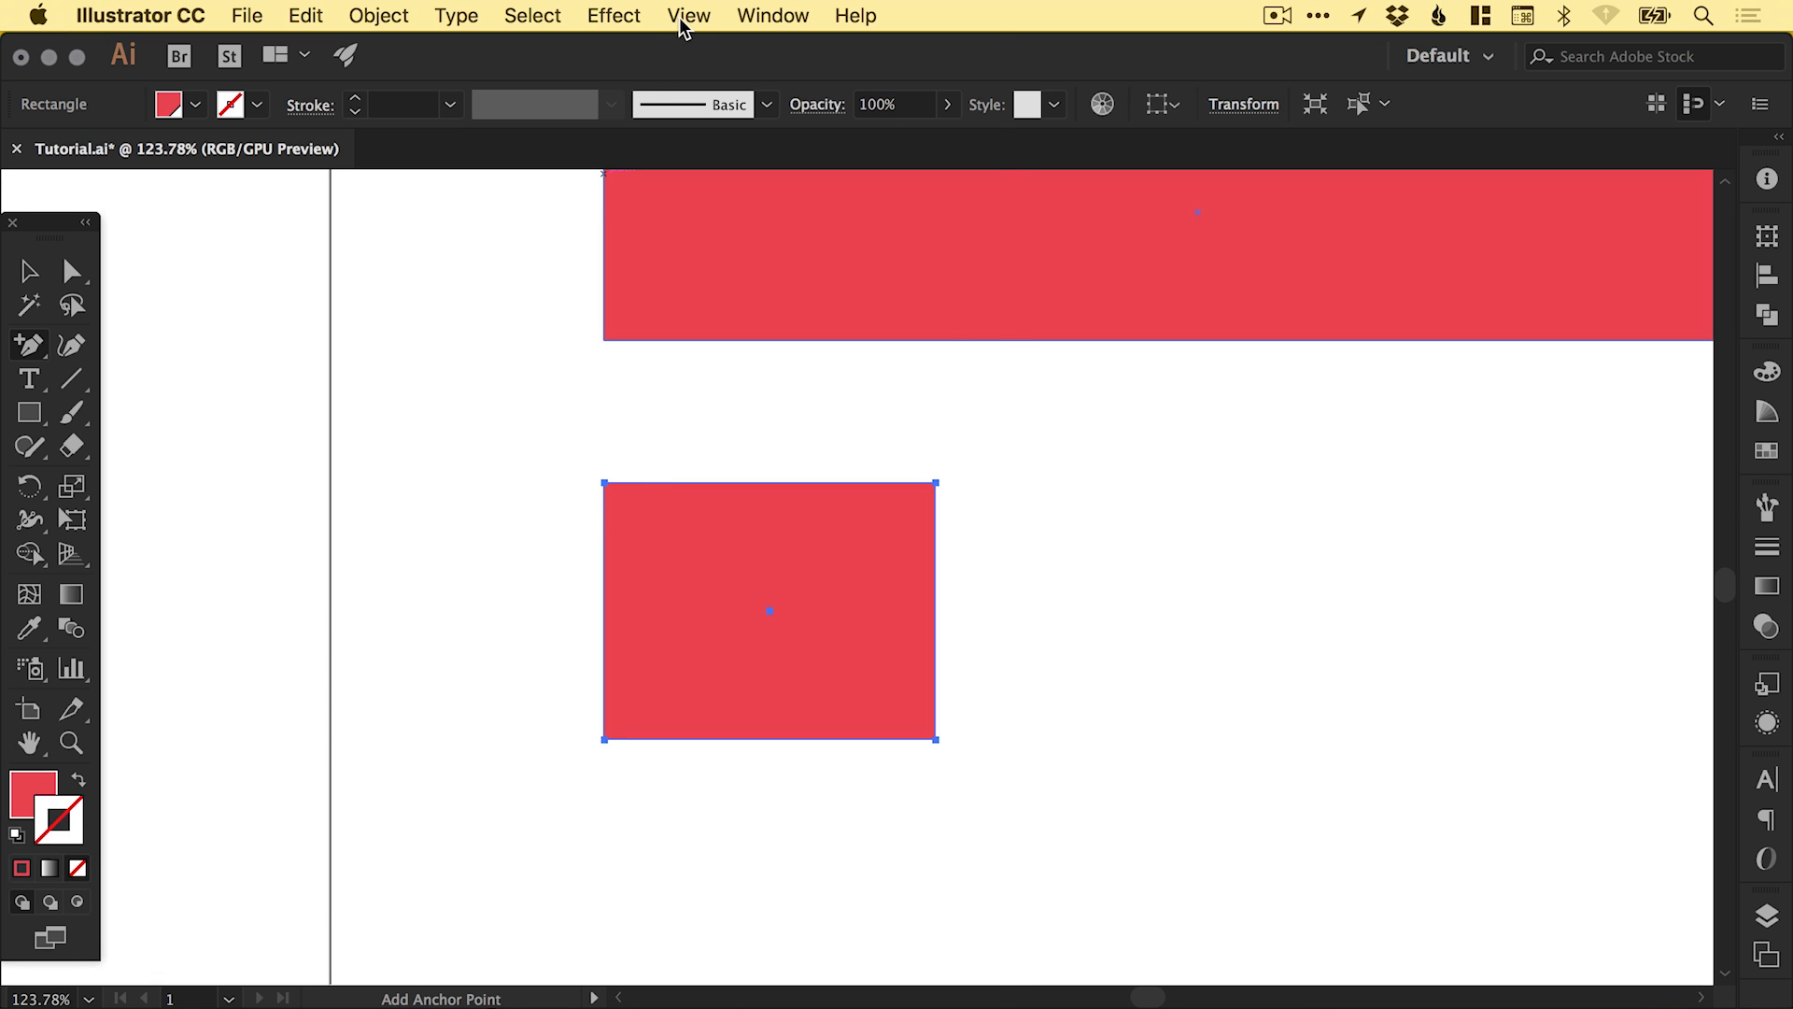
{"action": "left_click", "coordinate": [687, 15]}
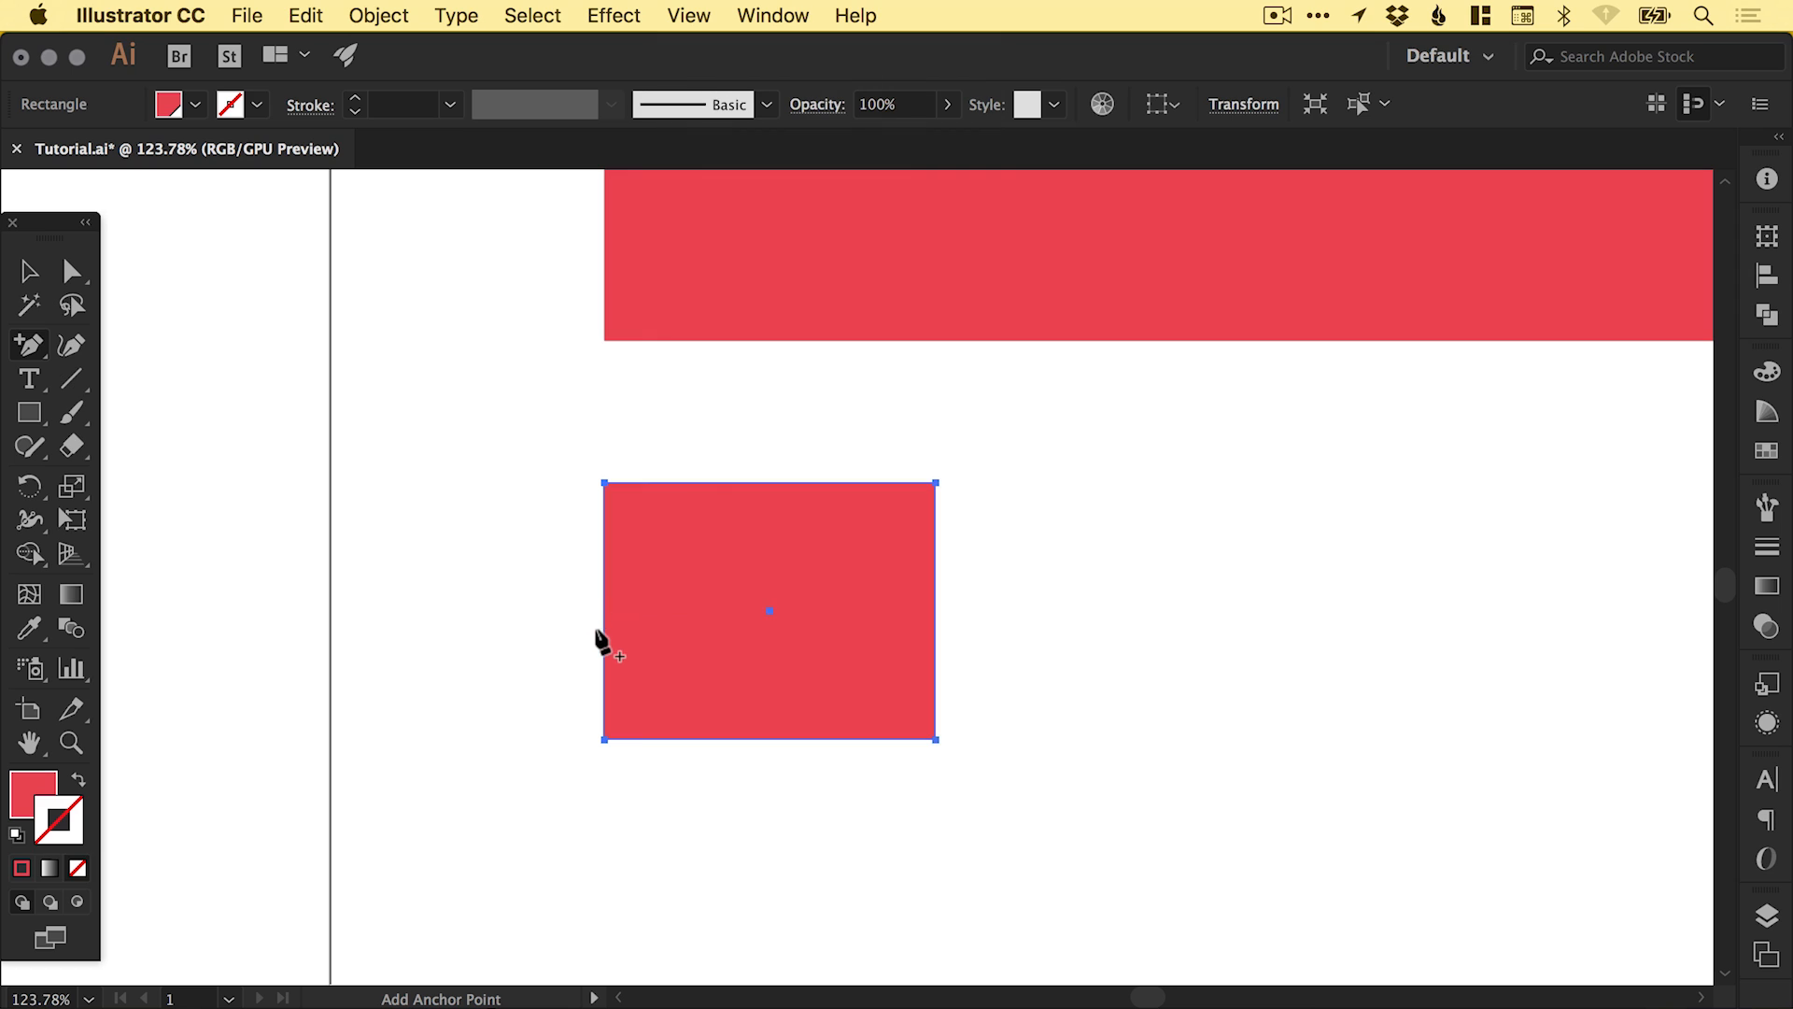
{"action": "mouse_move", "coordinate": [606, 627]}
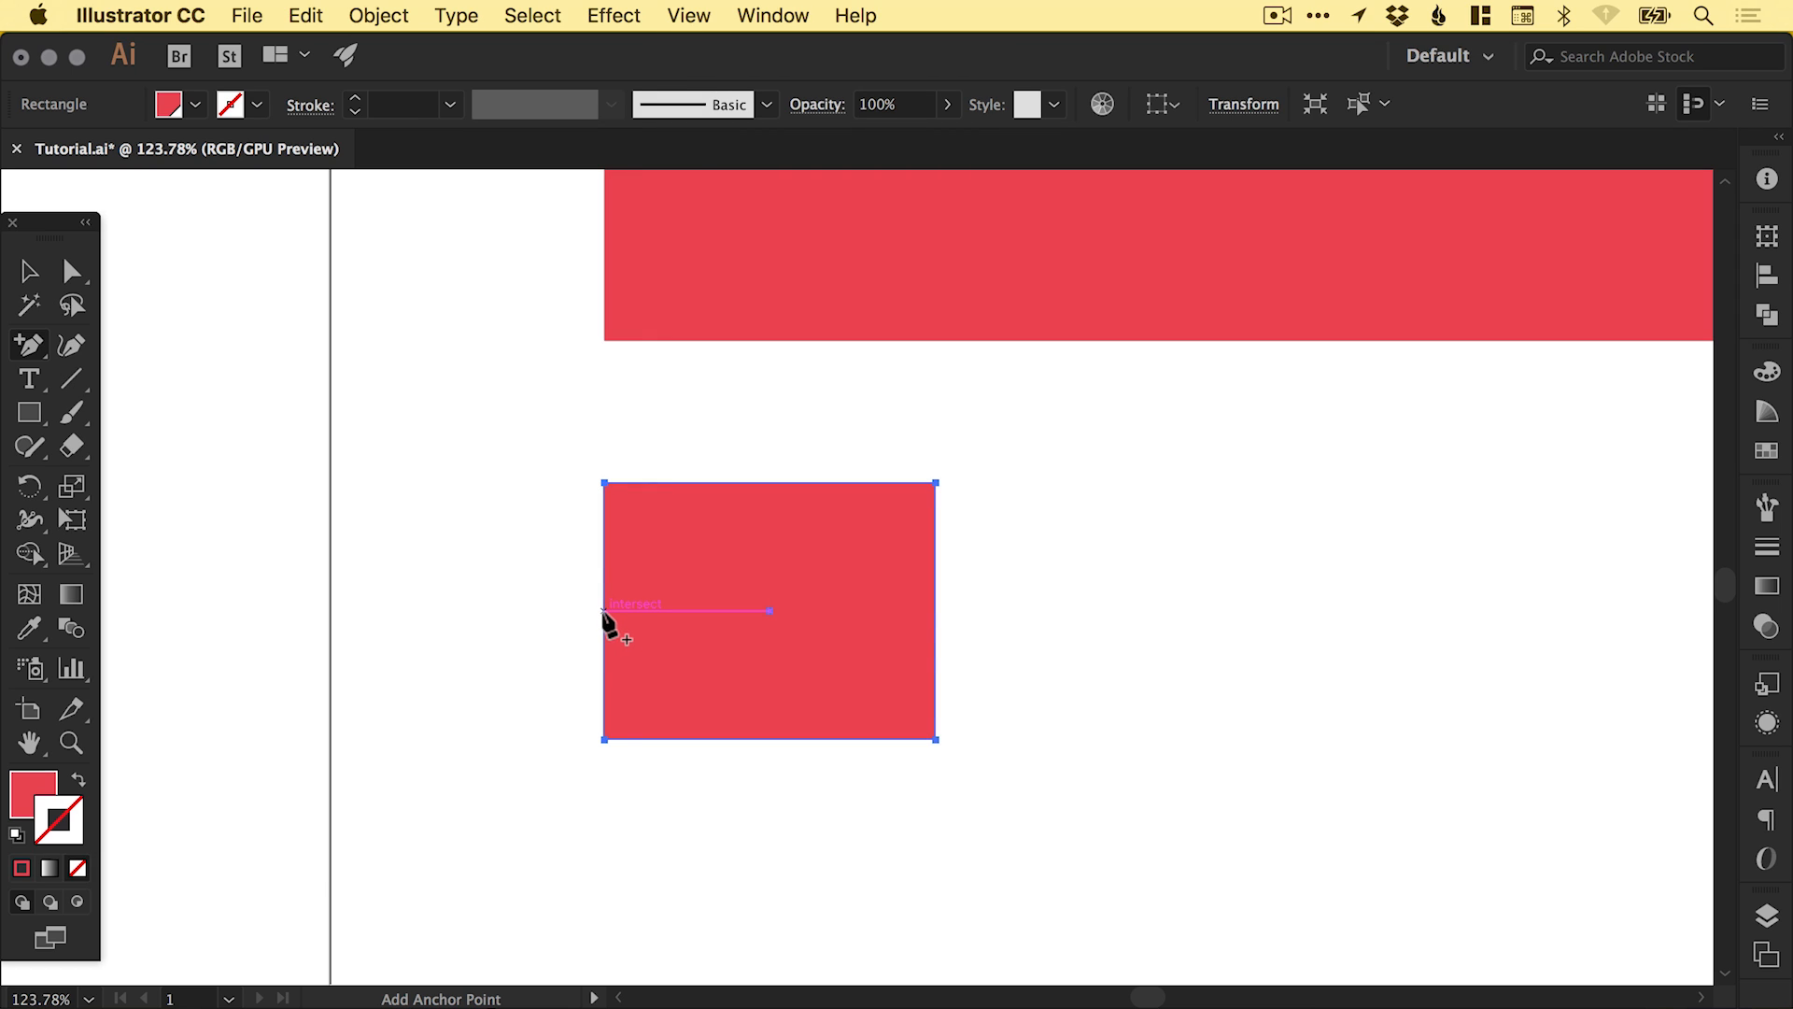
{"action": "left_click", "coordinate": [607, 610]}
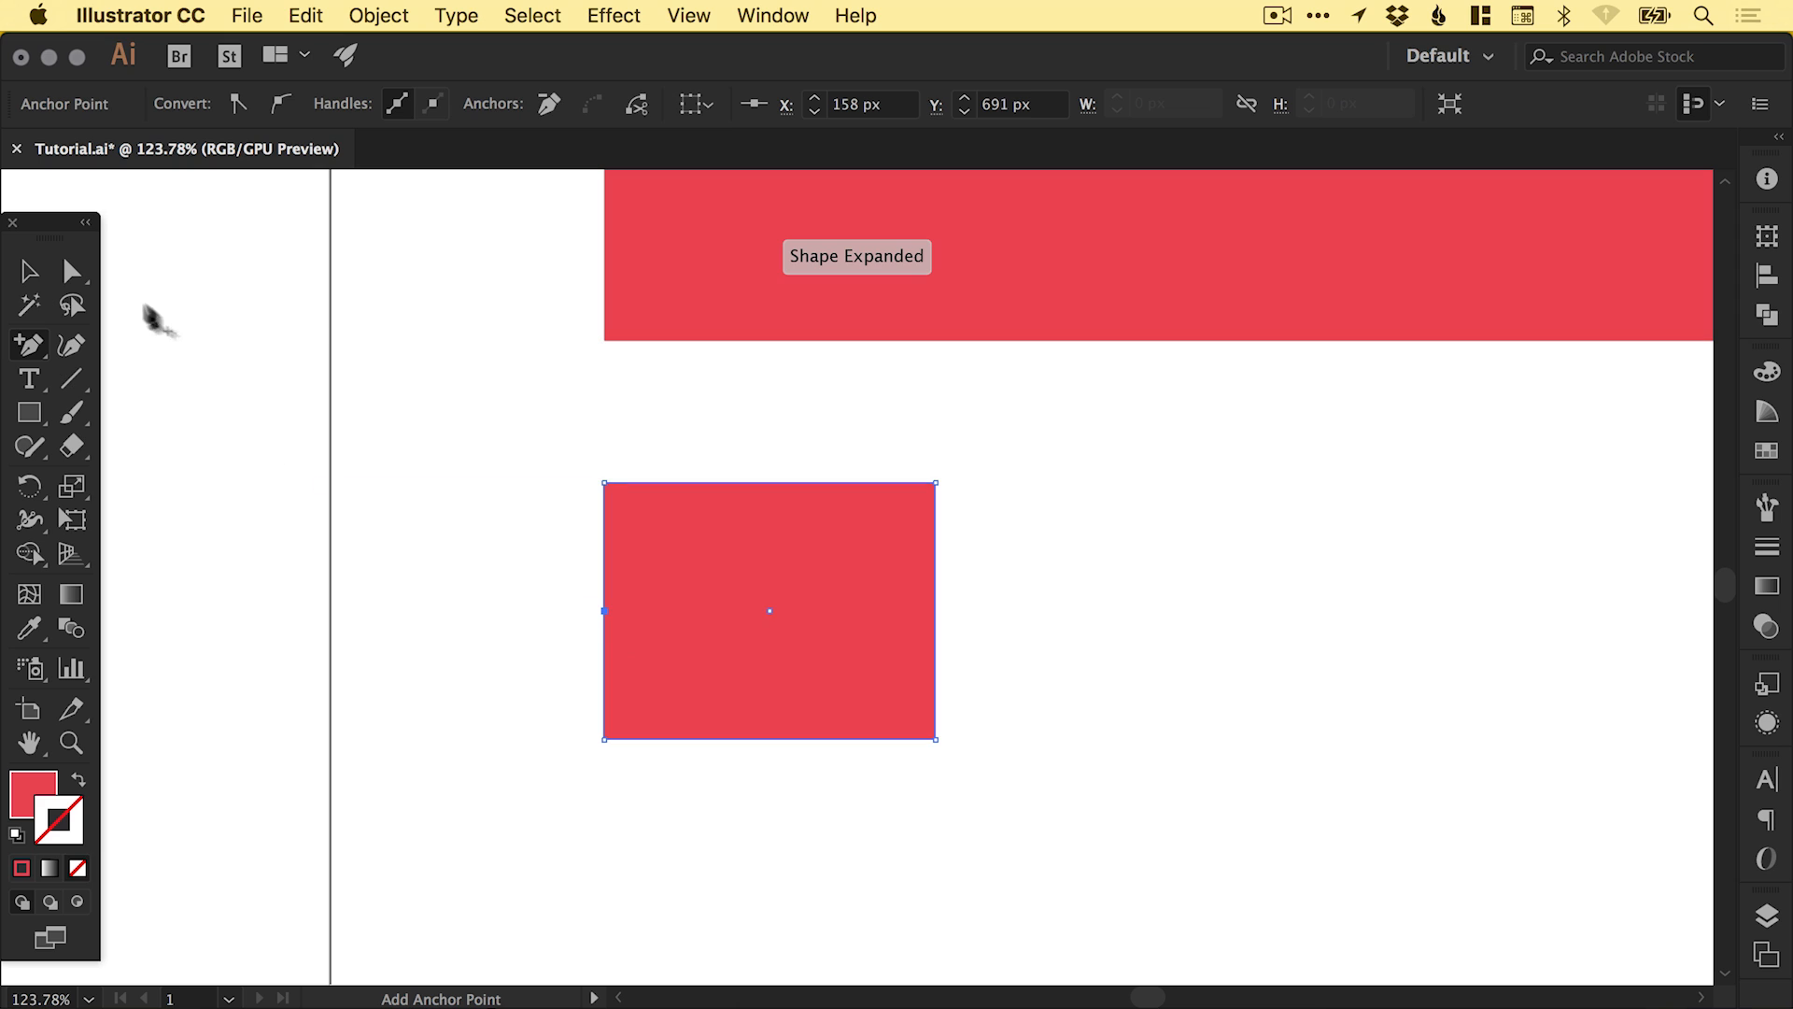
{"action": "mouse_move", "coordinate": [71, 271]}
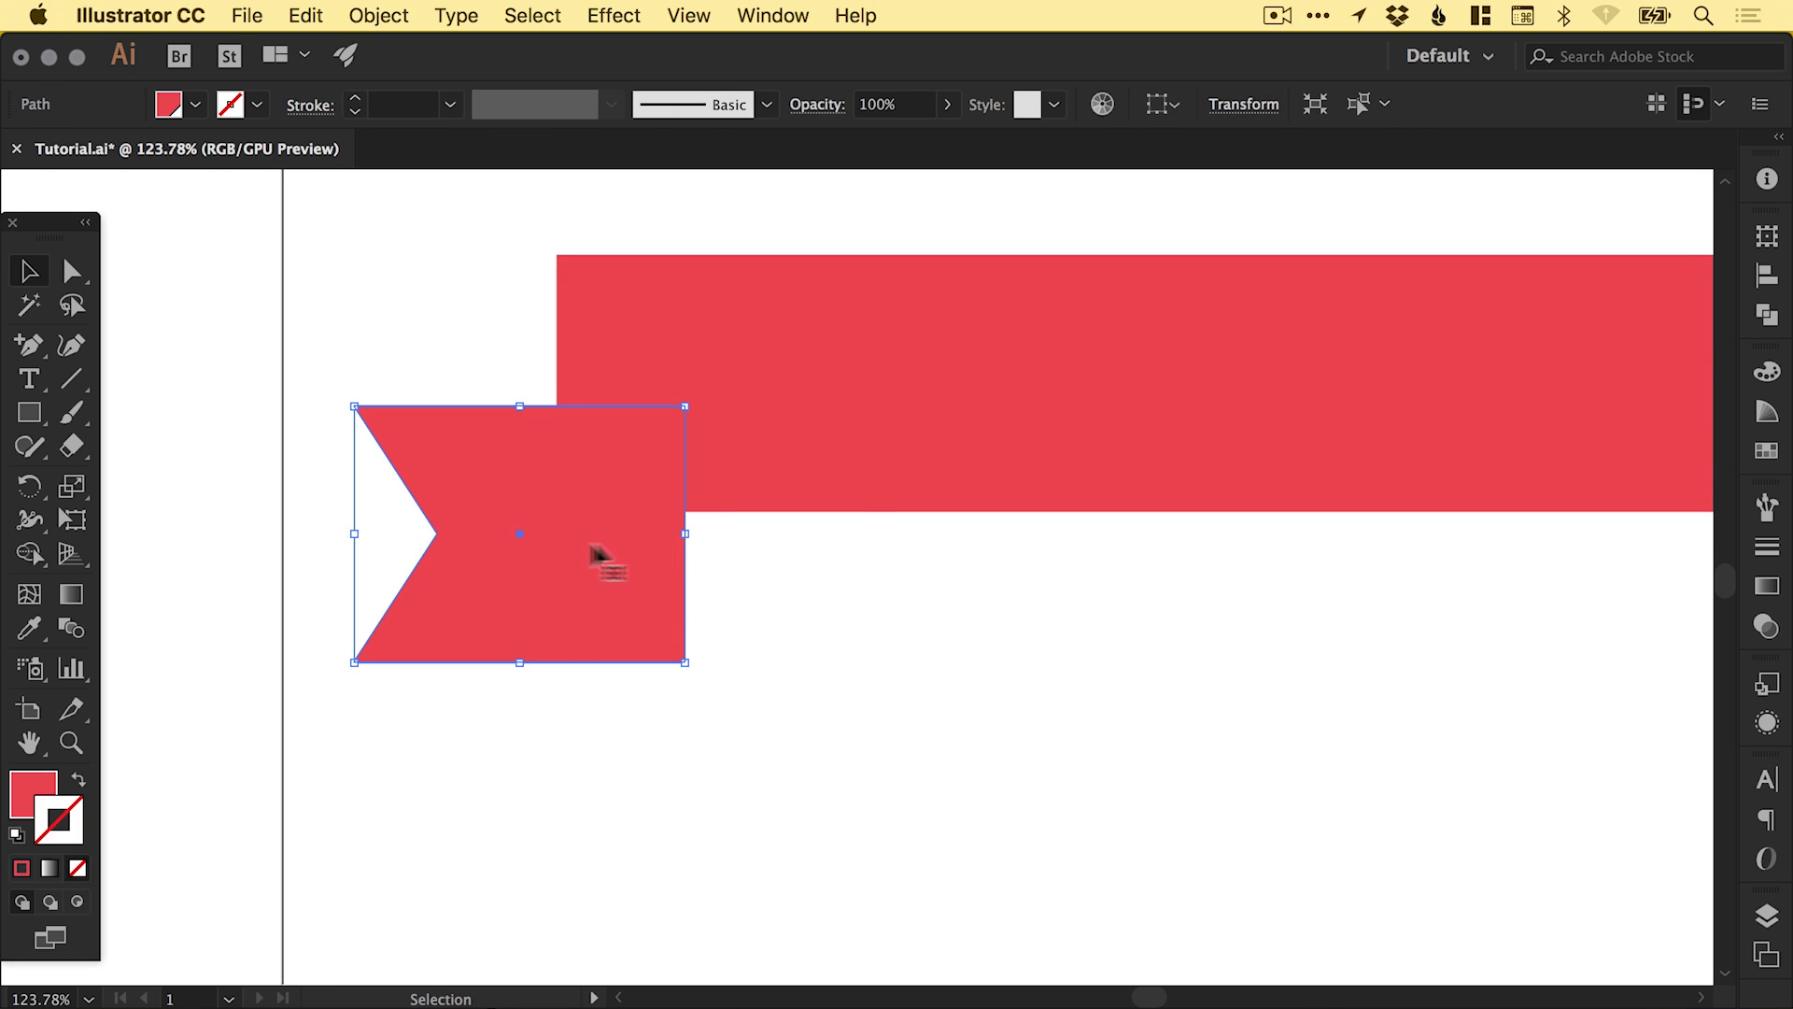
- Send the notched tail to the back, fill it blue, and adjust the banner
{"action": "left_click", "coordinate": [378, 15]}
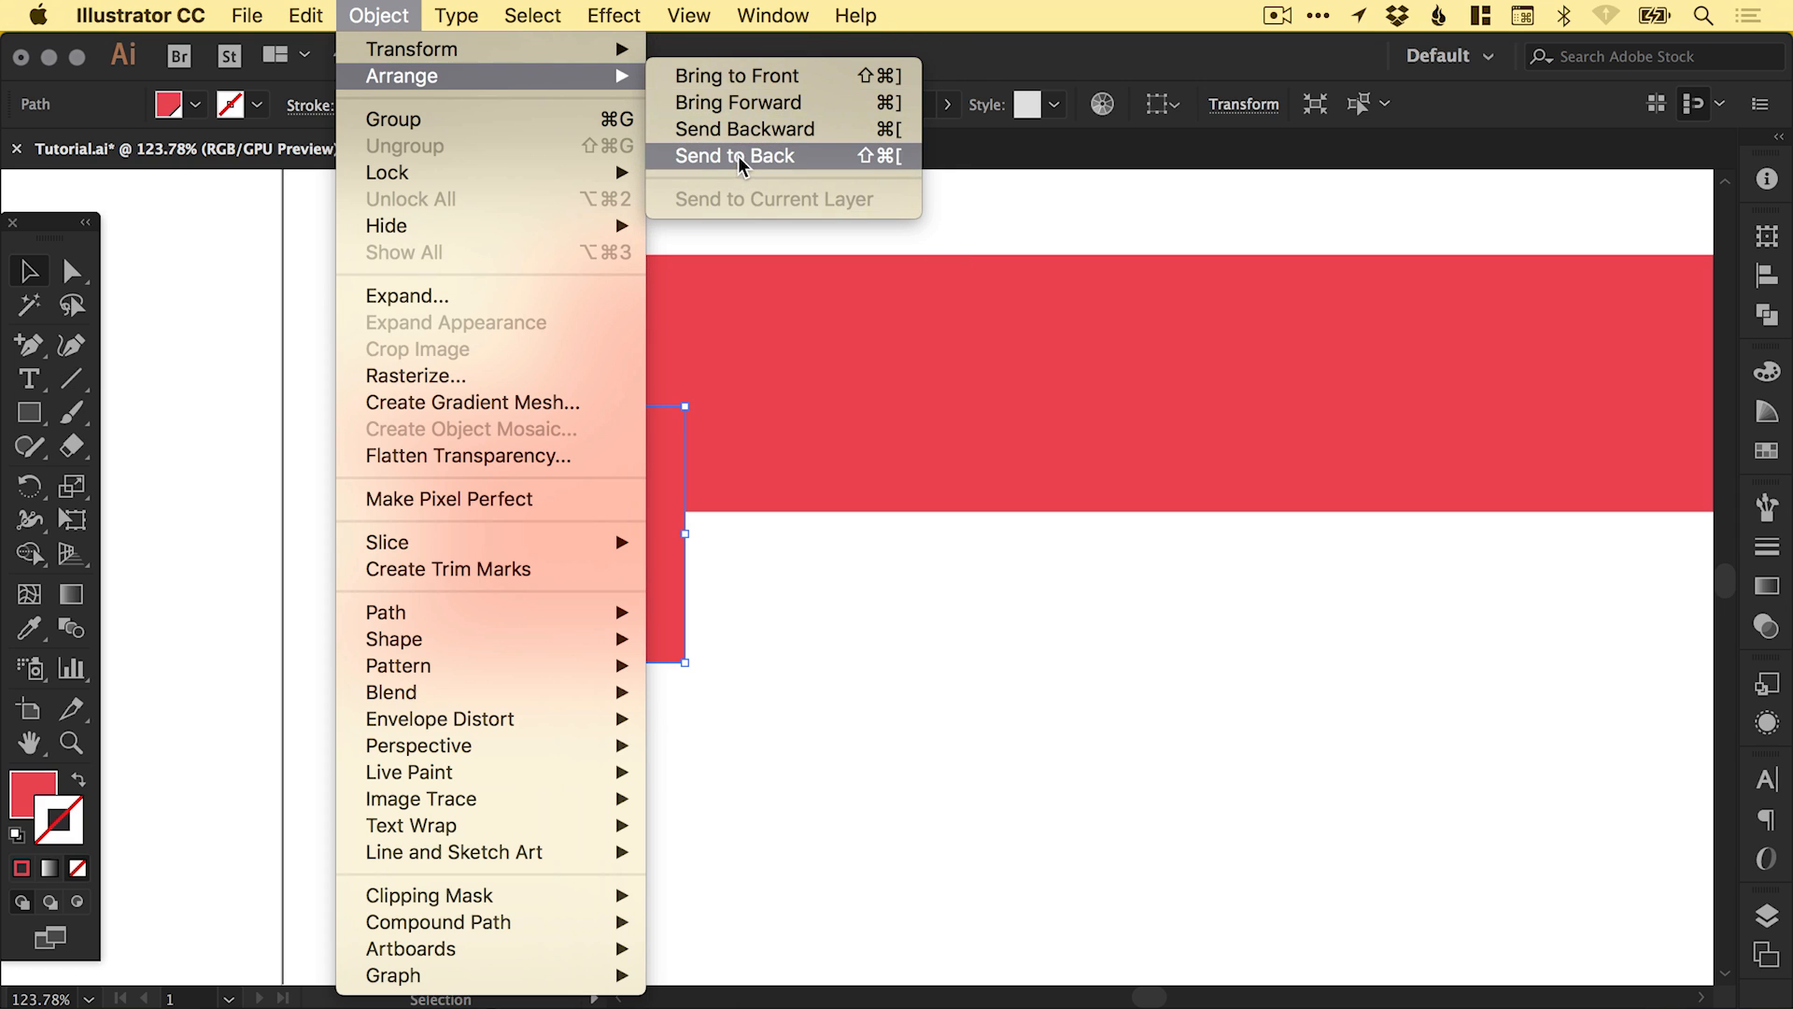
{"action": "left_click", "coordinate": [734, 156]}
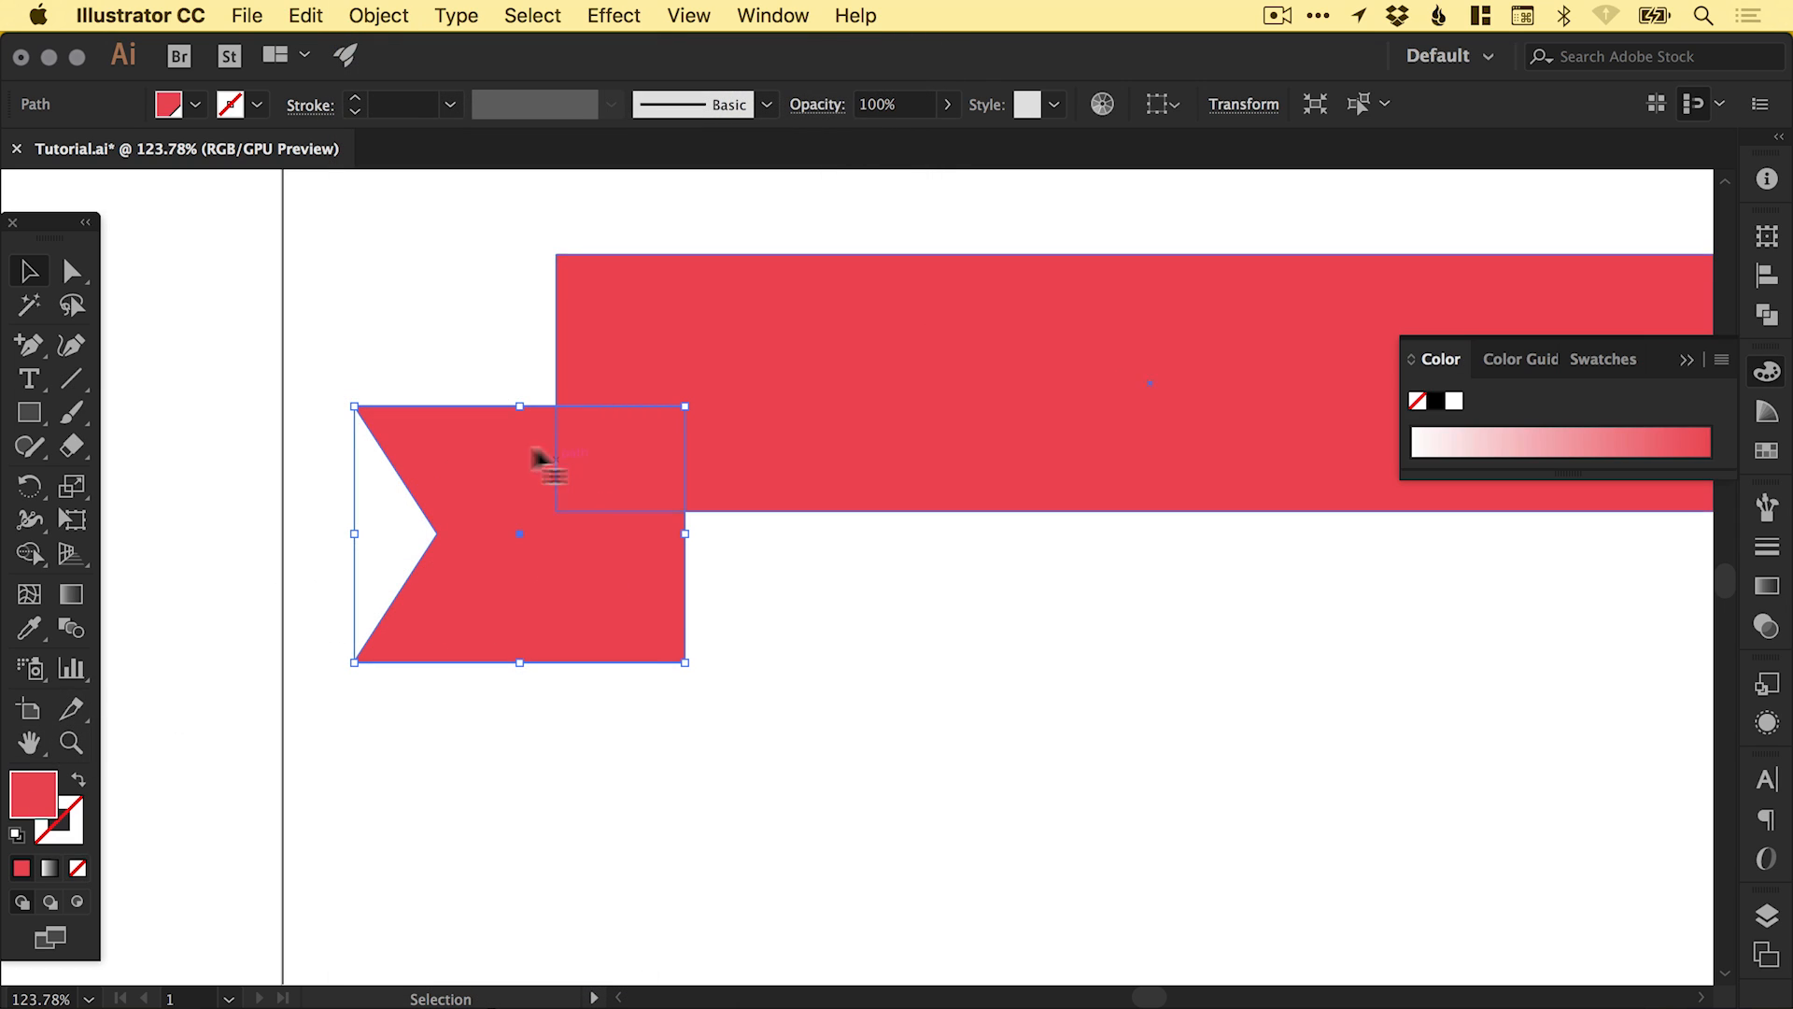
{"action": "left_click", "coordinate": [1603, 358]}
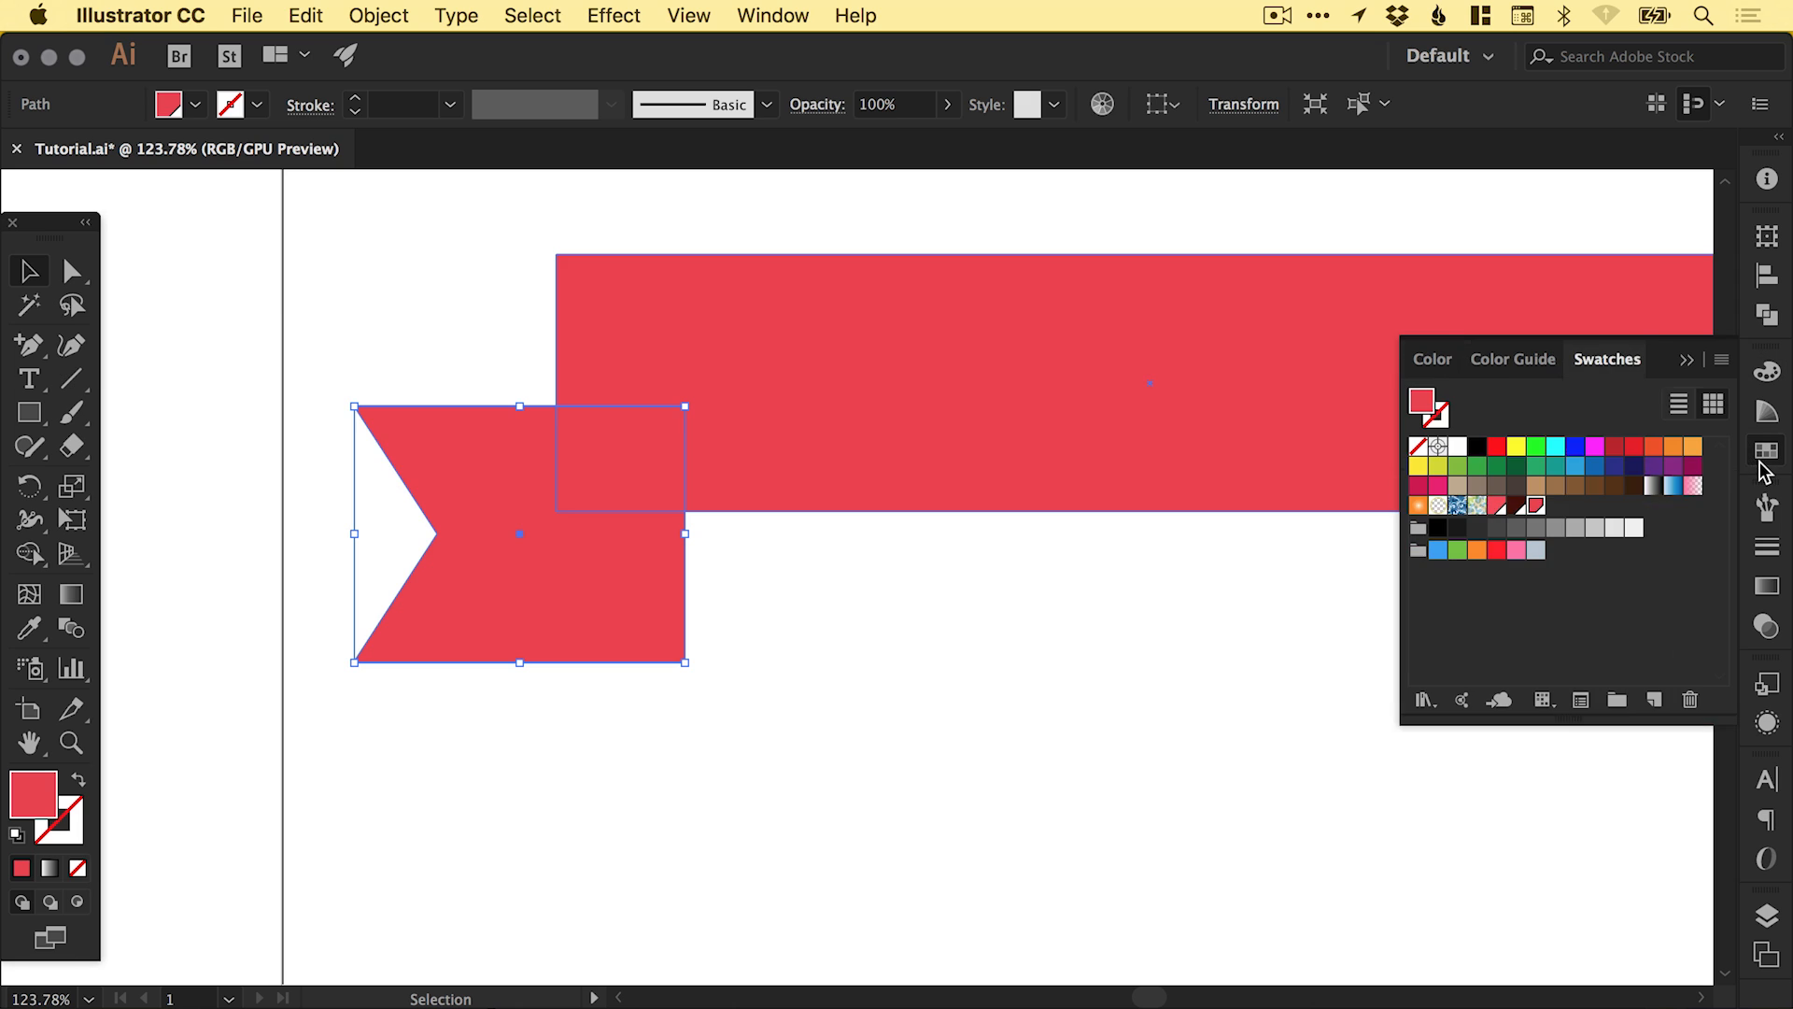
{"action": "left_click", "coordinate": [1574, 447]}
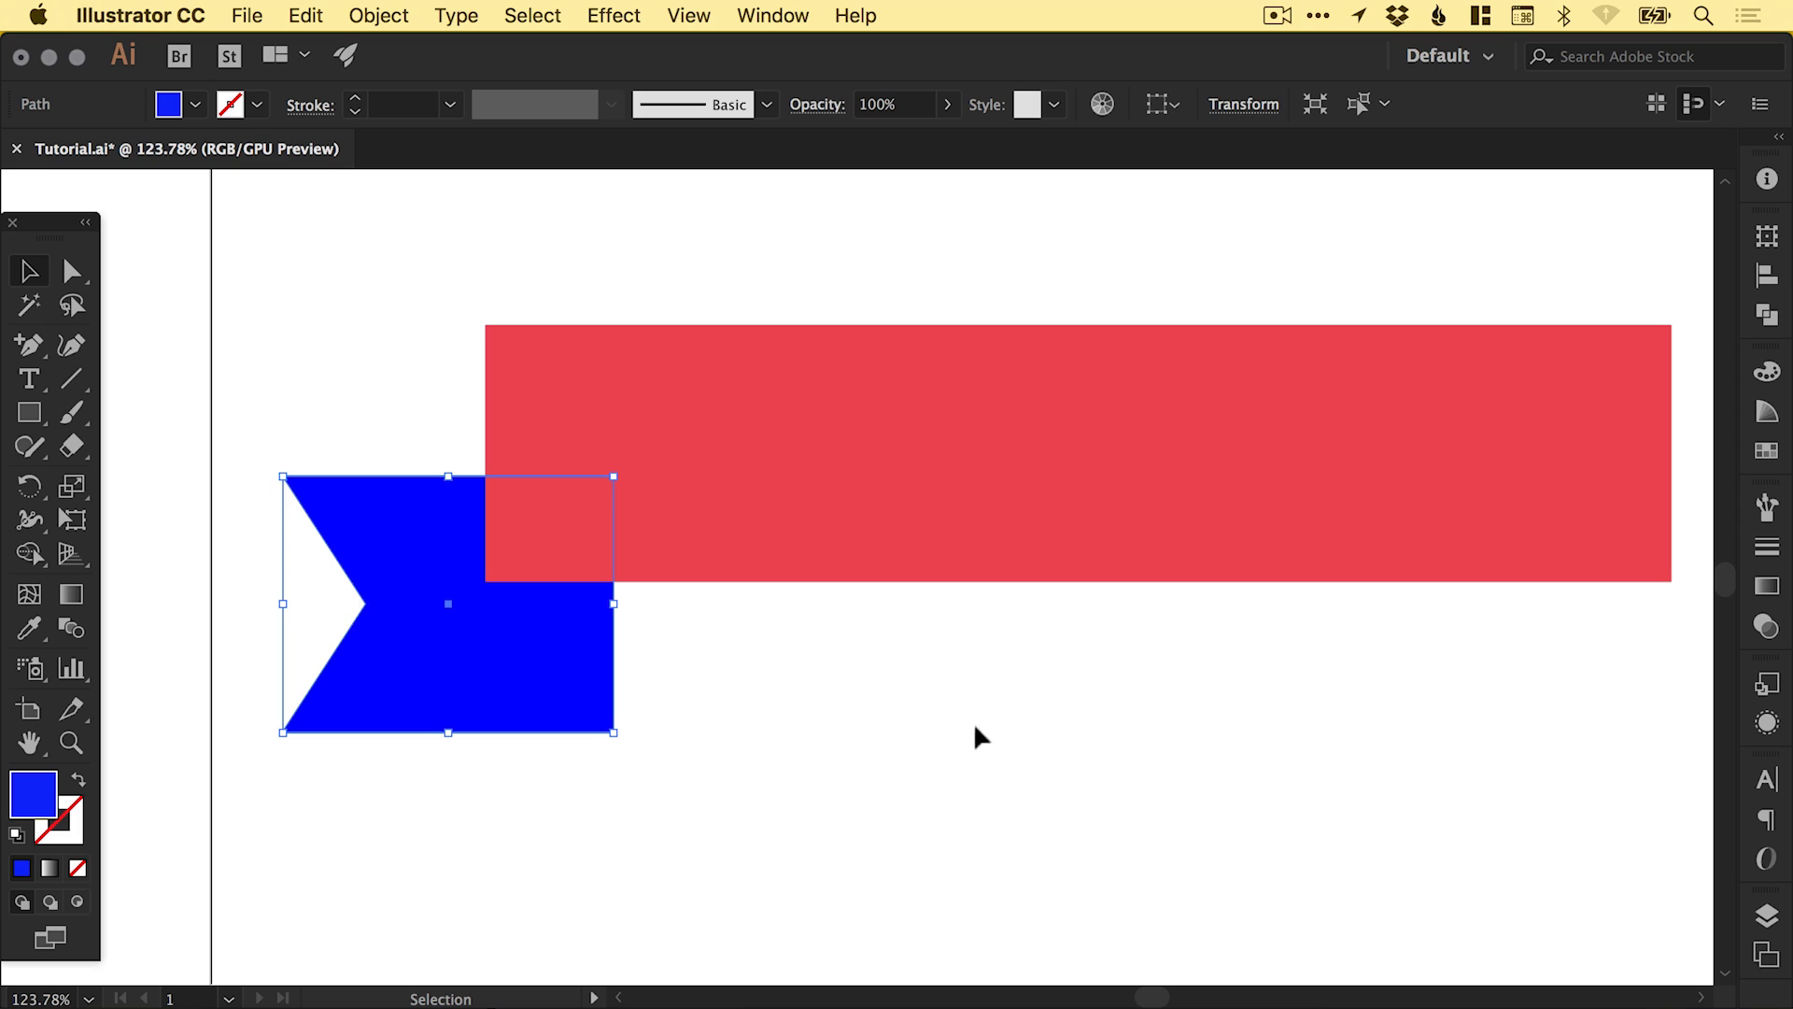
{"action": "mouse_move", "coordinate": [964, 679]}
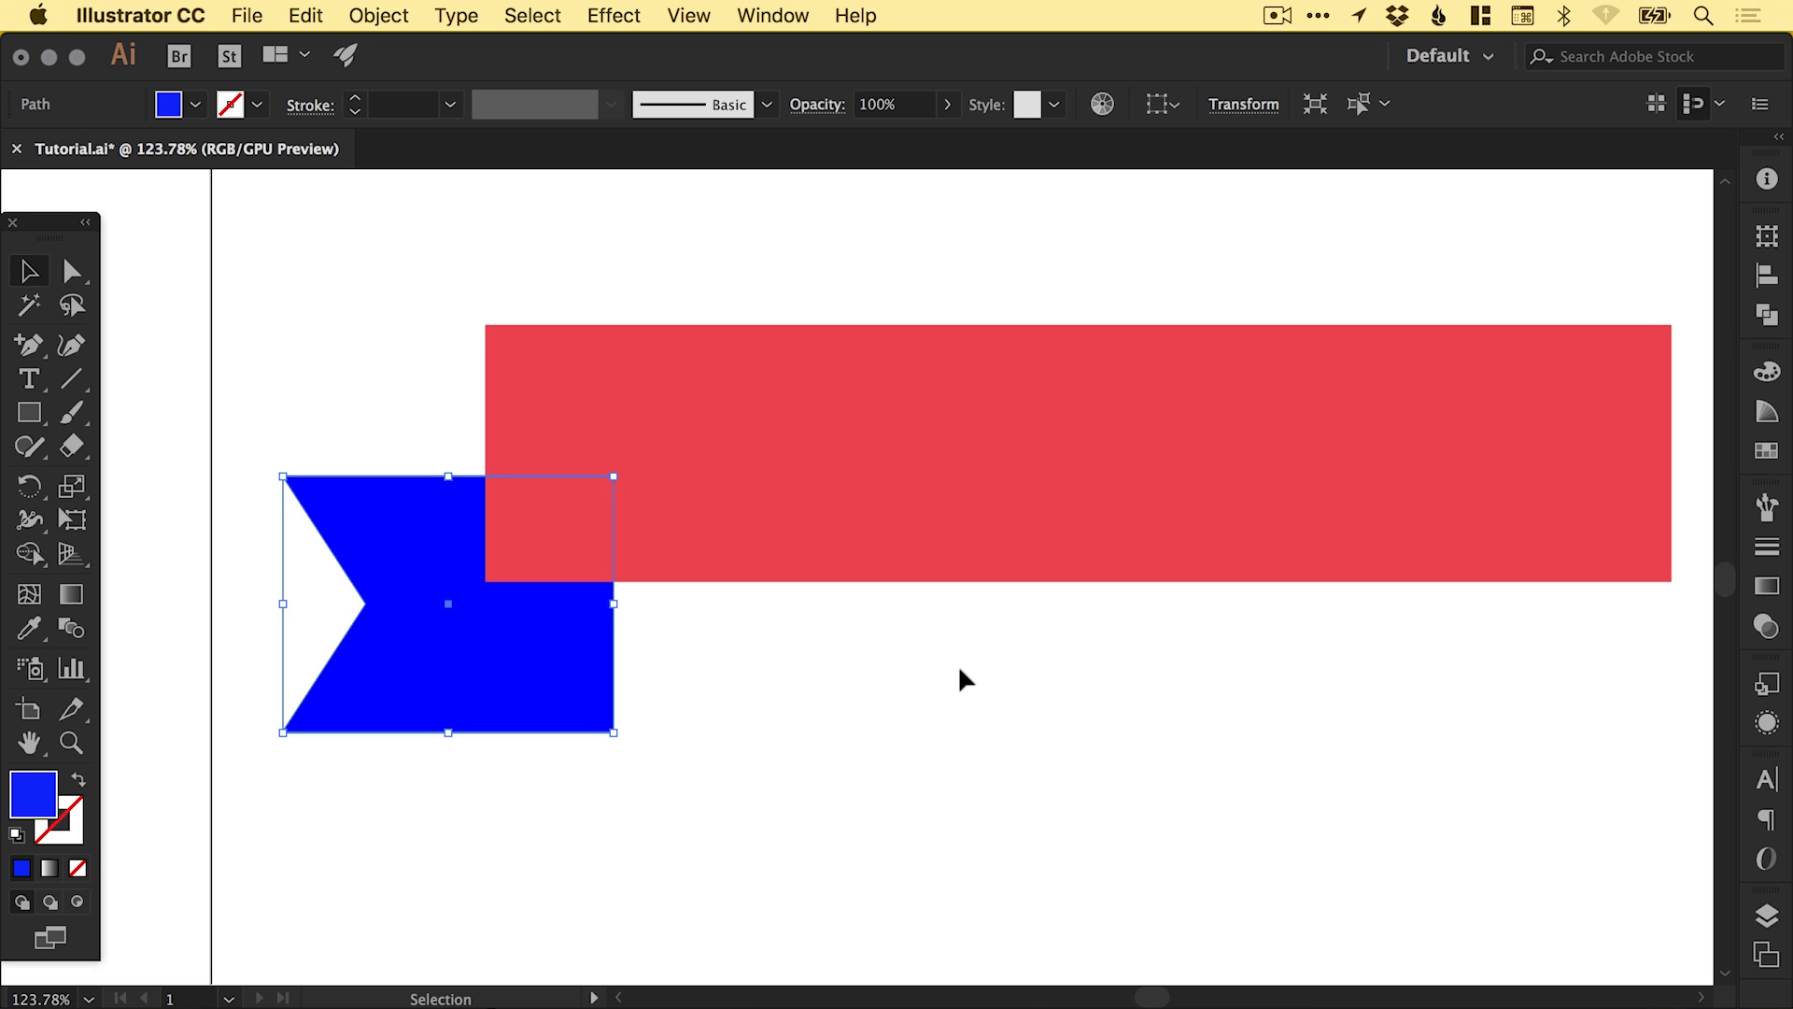
{"action": "left_click", "coordinate": [1029, 452]}
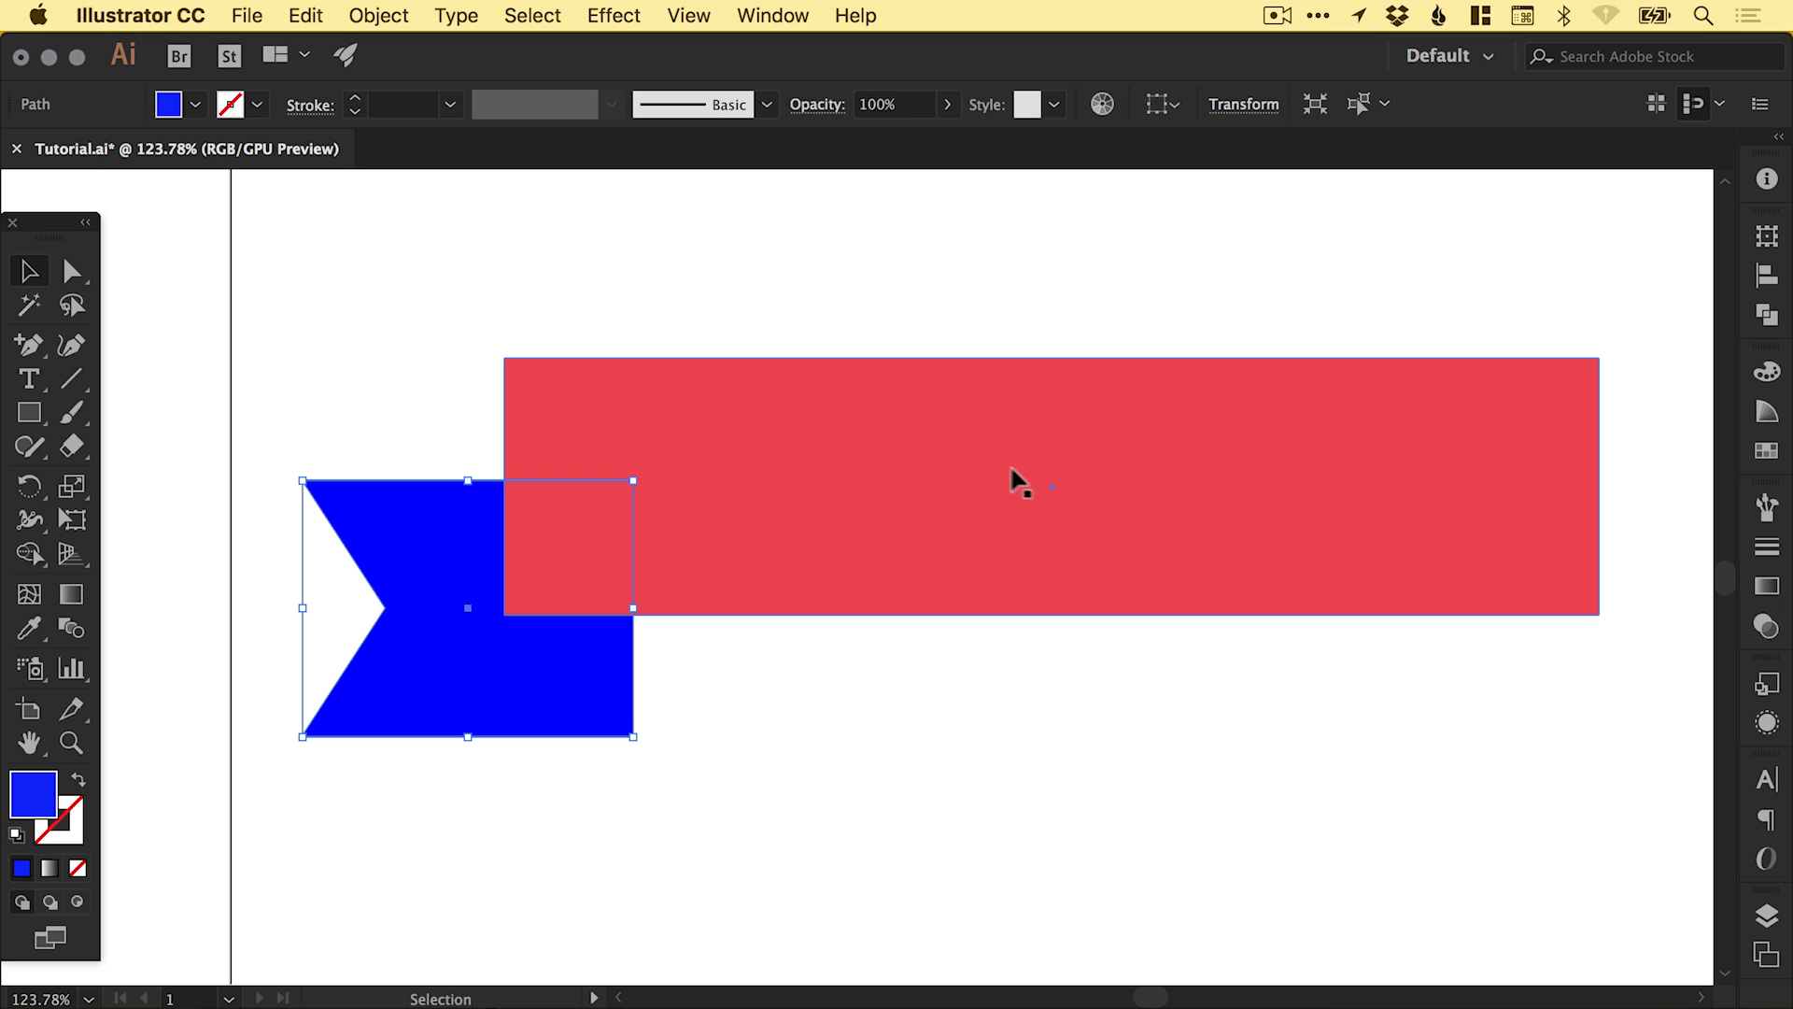
- Warp the red banner and blue tail with Arc, horizontal, 20% bend
{"action": "left_click", "coordinate": [1029, 485]}
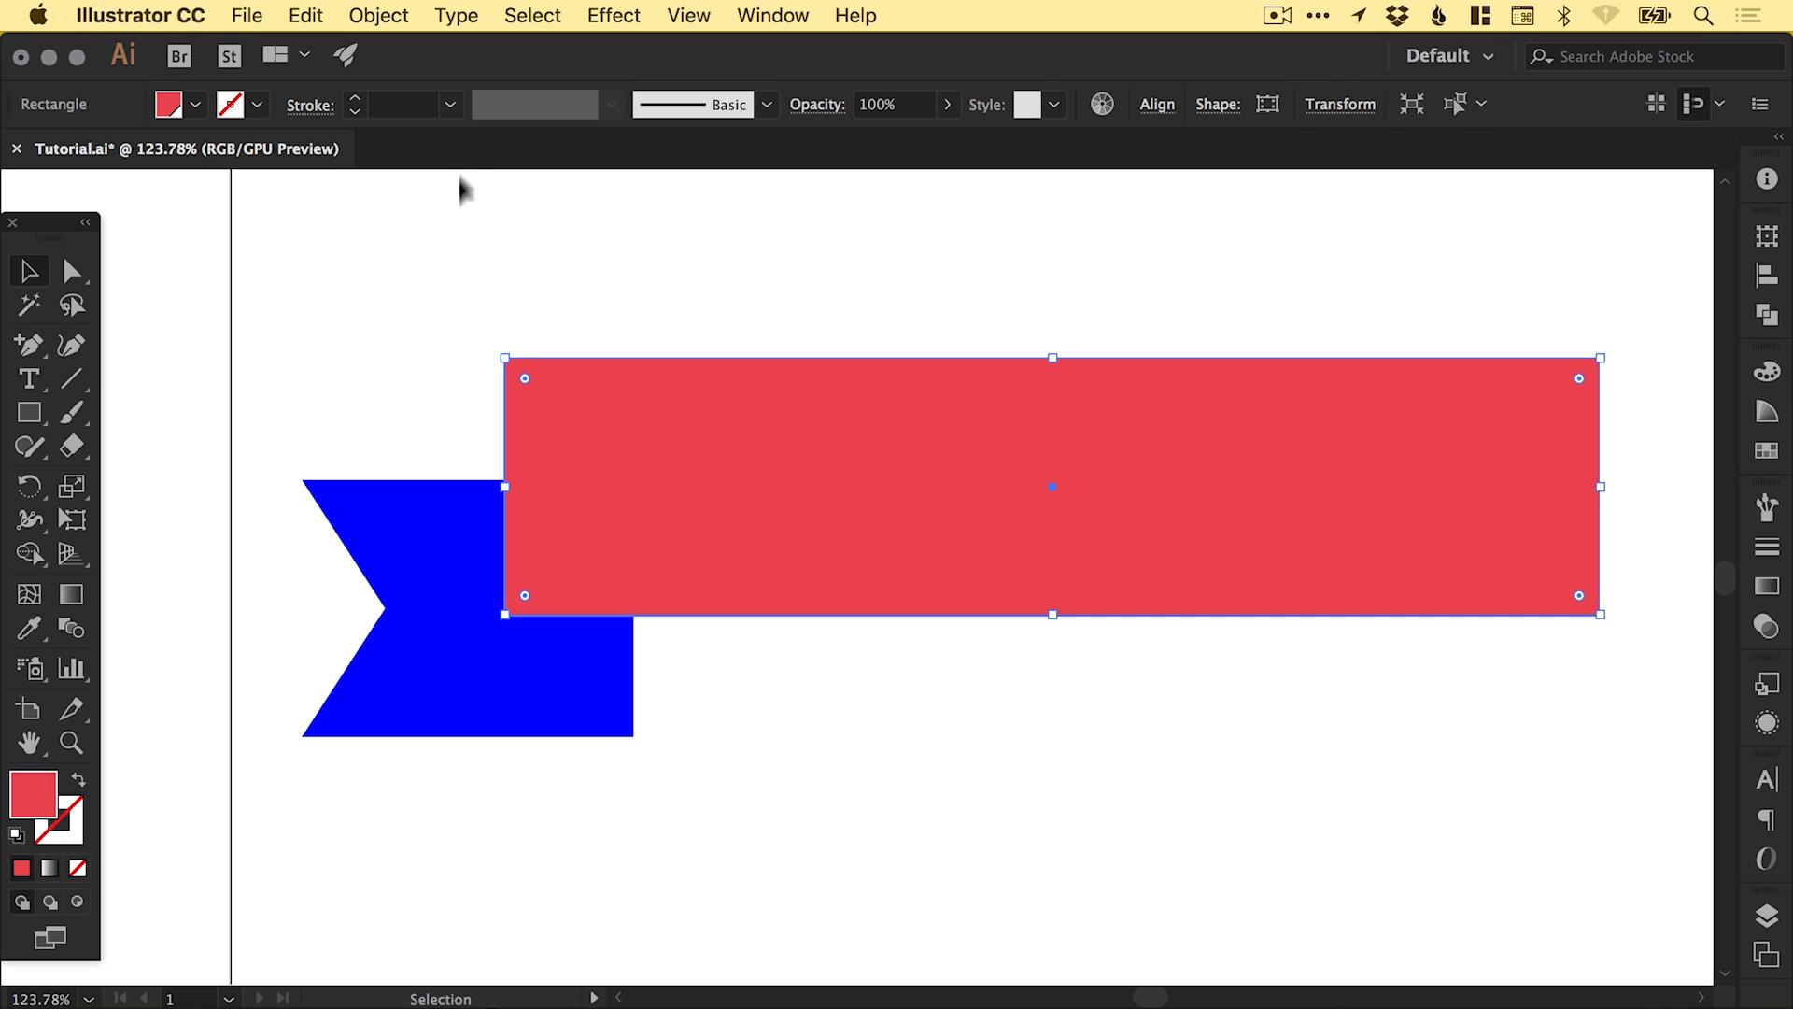
{"action": "mouse_move", "coordinate": [511, 363]}
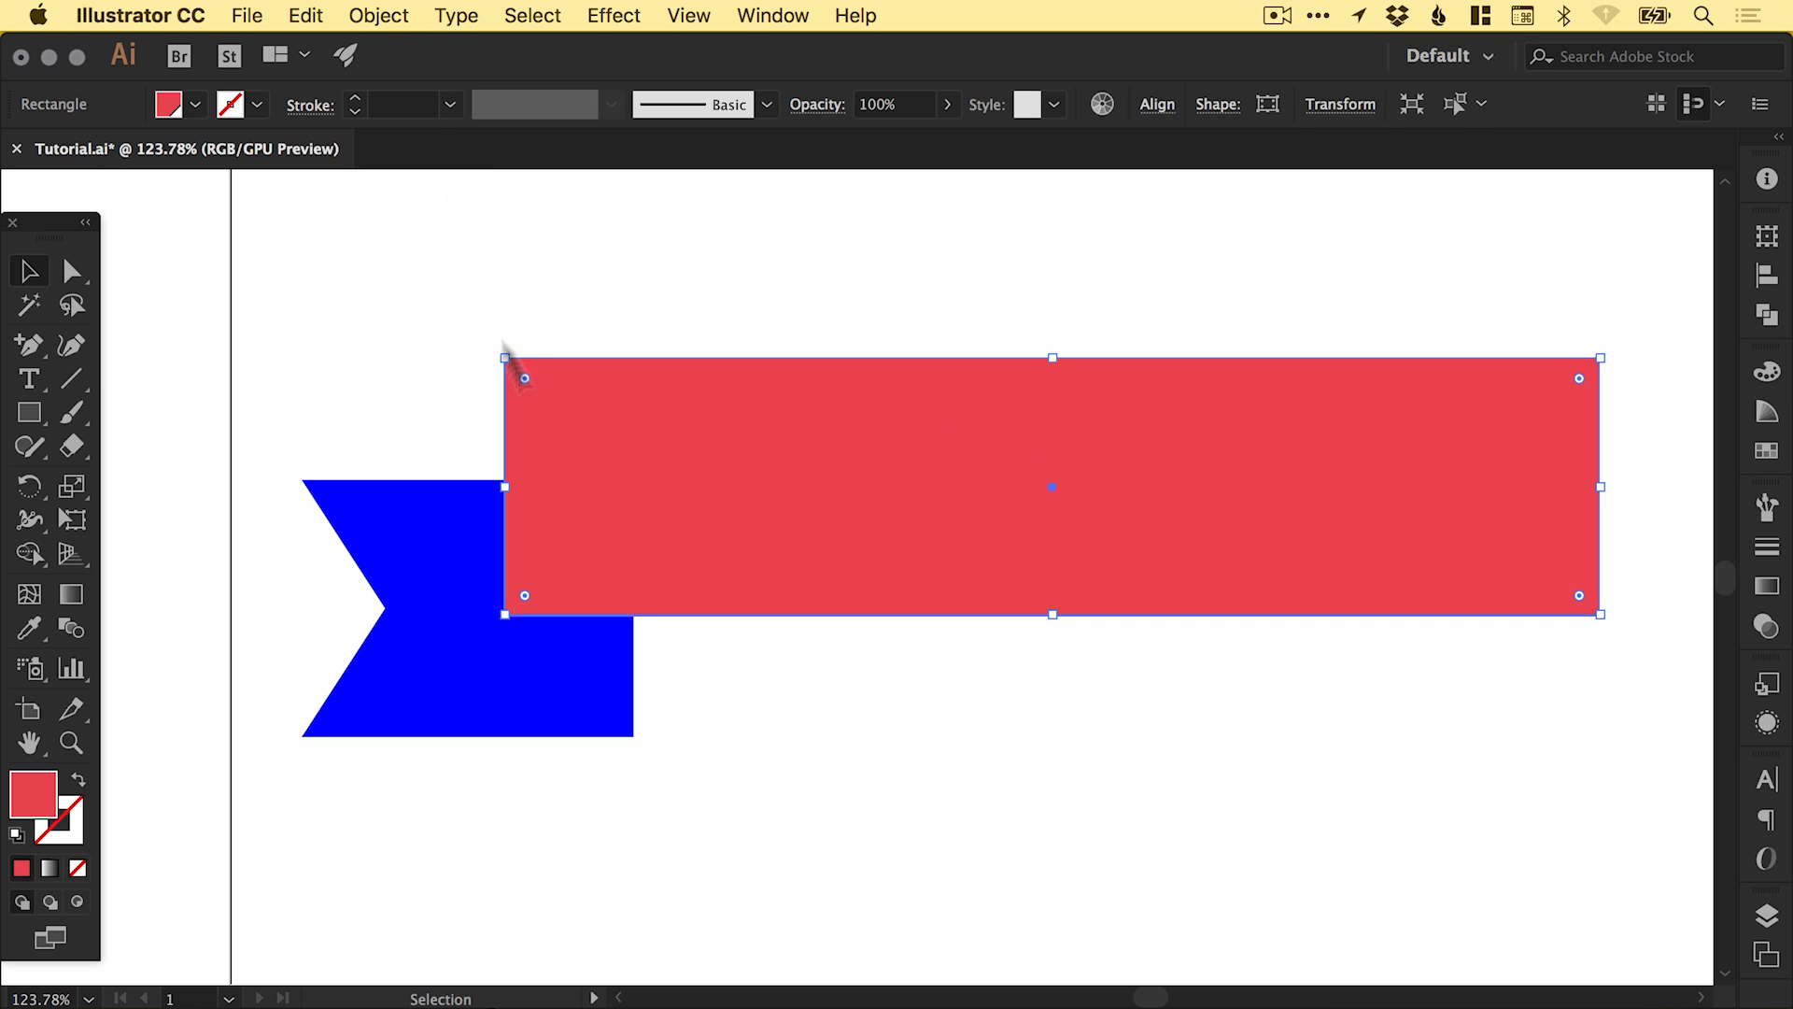
{"action": "left_click", "coordinate": [378, 15]}
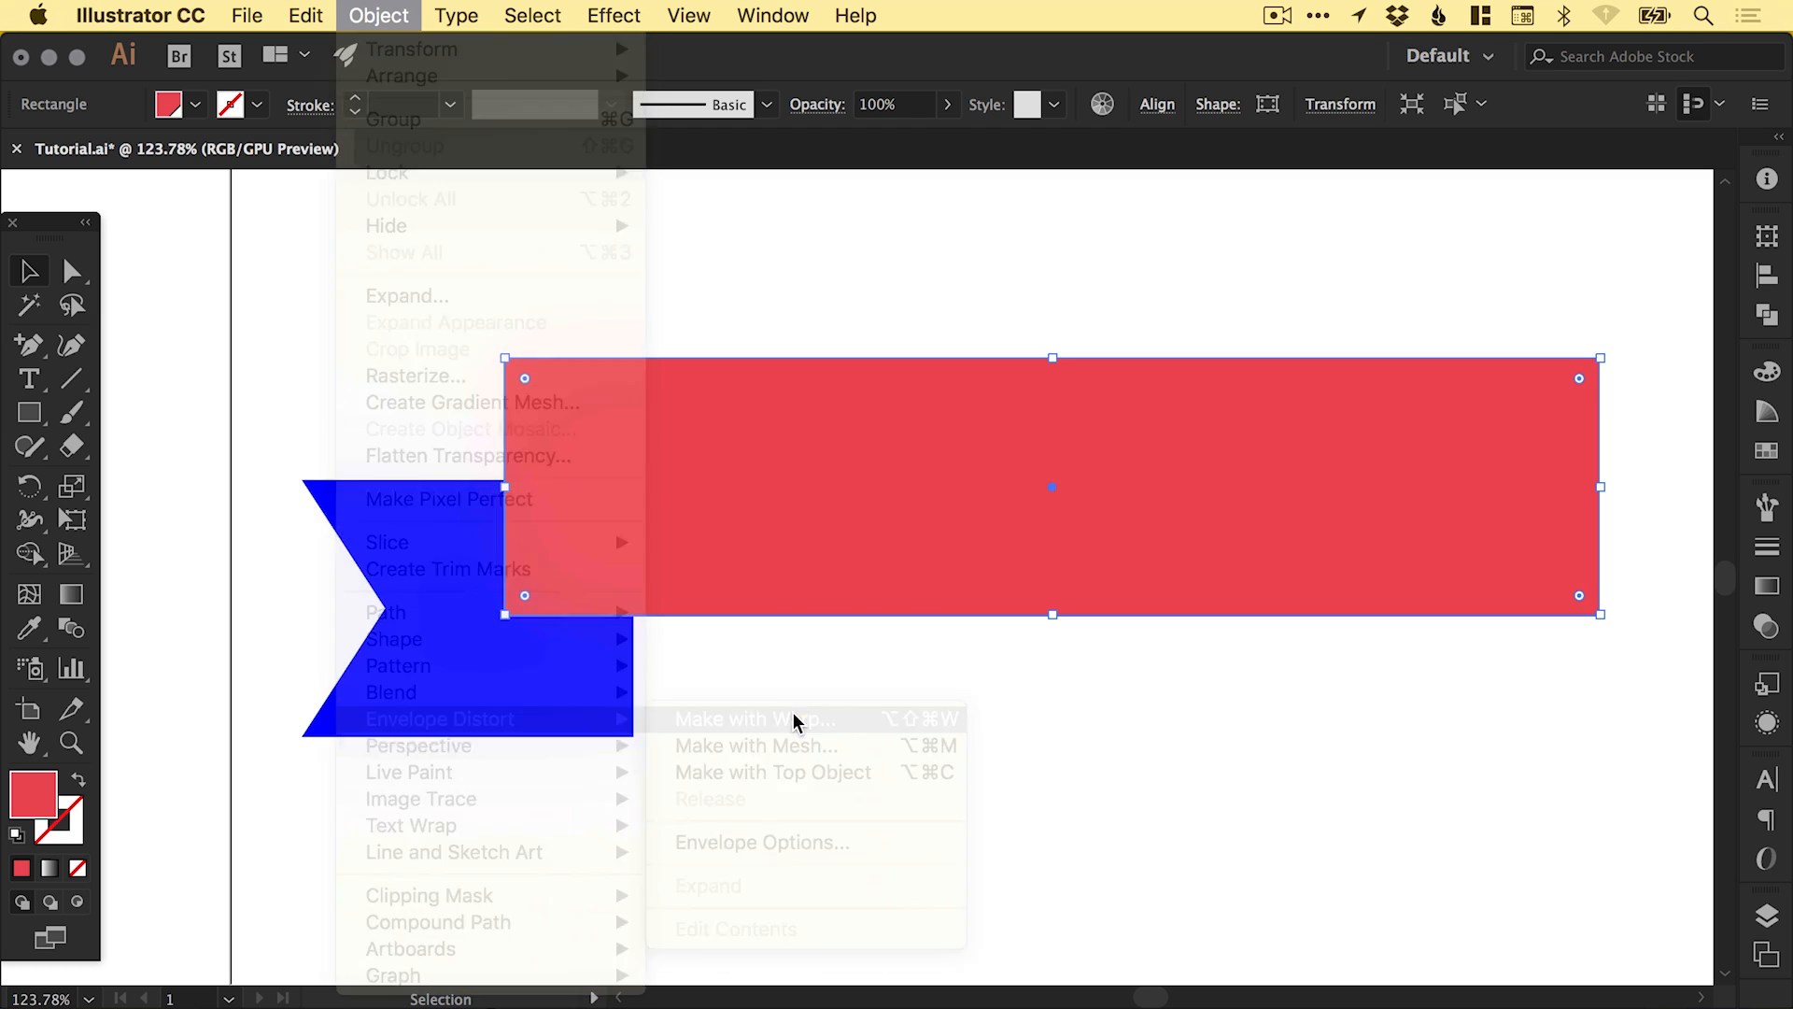
{"action": "left_click", "coordinate": [754, 718]}
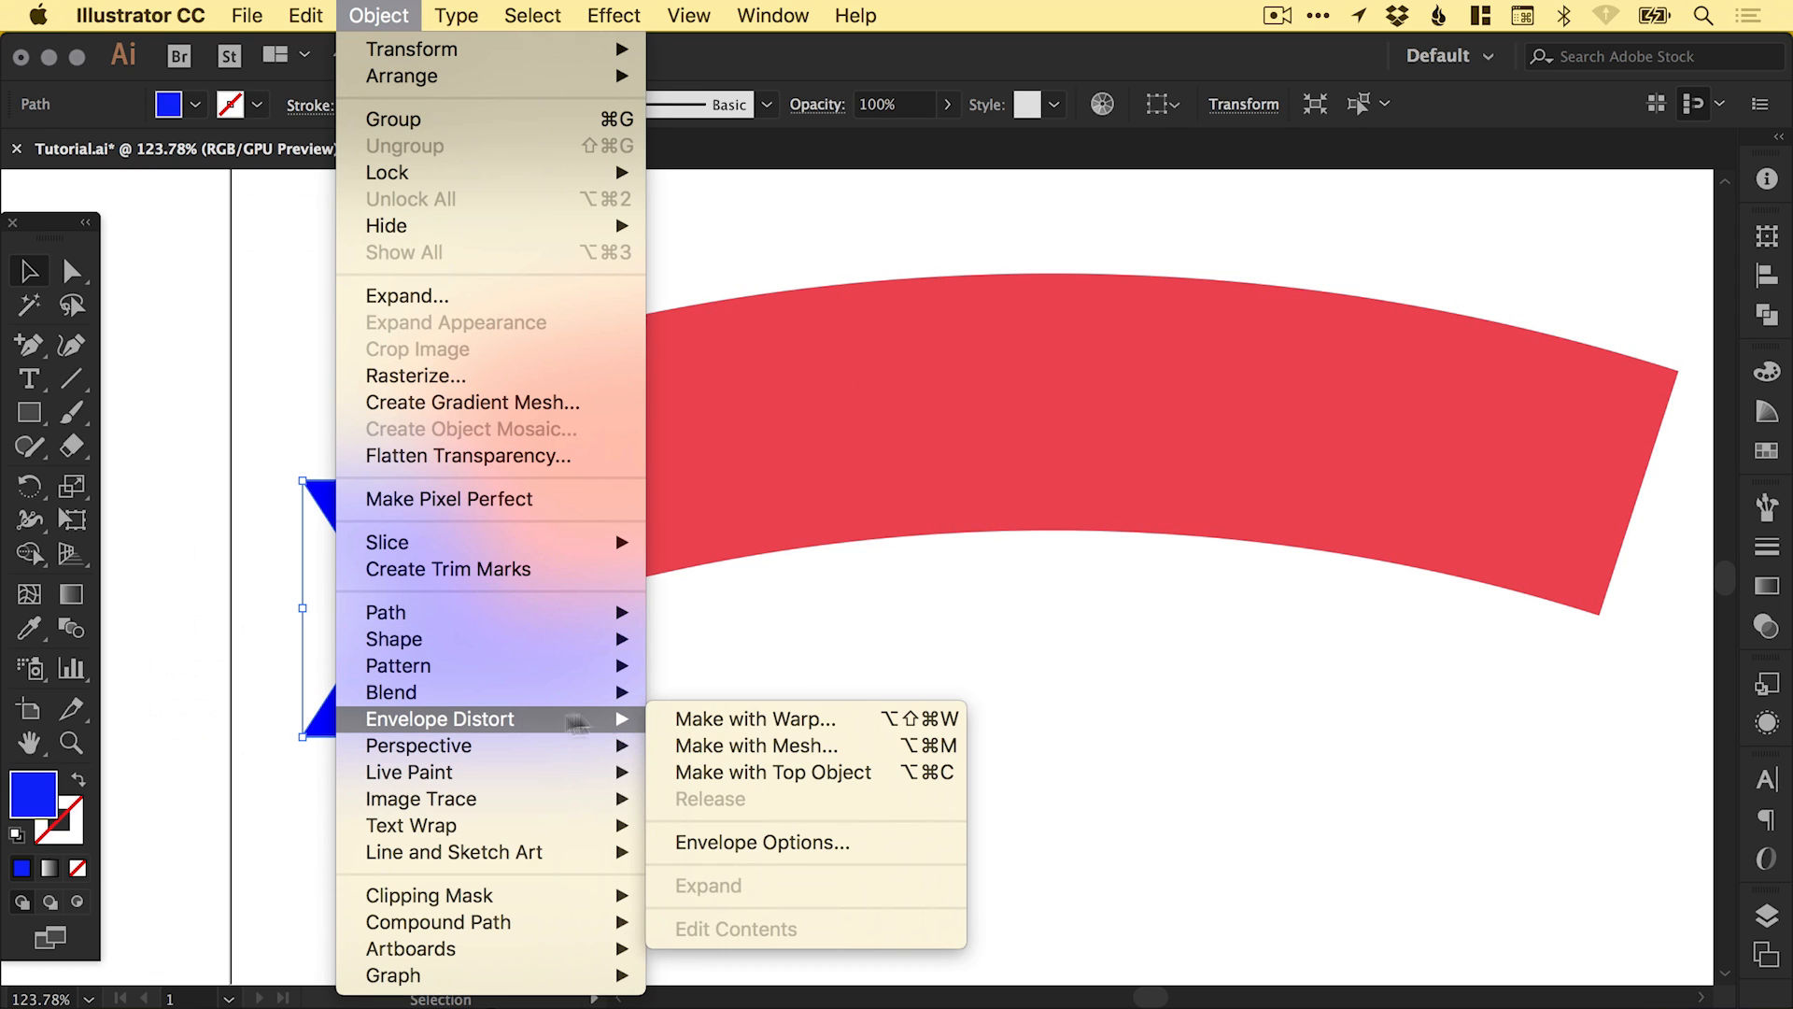
{"action": "left_click", "coordinate": [754, 718]}
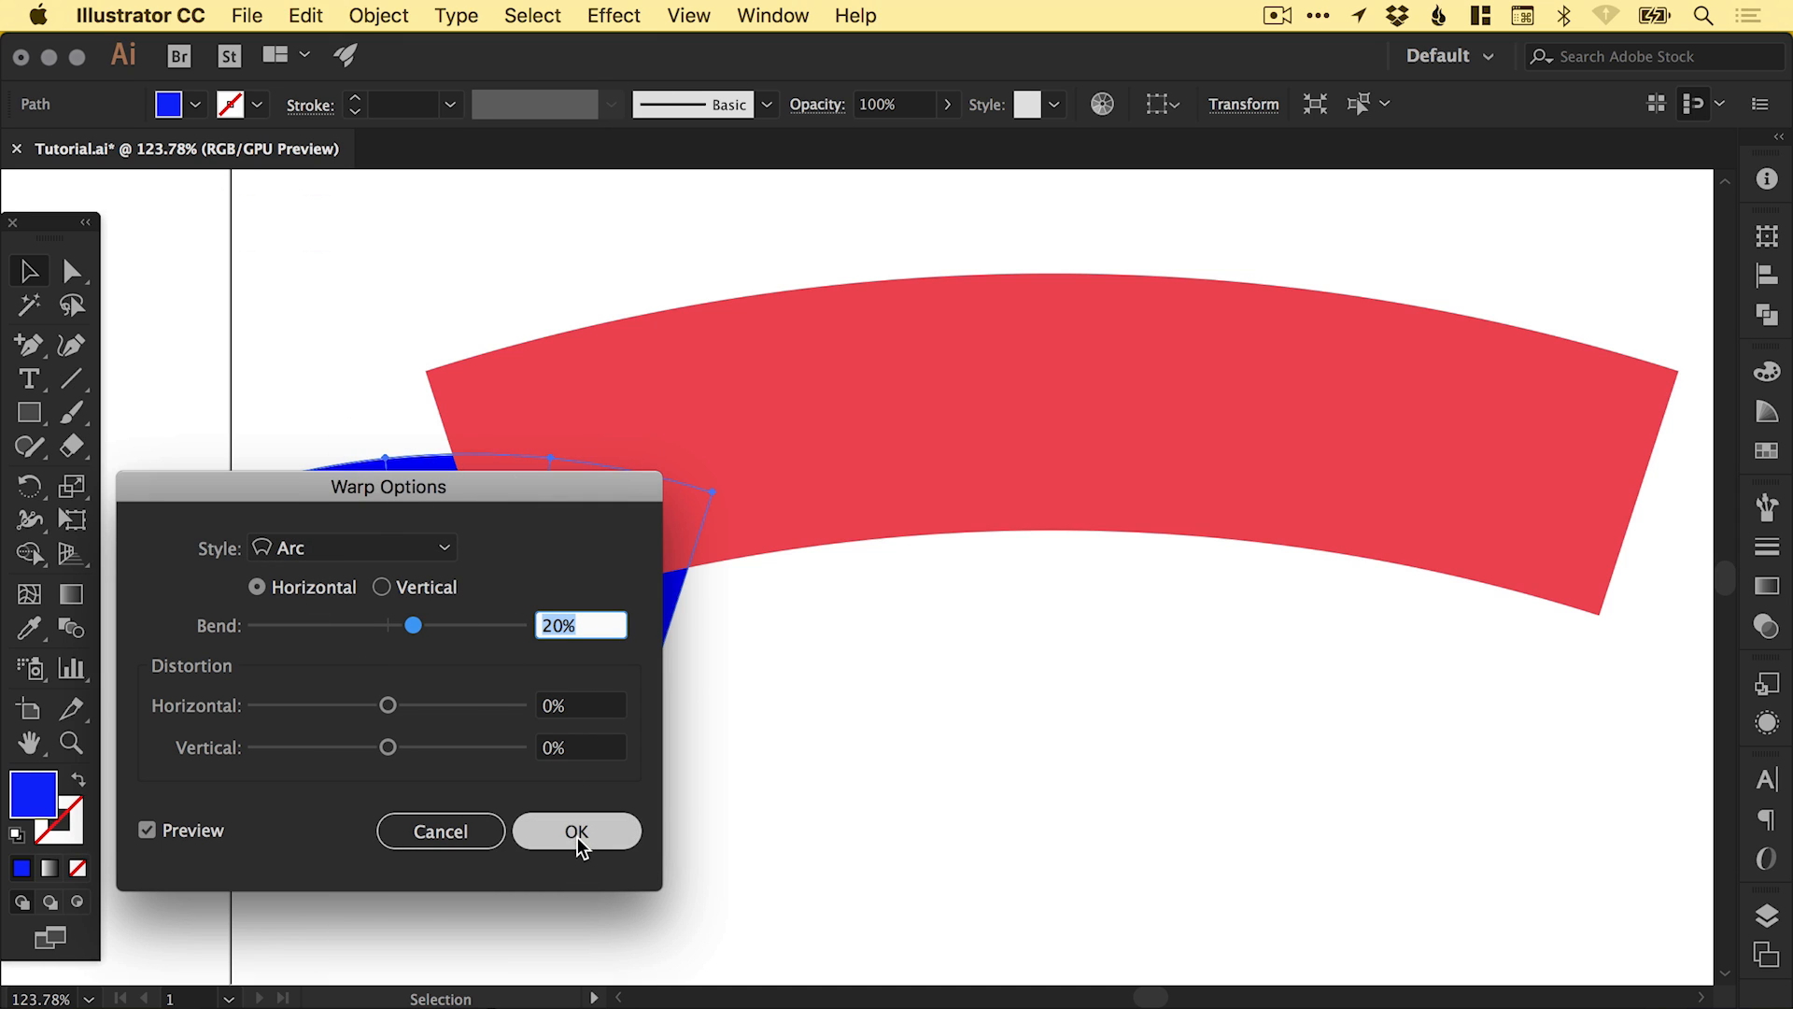
{"action": "left_click", "coordinate": [577, 831]}
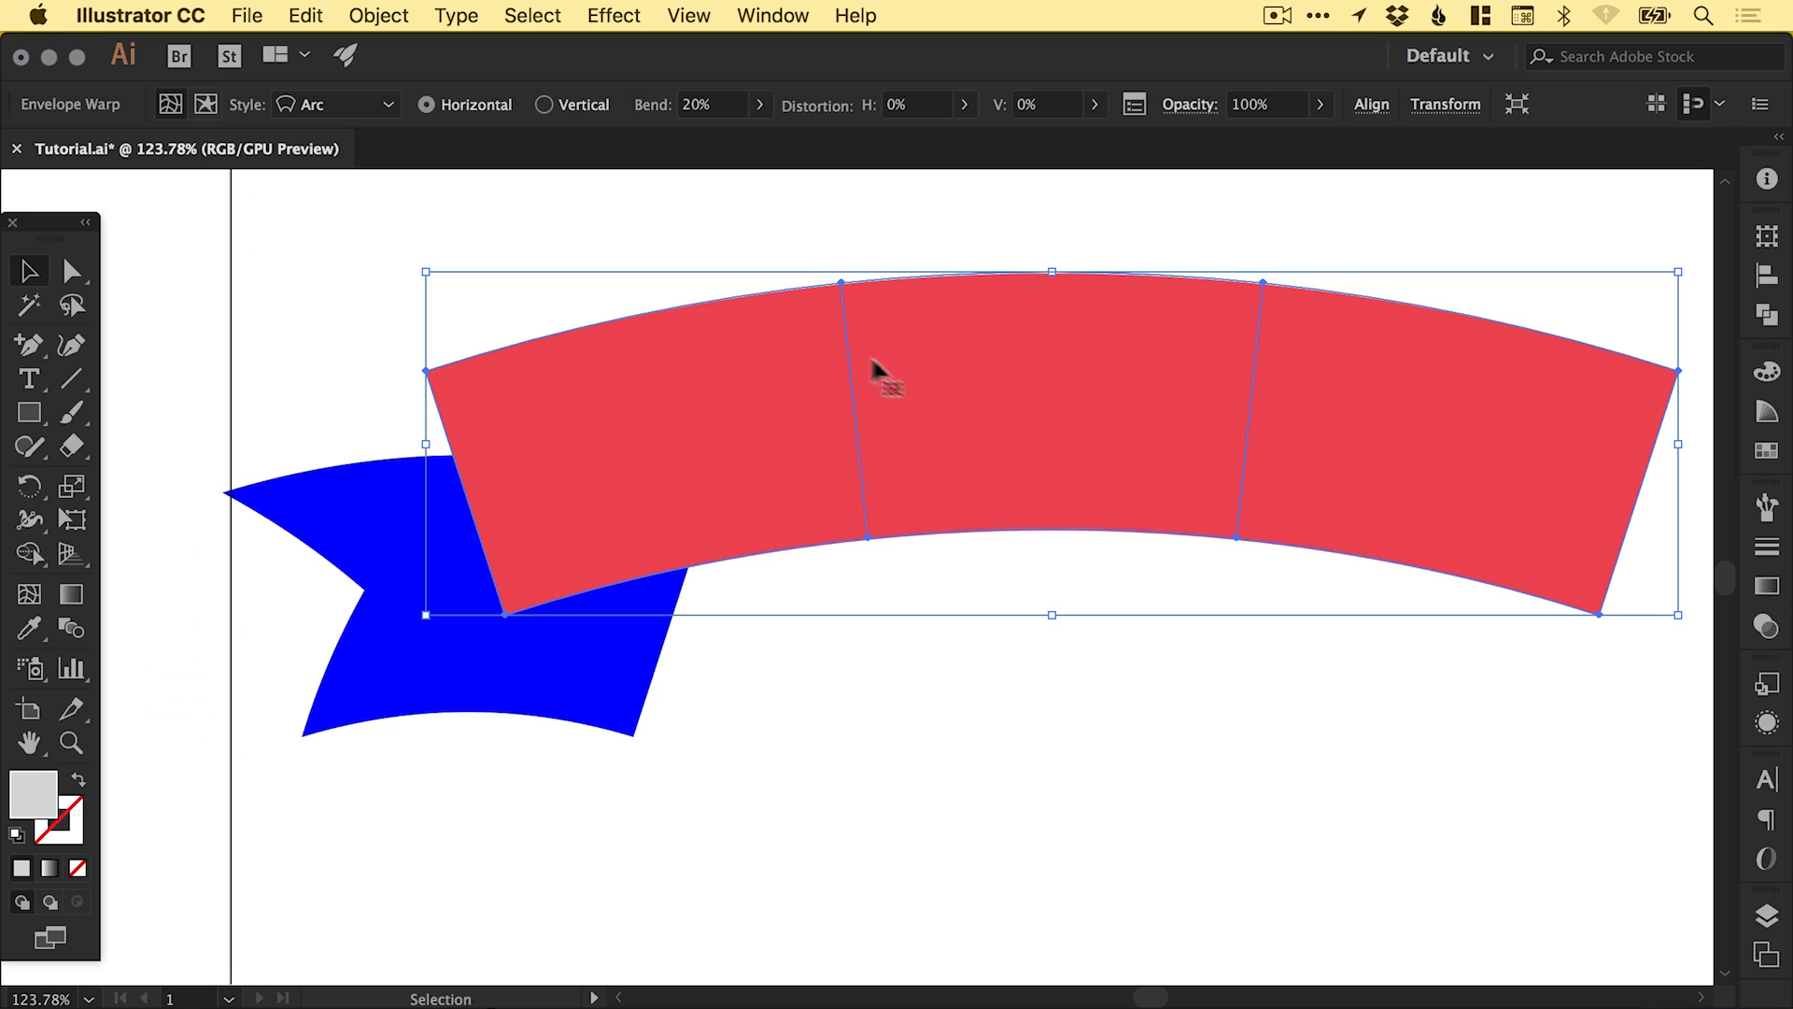
{"action": "mouse_move", "coordinate": [388, 108]}
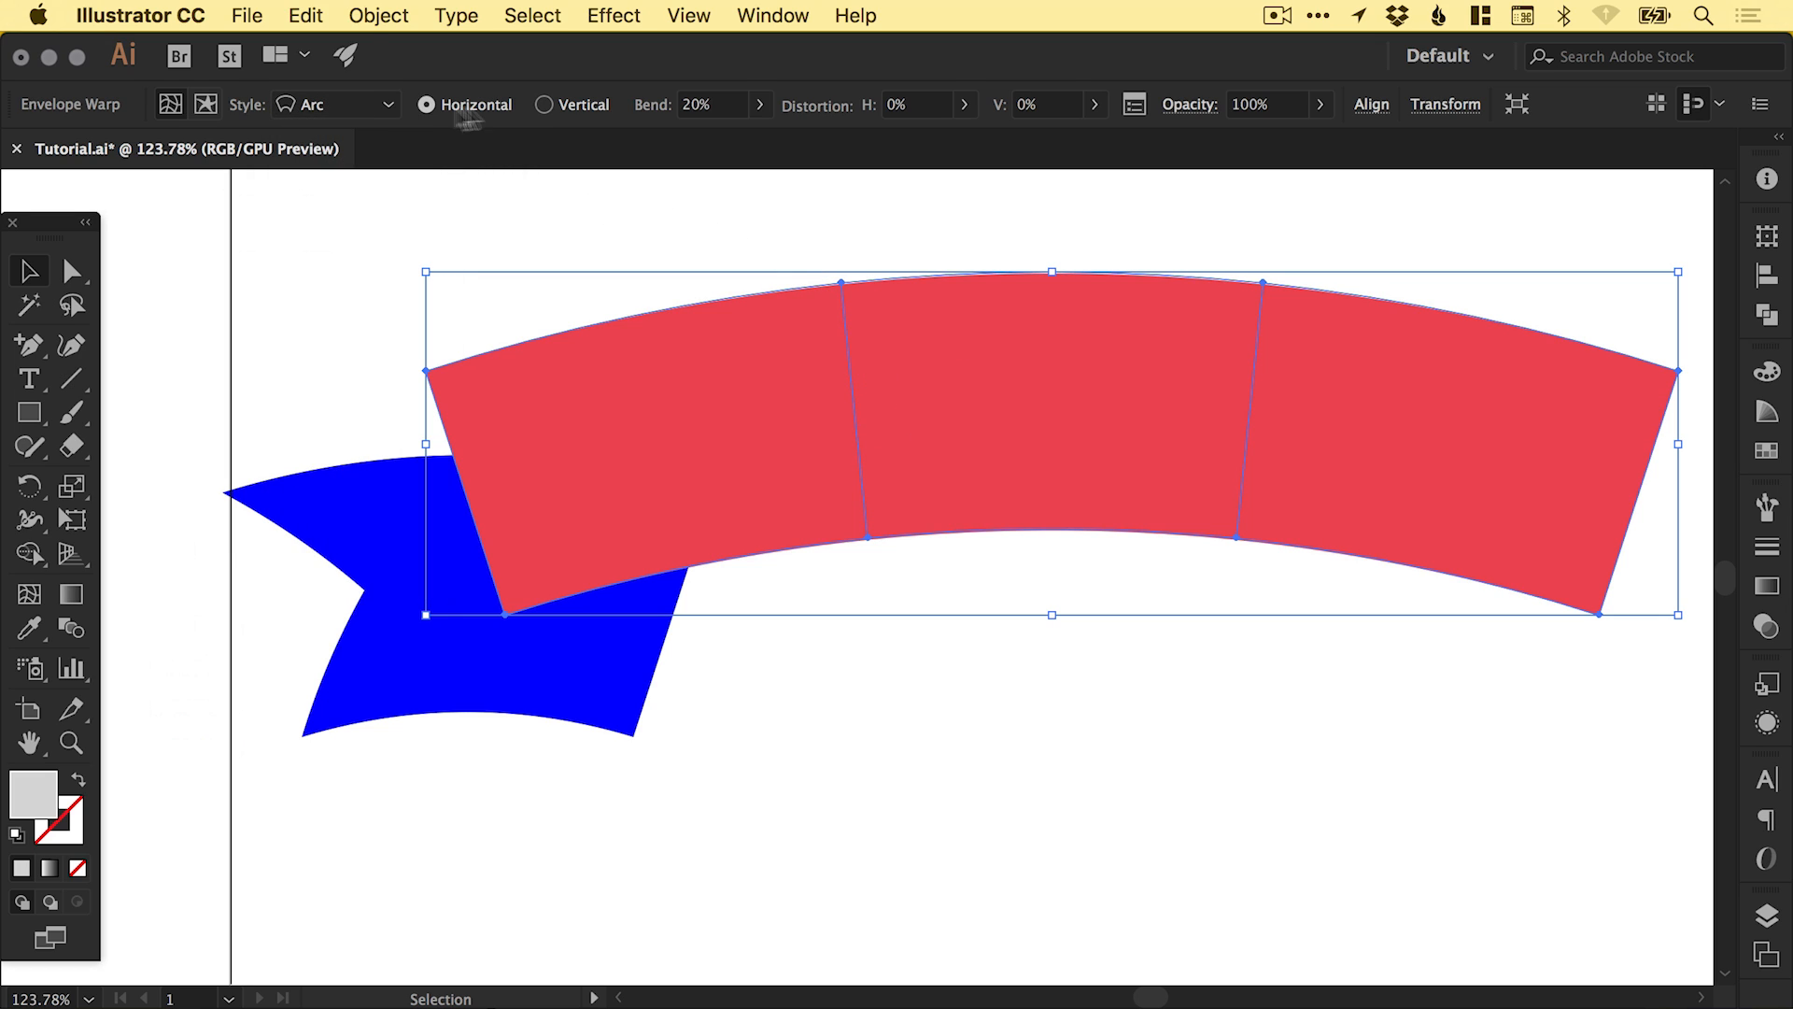
{"action": "mouse_move", "coordinate": [912, 240]}
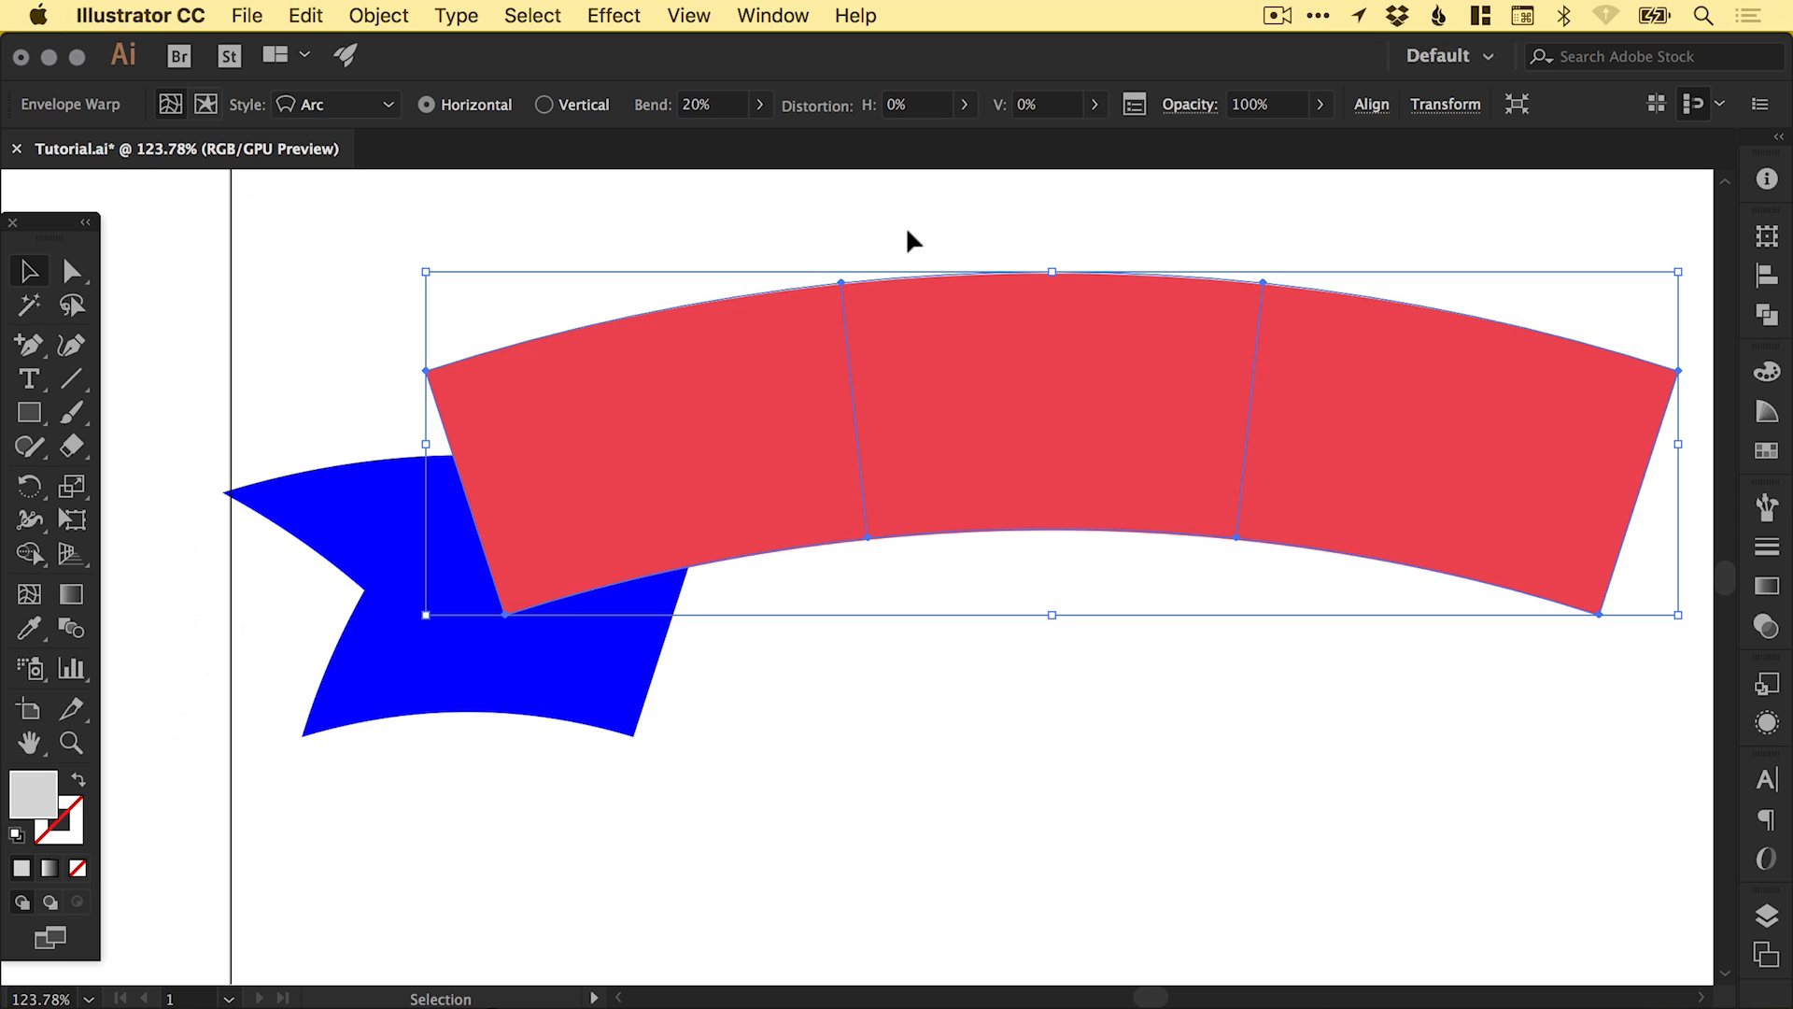
{"action": "mouse_move", "coordinate": [876, 235]}
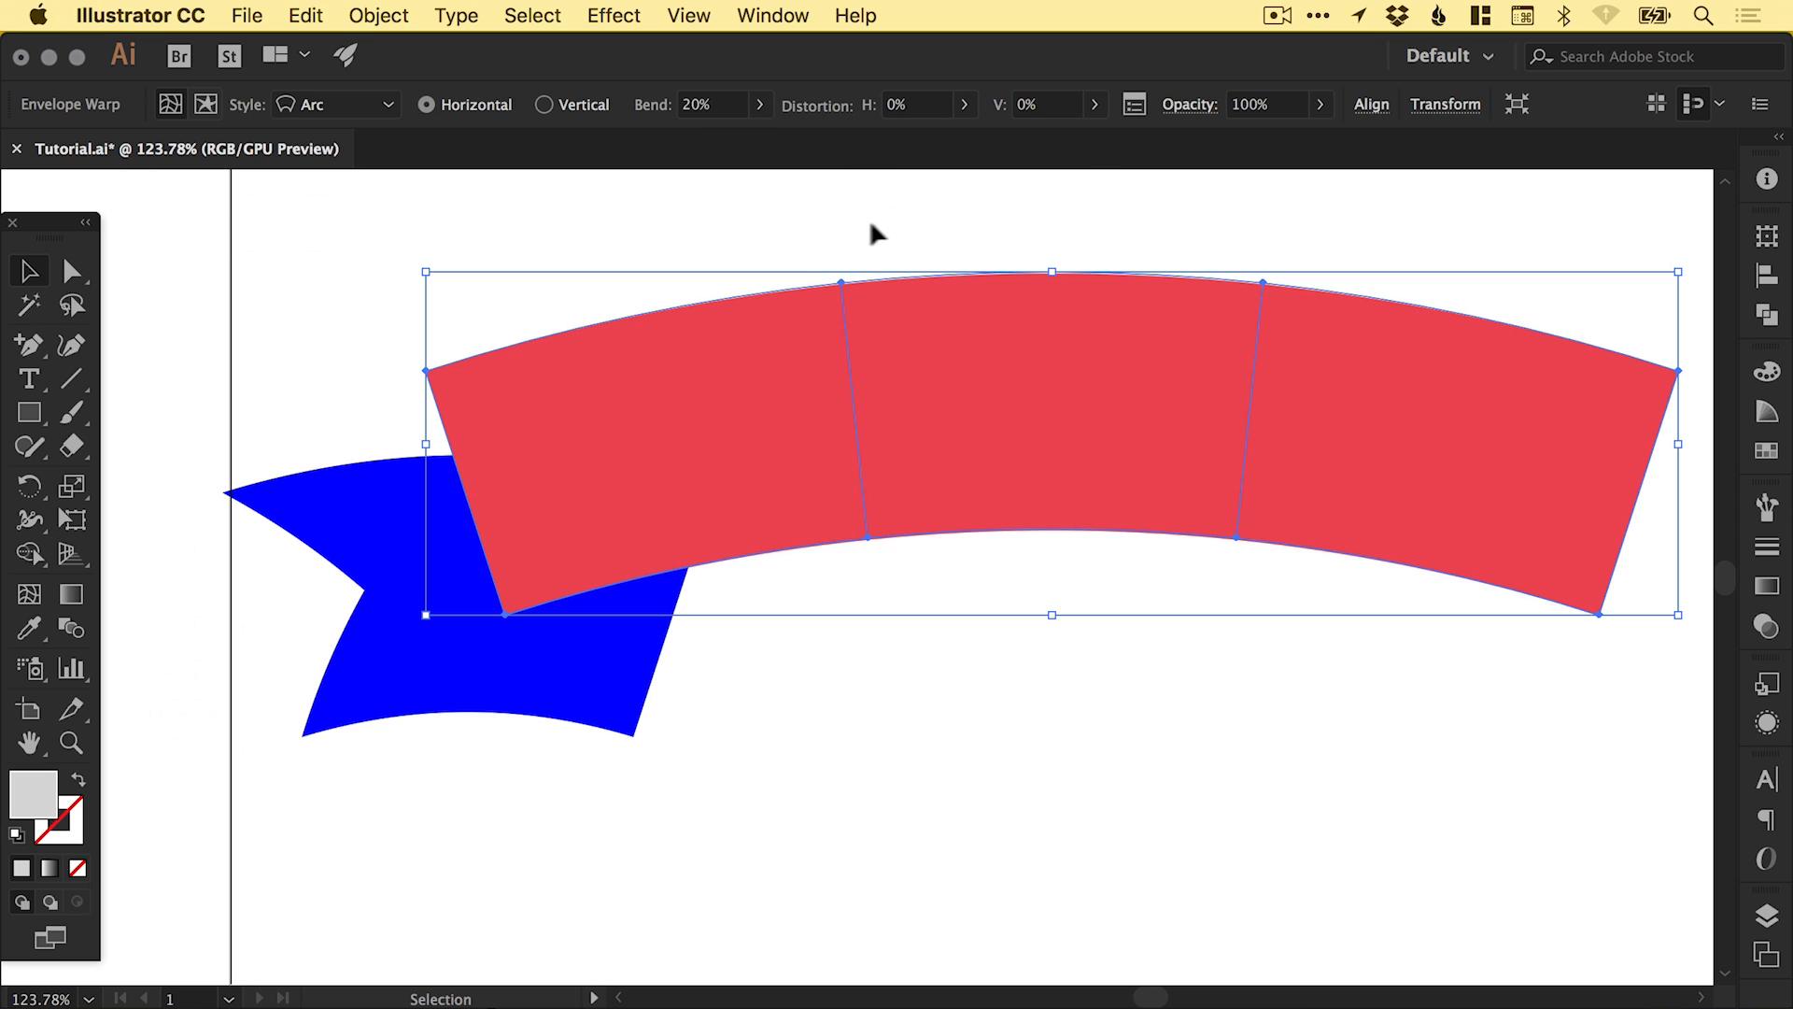
{"action": "mouse_move", "coordinate": [870, 523]}
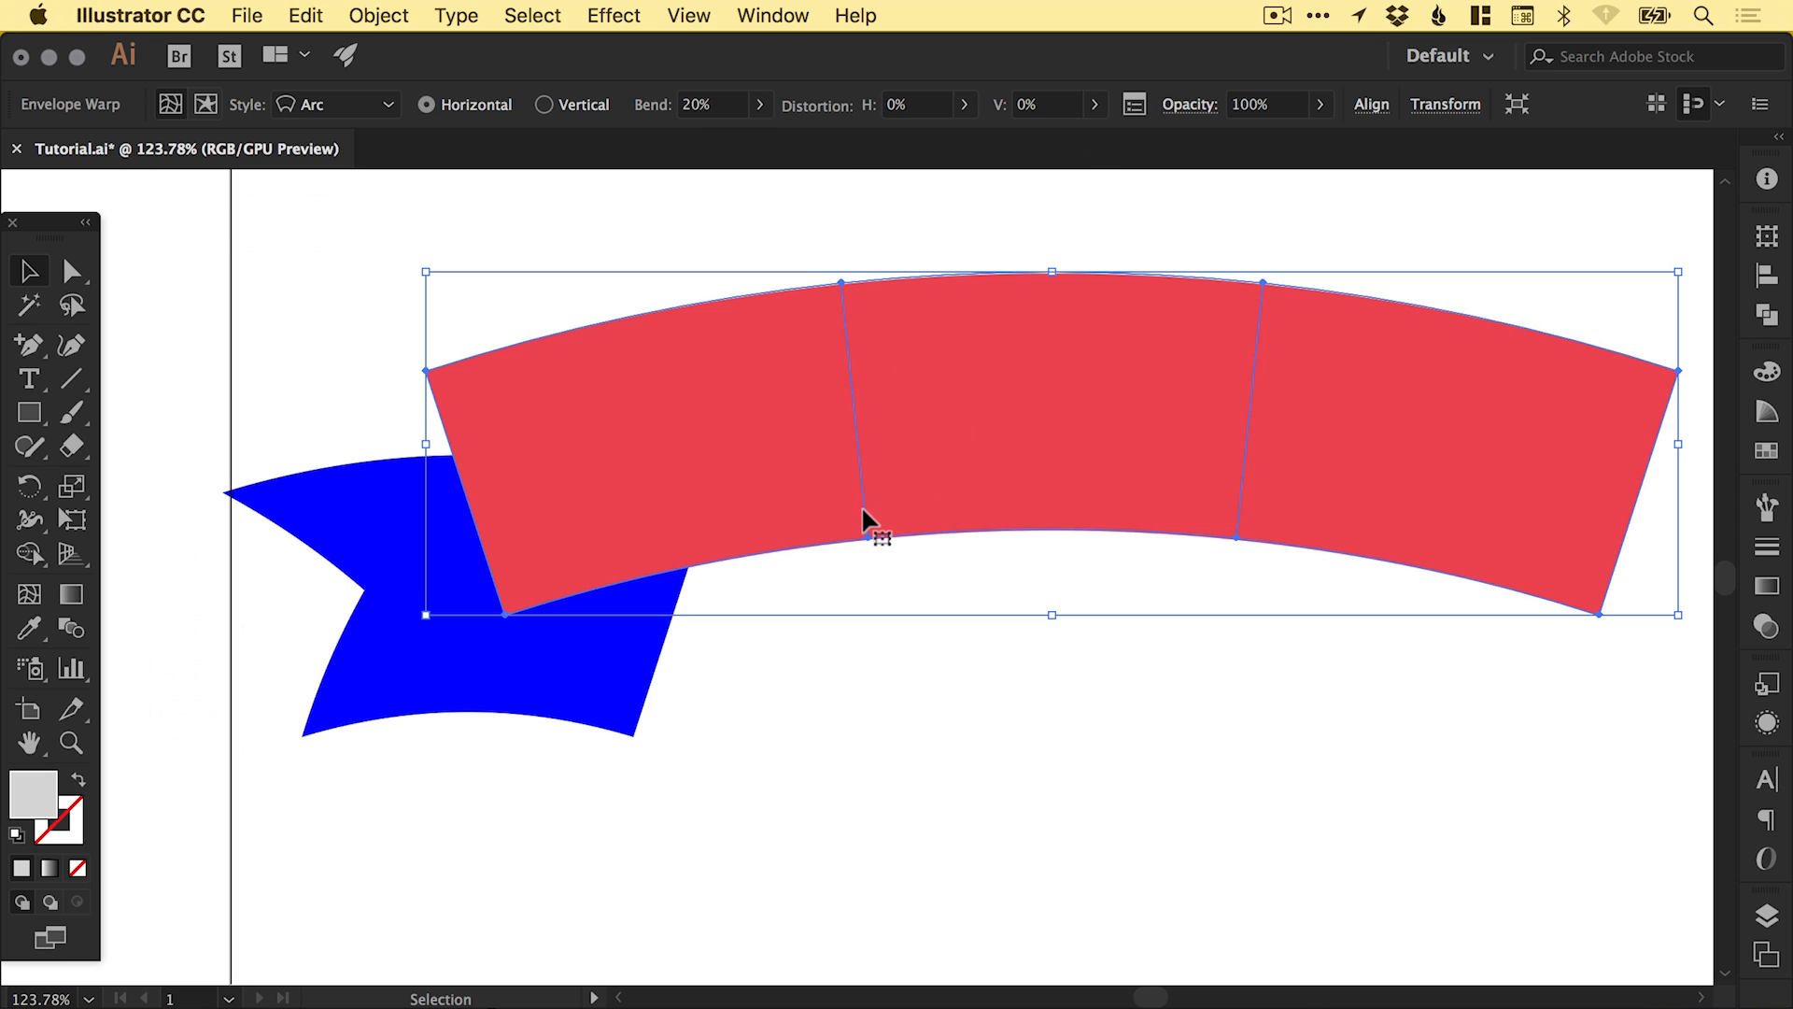
{"action": "mouse_move", "coordinate": [377, 22]}
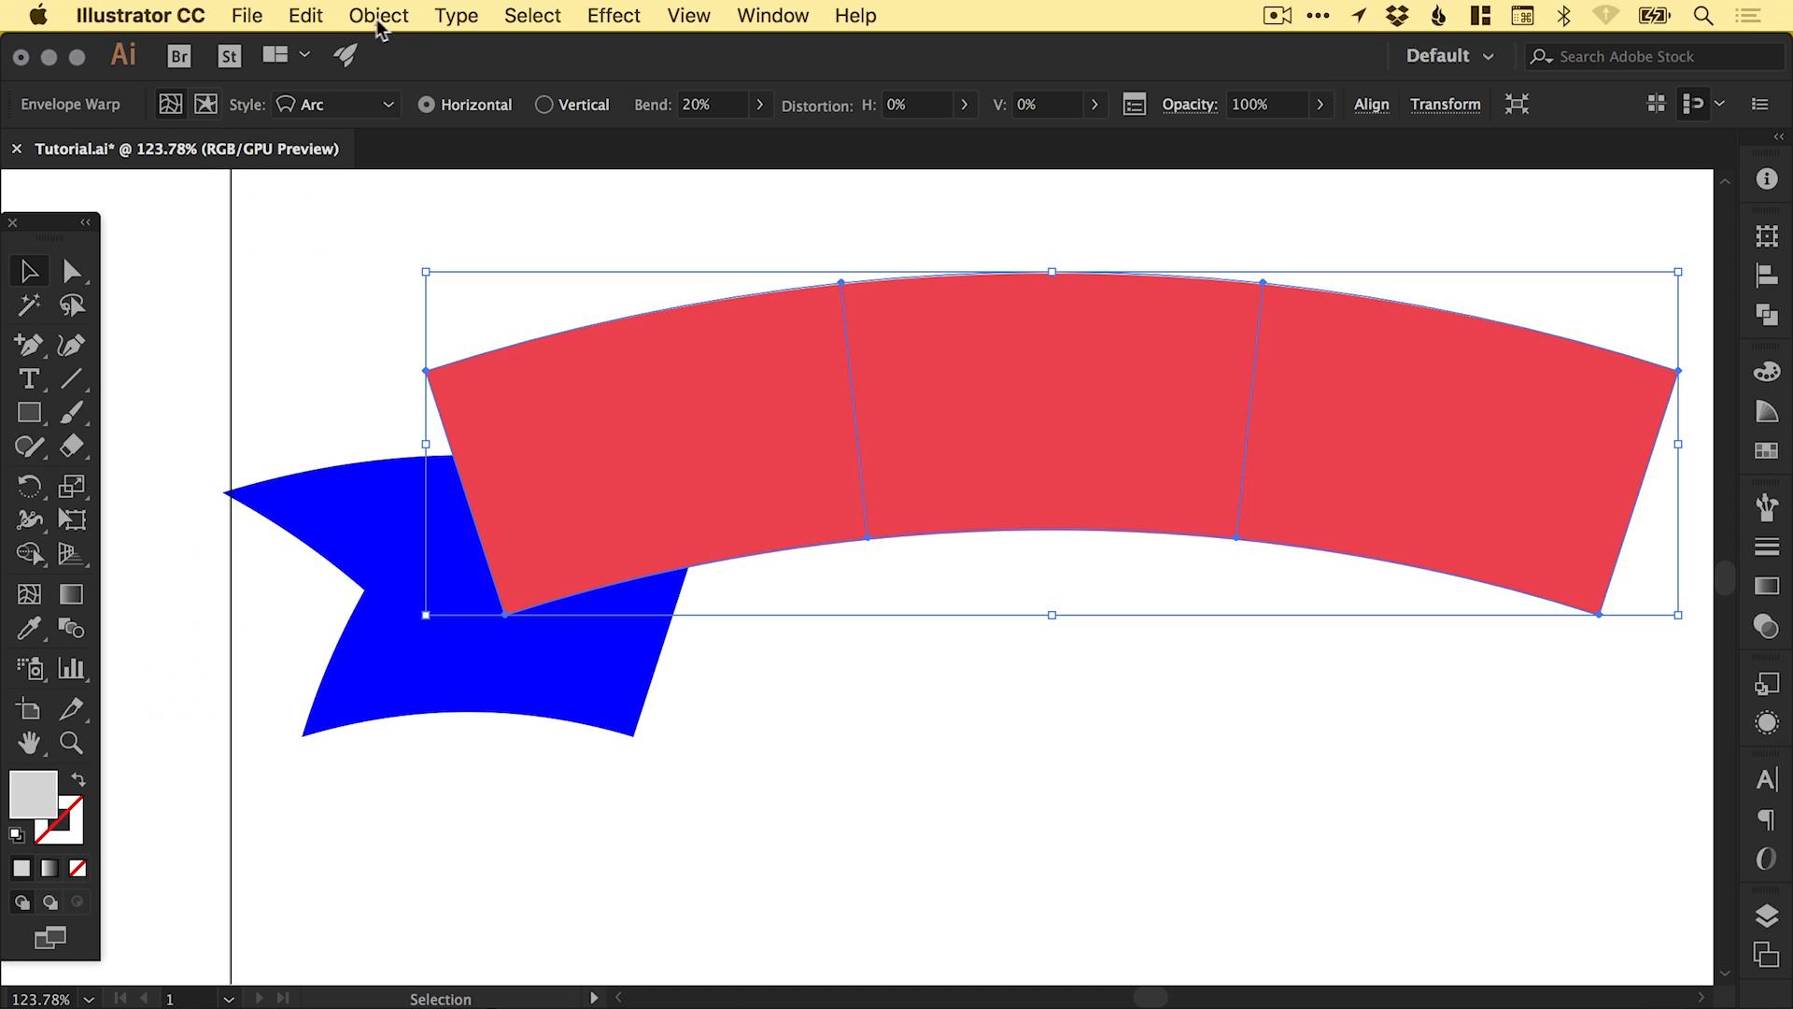
- Expand the warped red band into a plain path
{"action": "left_click", "coordinate": [377, 15]}
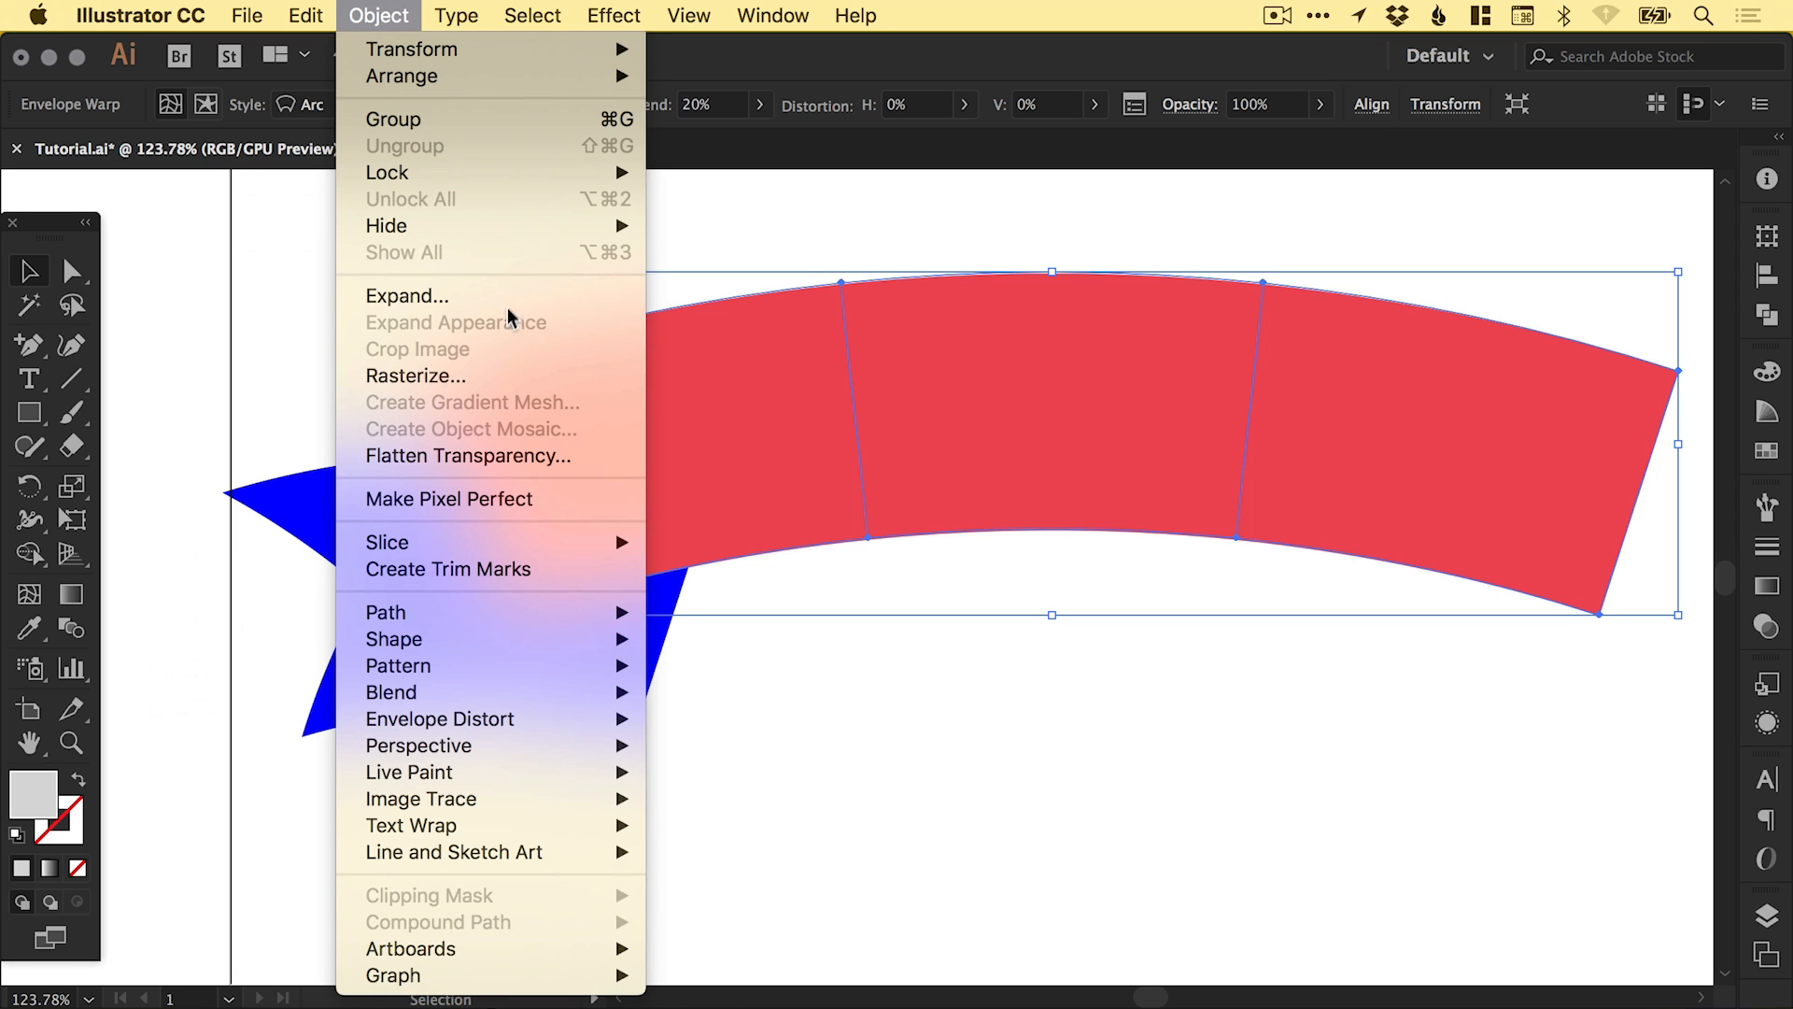
{"action": "left_click", "coordinate": [407, 295]}
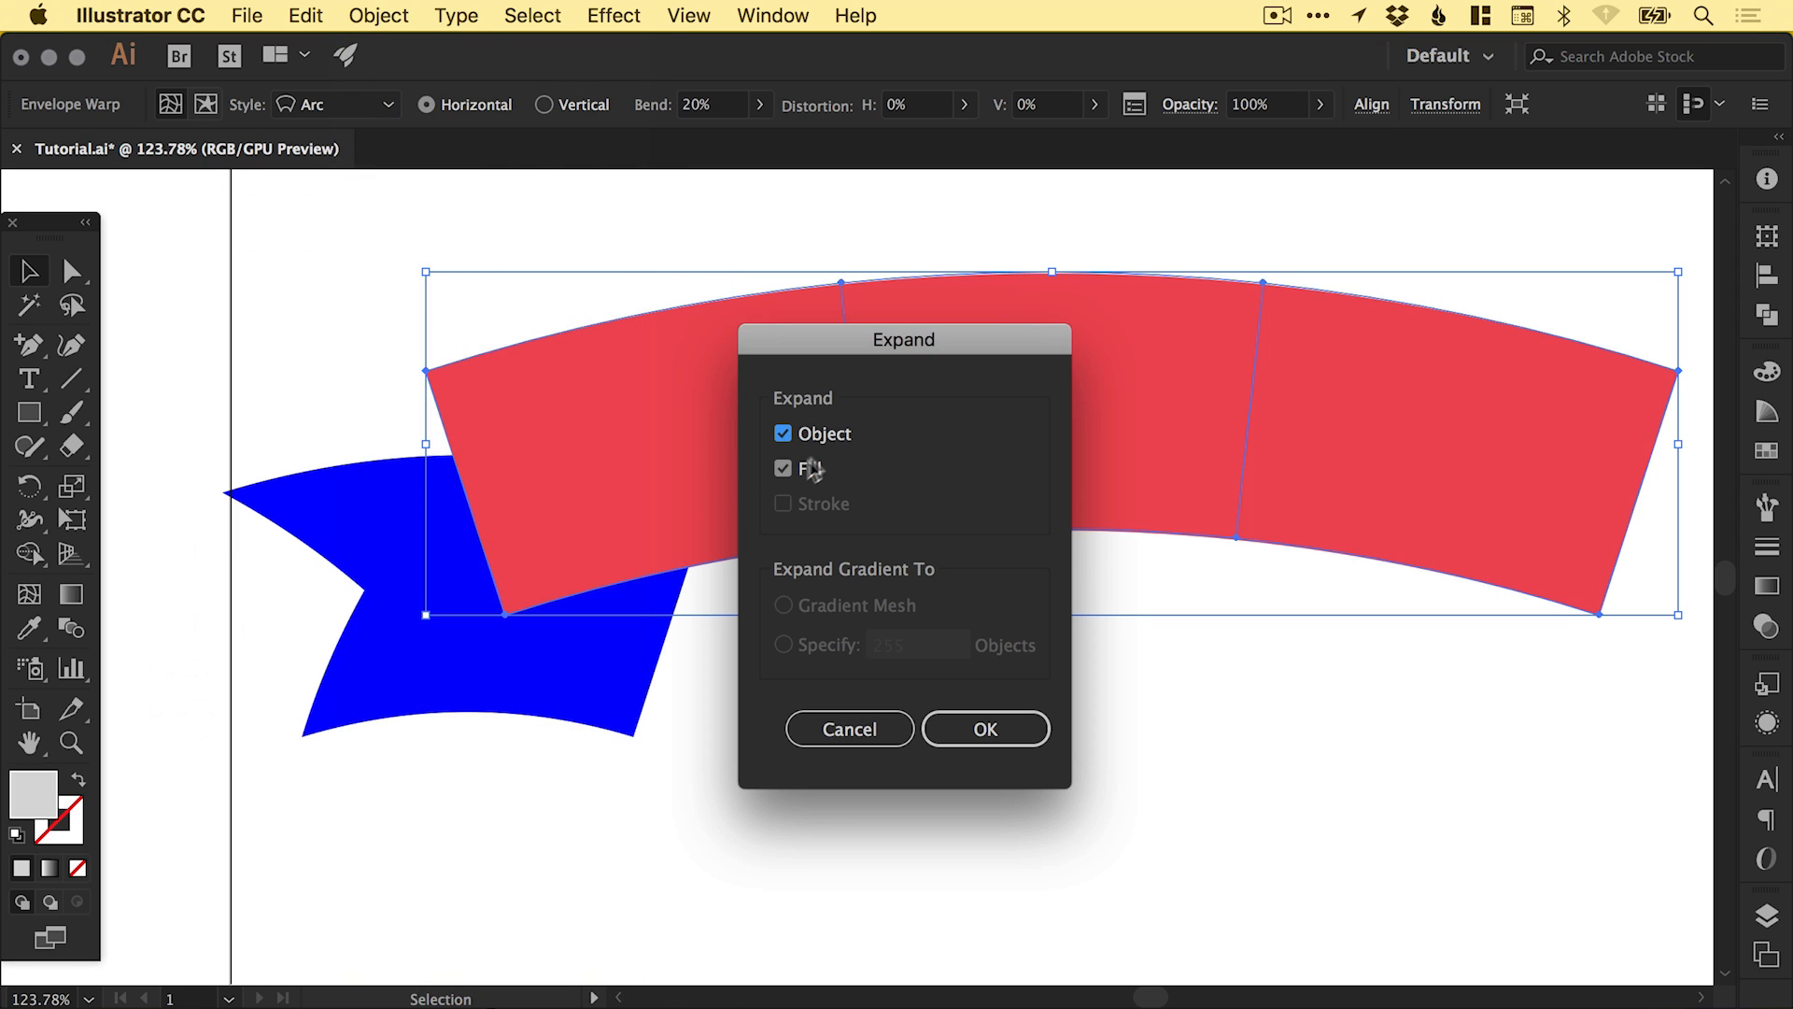
{"action": "left_click", "coordinate": [984, 728]}
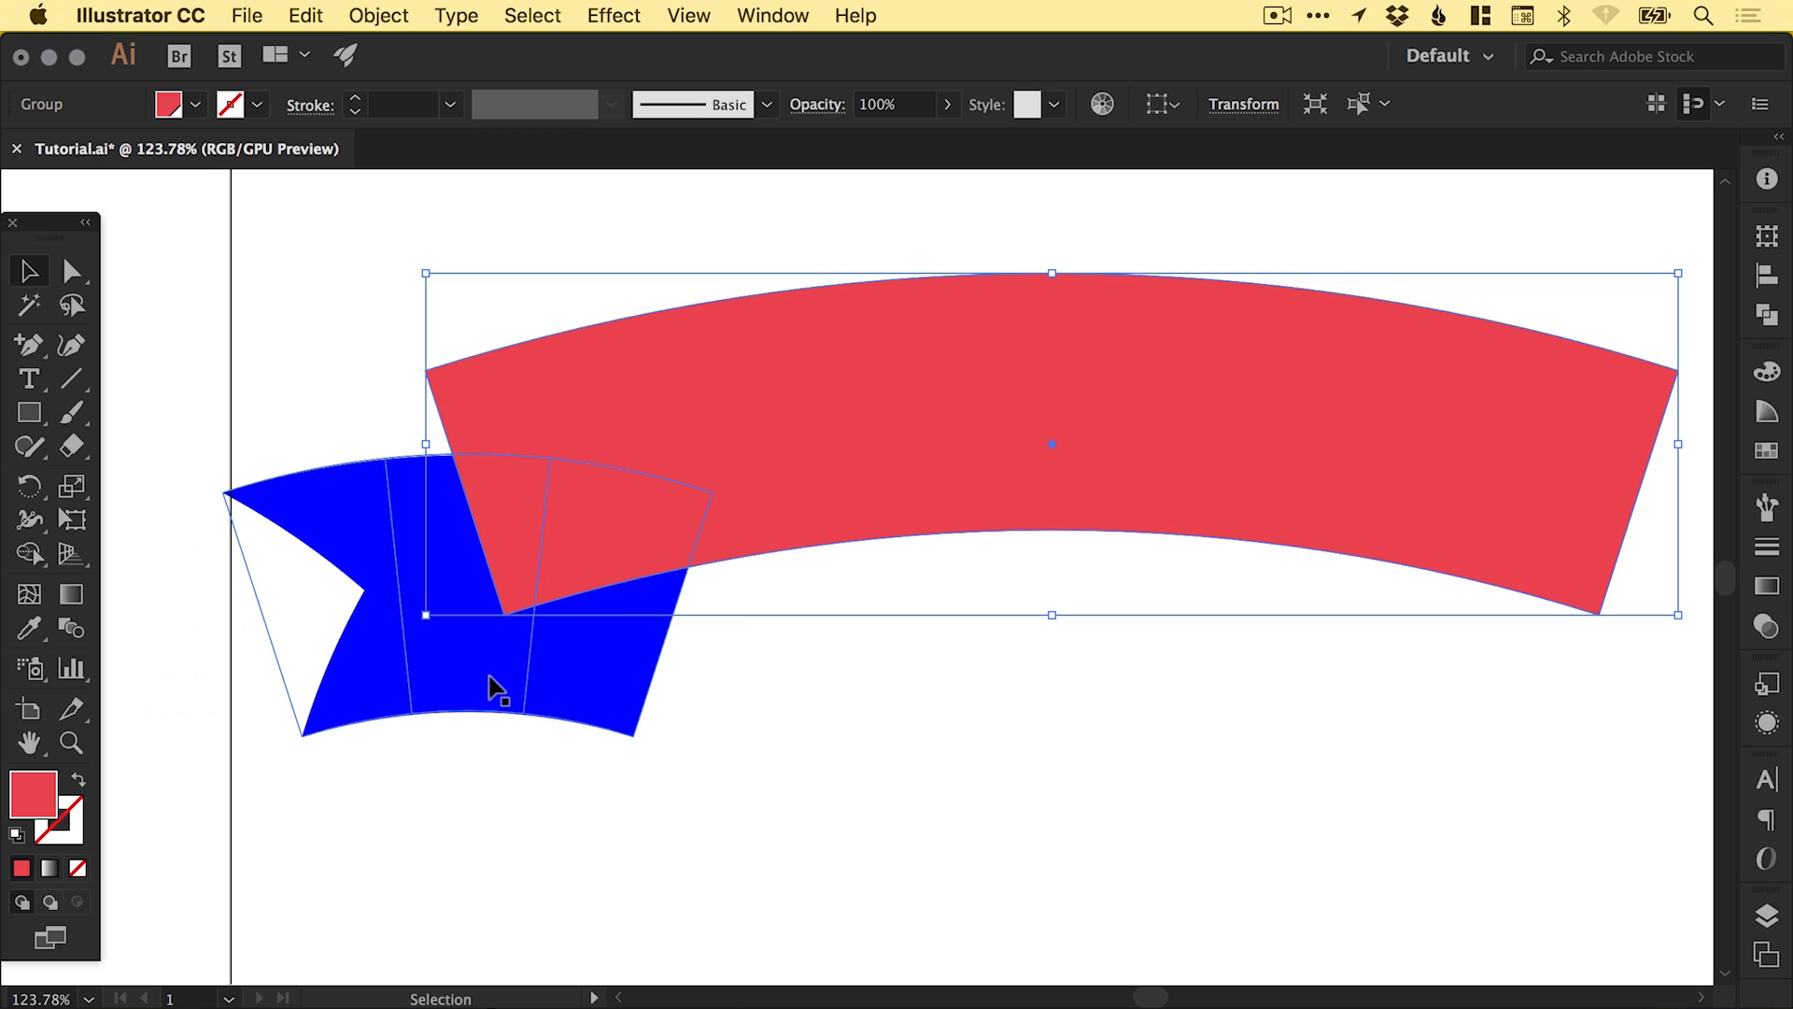
- Expand the warped blue tail into a plain path
{"action": "left_click", "coordinate": [377, 15]}
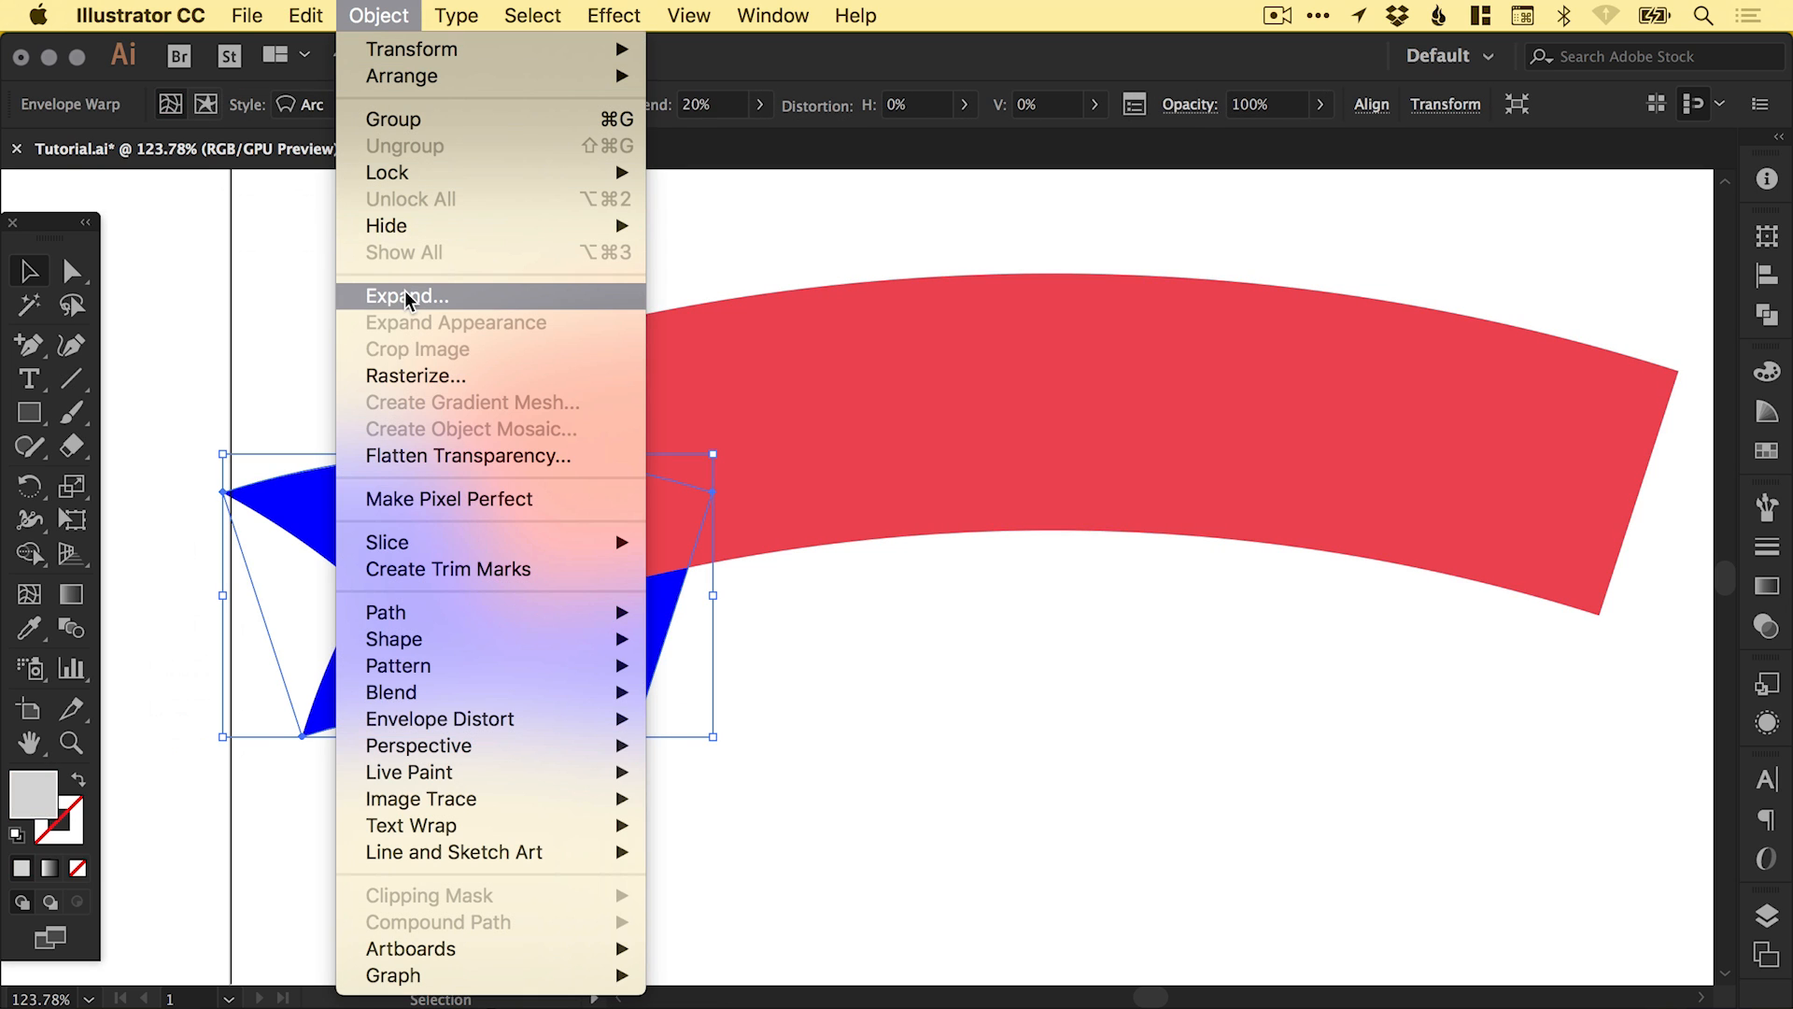
{"action": "left_click", "coordinate": [406, 295]}
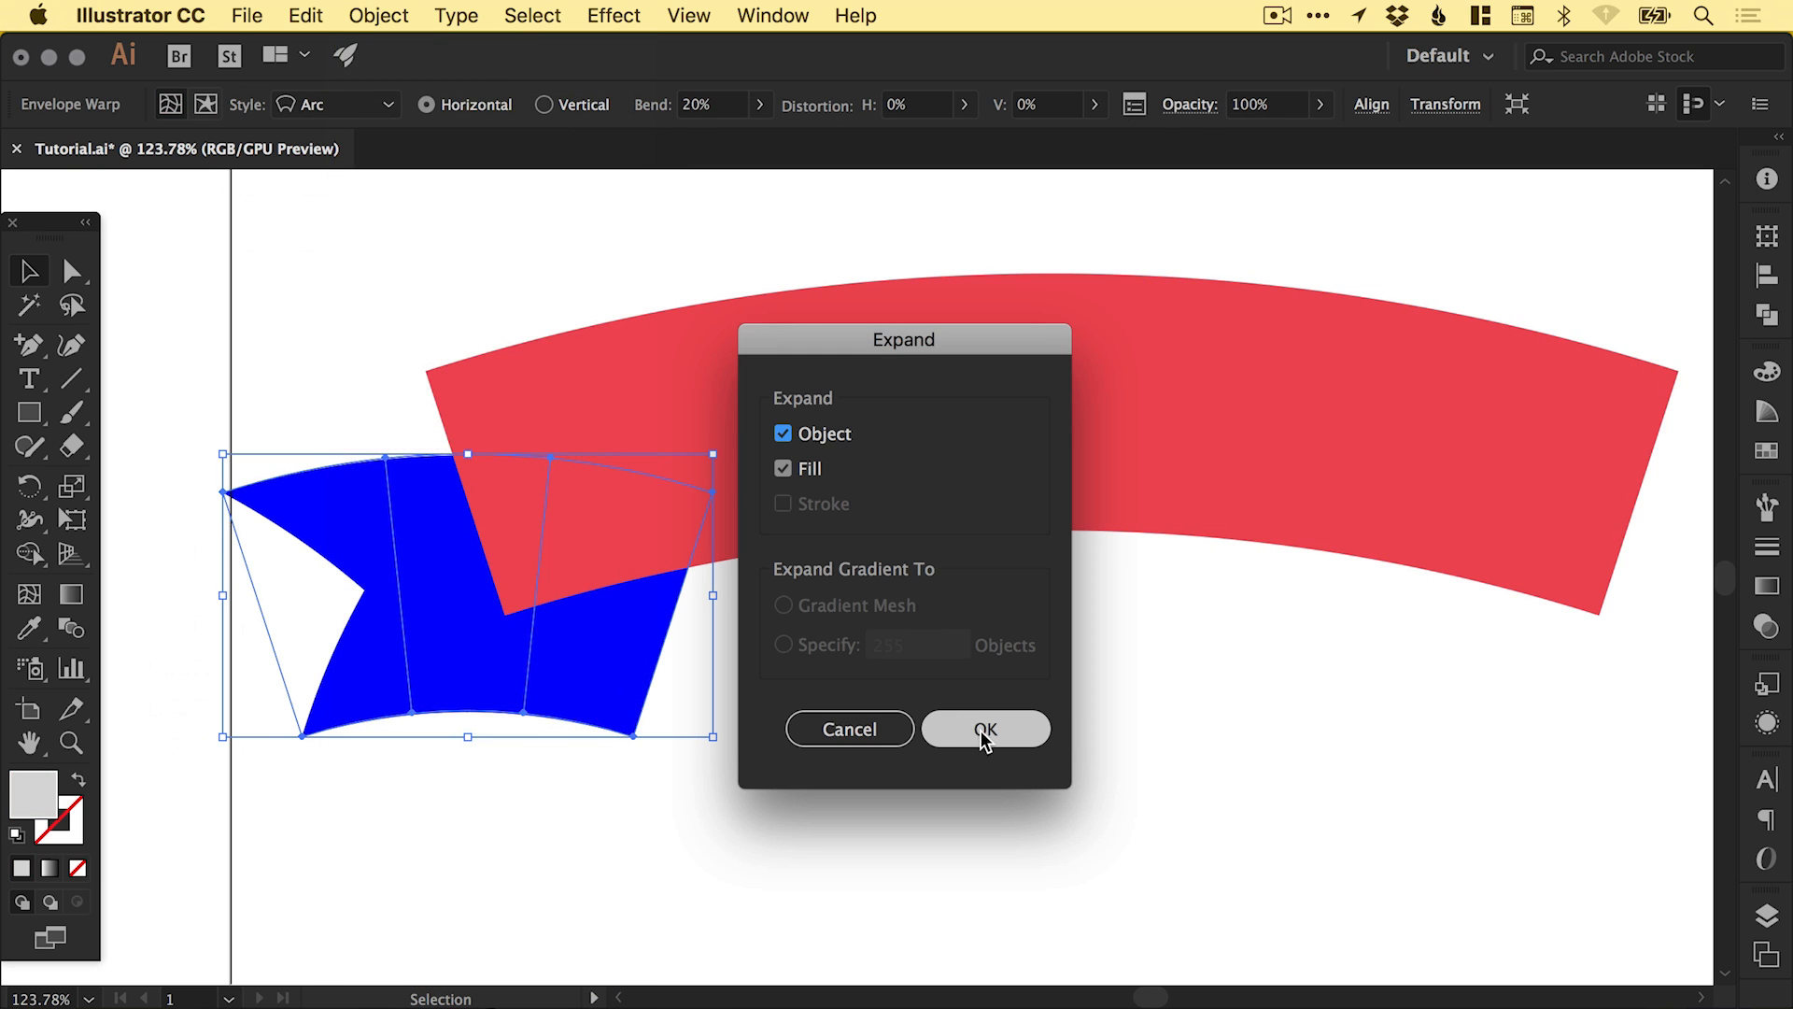
{"action": "left_click", "coordinate": [983, 729]}
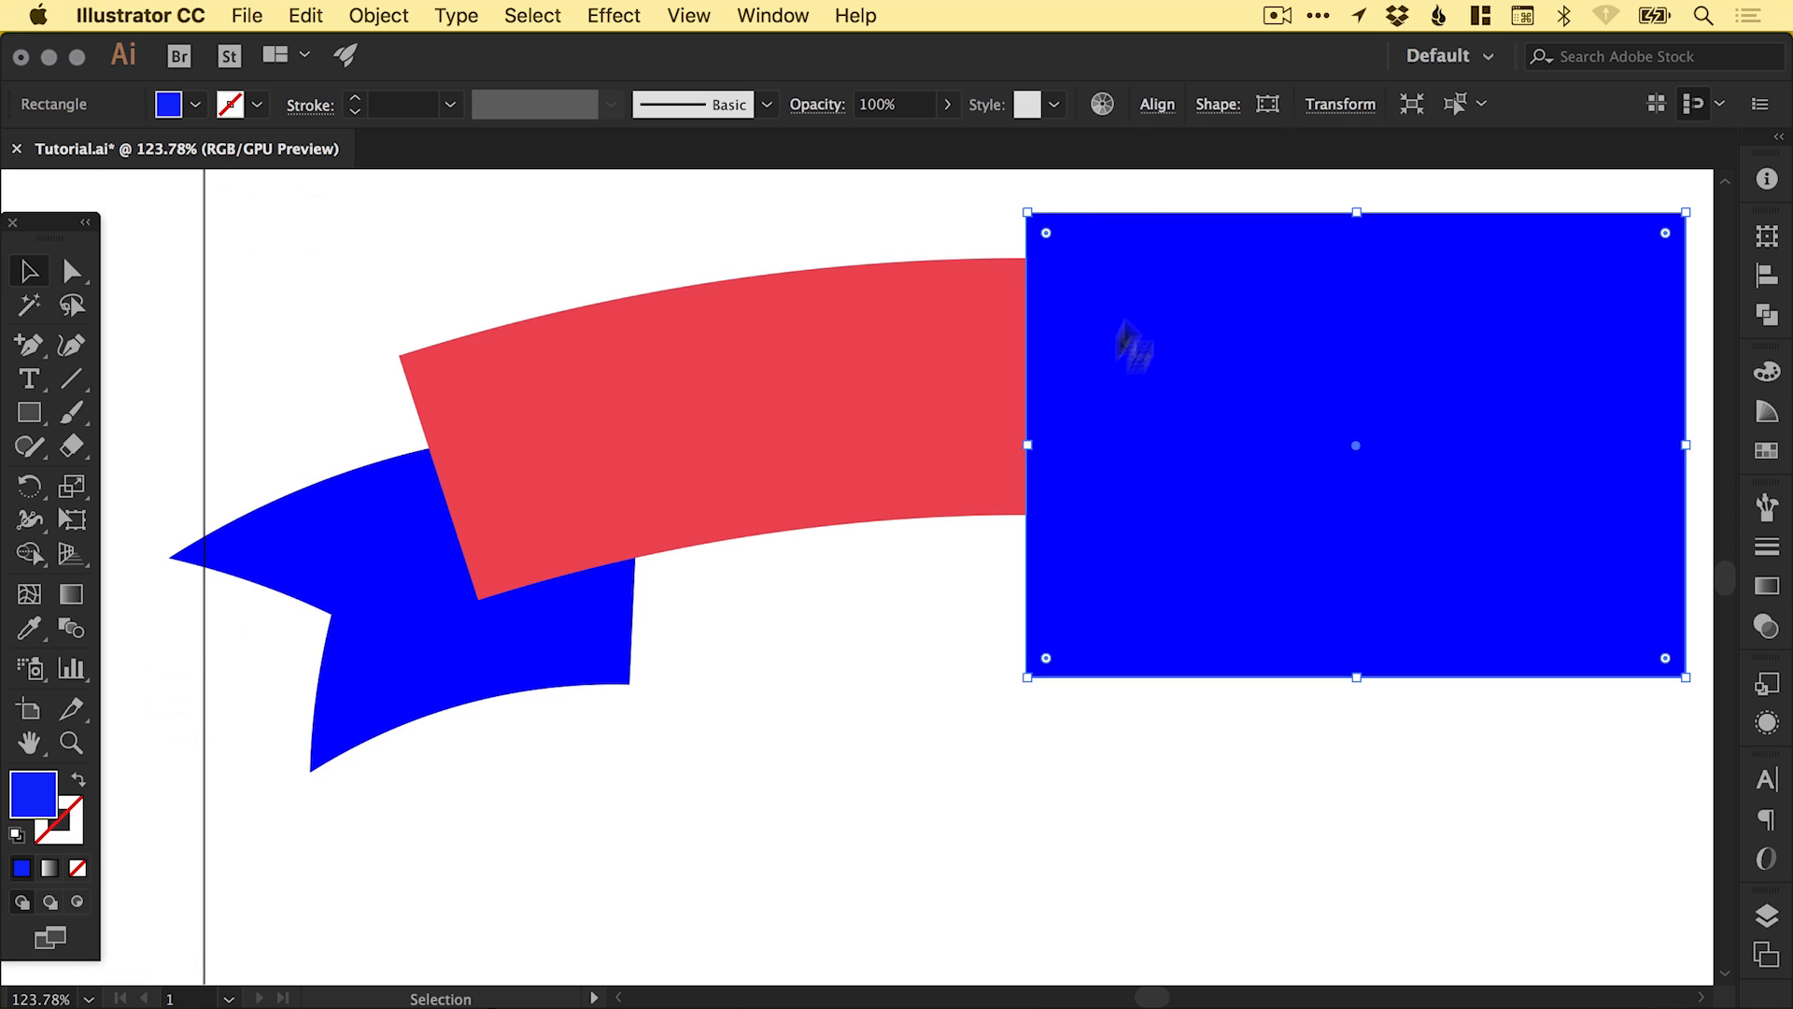
{"action": "mouse_move", "coordinate": [1267, 587]}
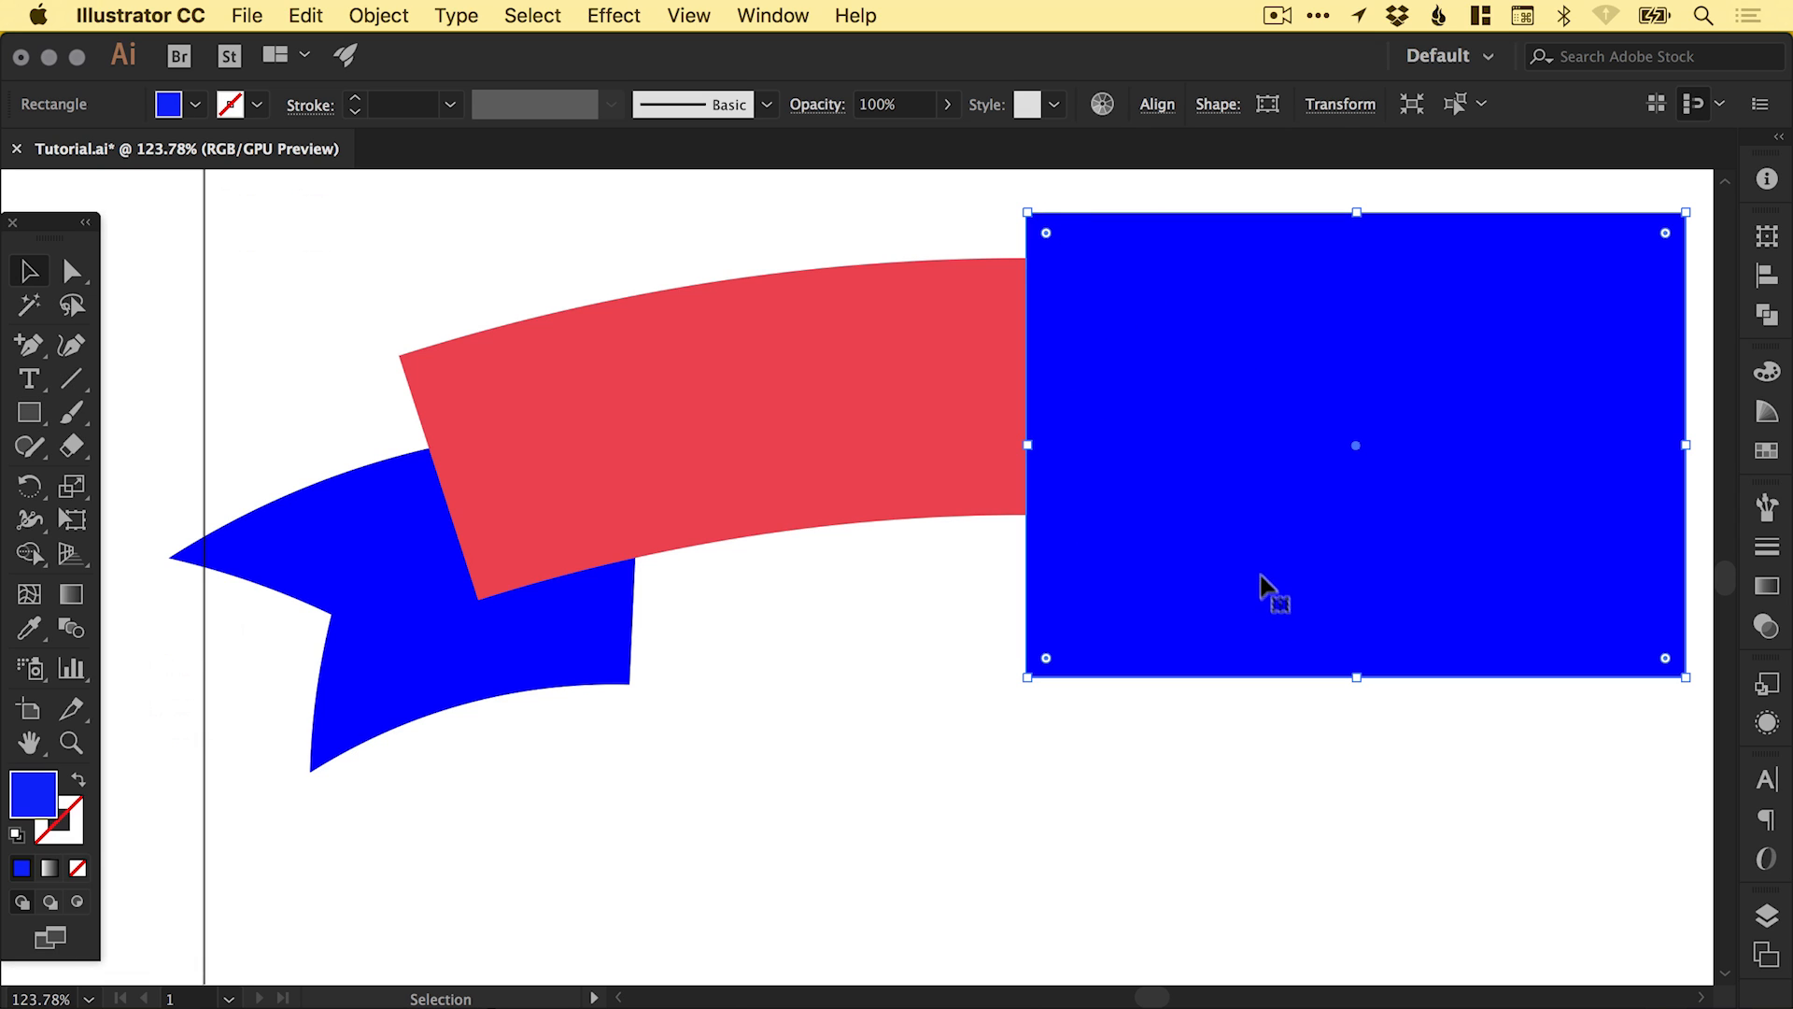
{"action": "mouse_move", "coordinate": [1356, 492]}
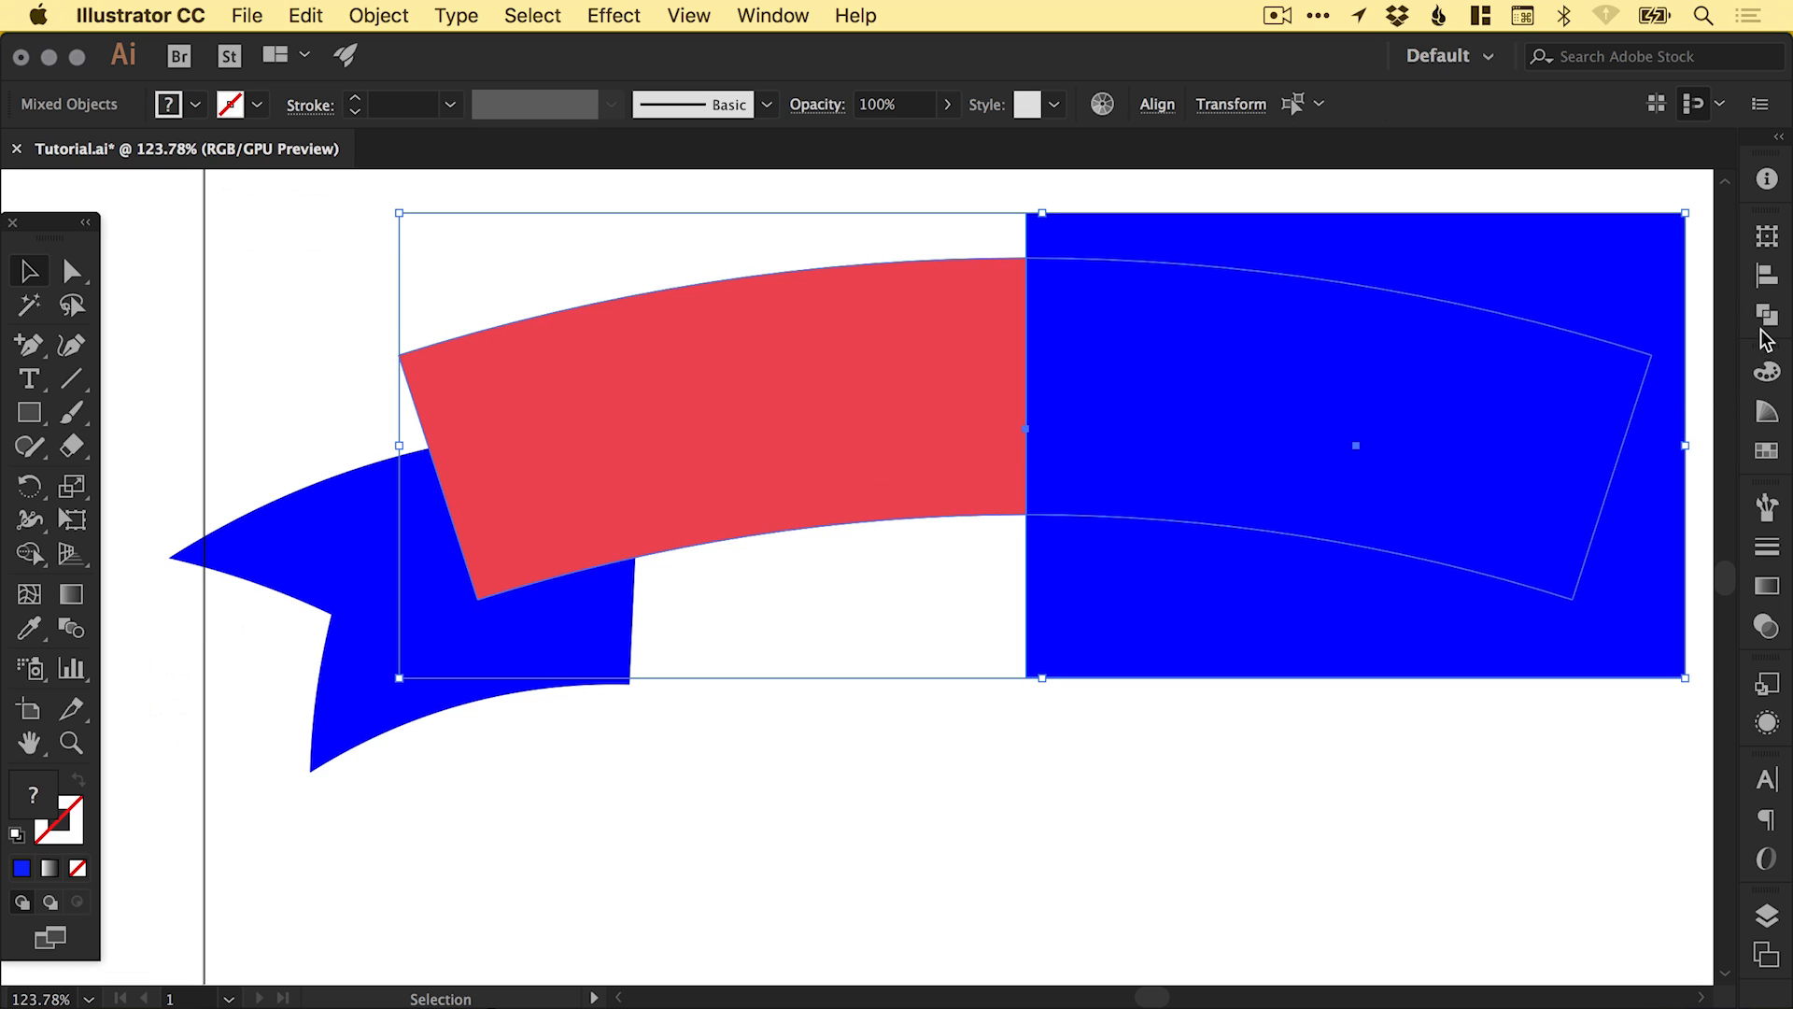
- Subtract the blue rectangle from the red band using Pathfinder Minus Front
{"action": "left_click", "coordinate": [1766, 316]}
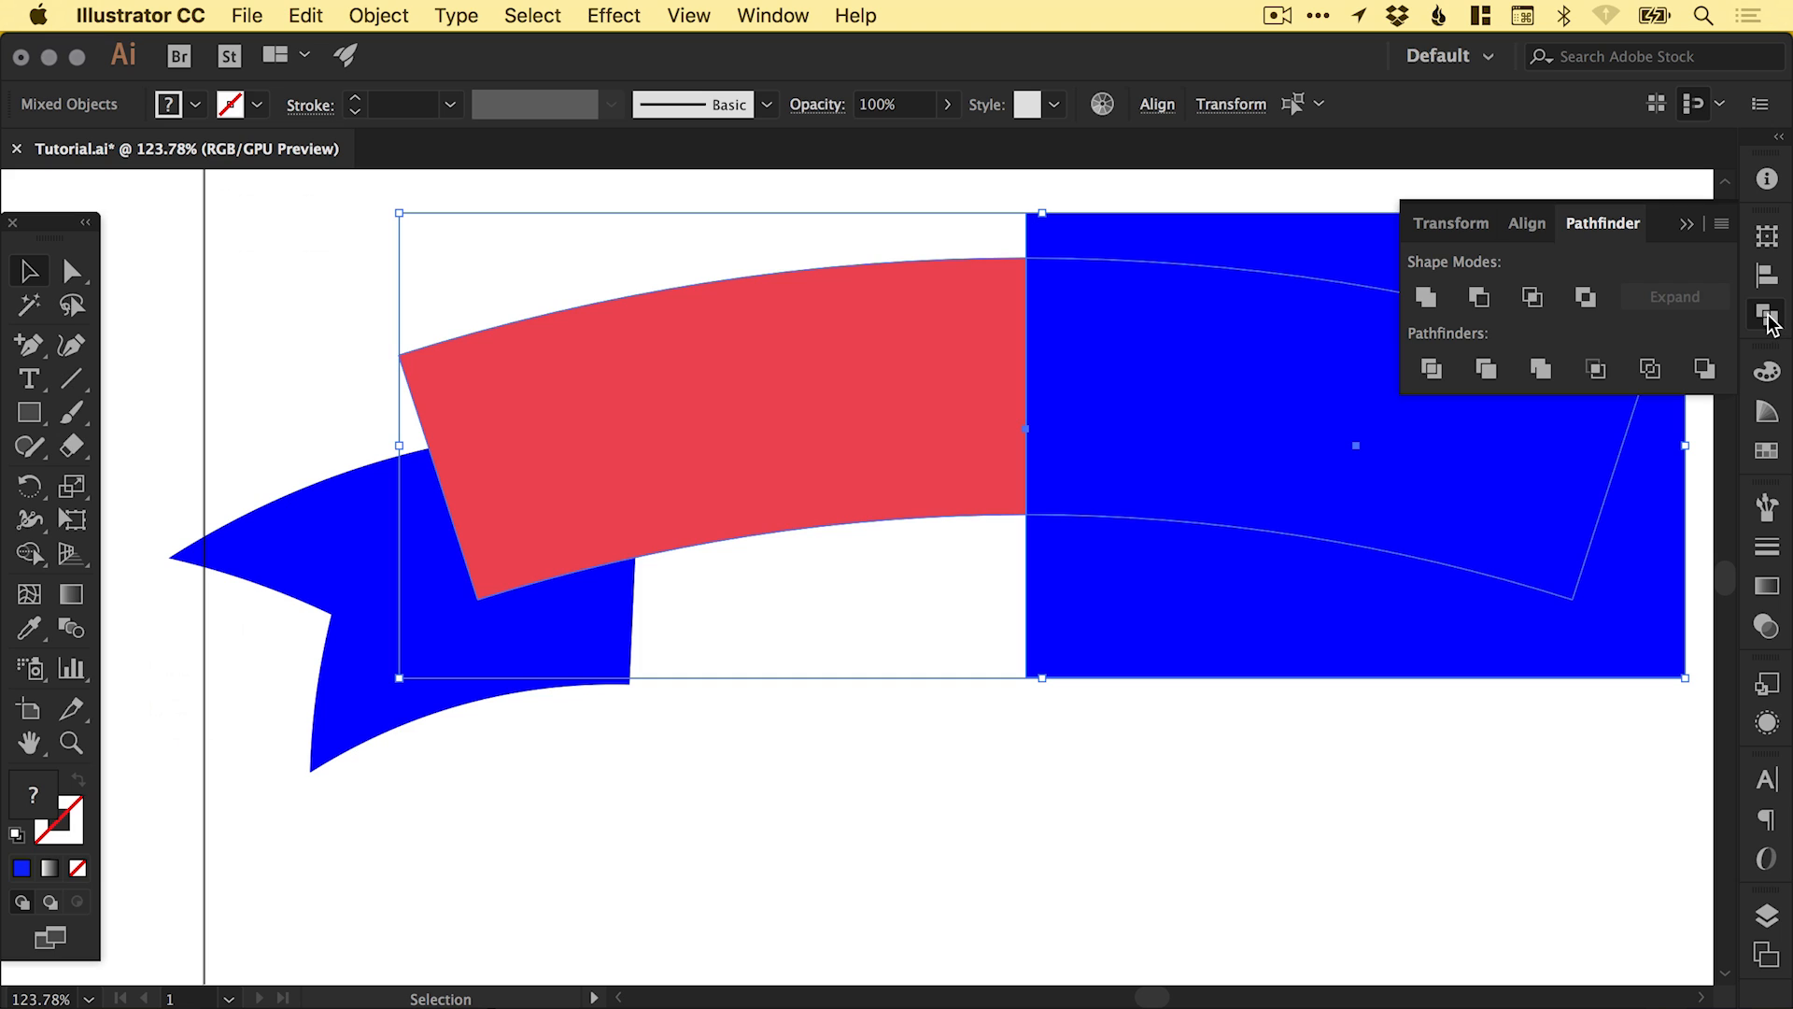
{"action": "mouse_move", "coordinate": [1478, 297]}
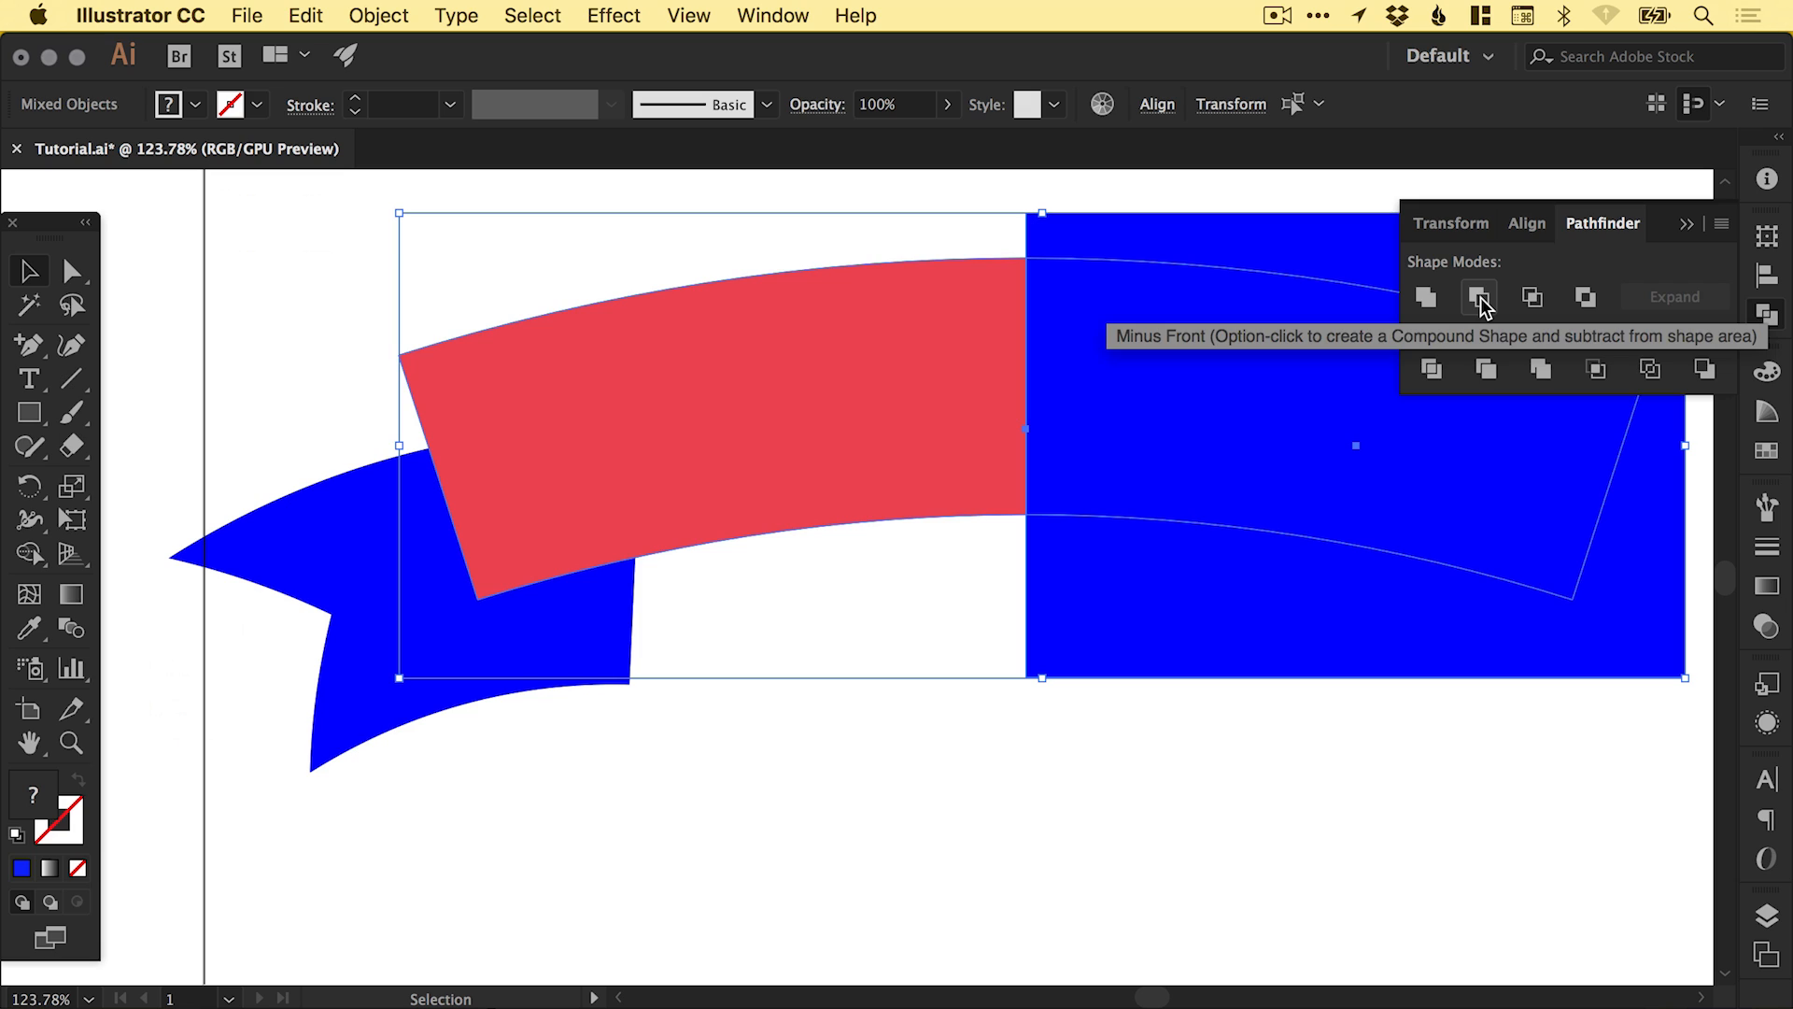
{"action": "left_click", "coordinate": [1479, 297]}
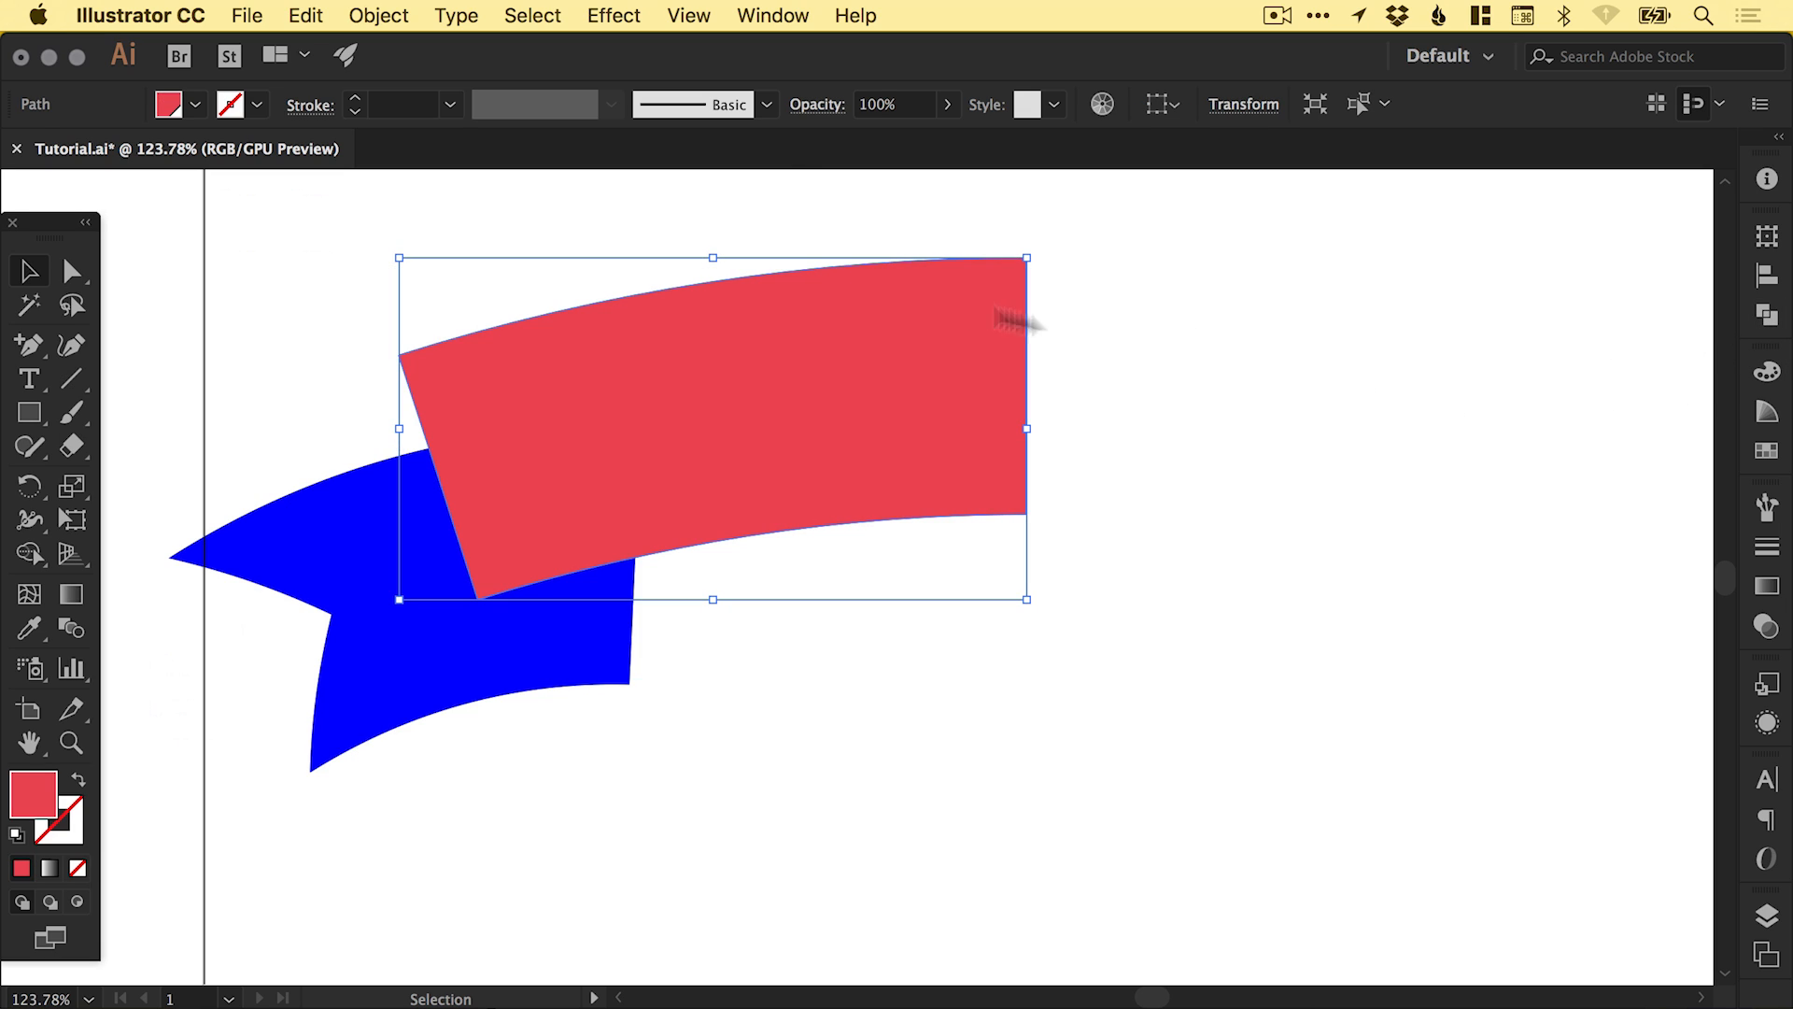
- Deselect the band and draw the fold triangle with the Pen tool
{"action": "left_click", "coordinate": [773, 15]}
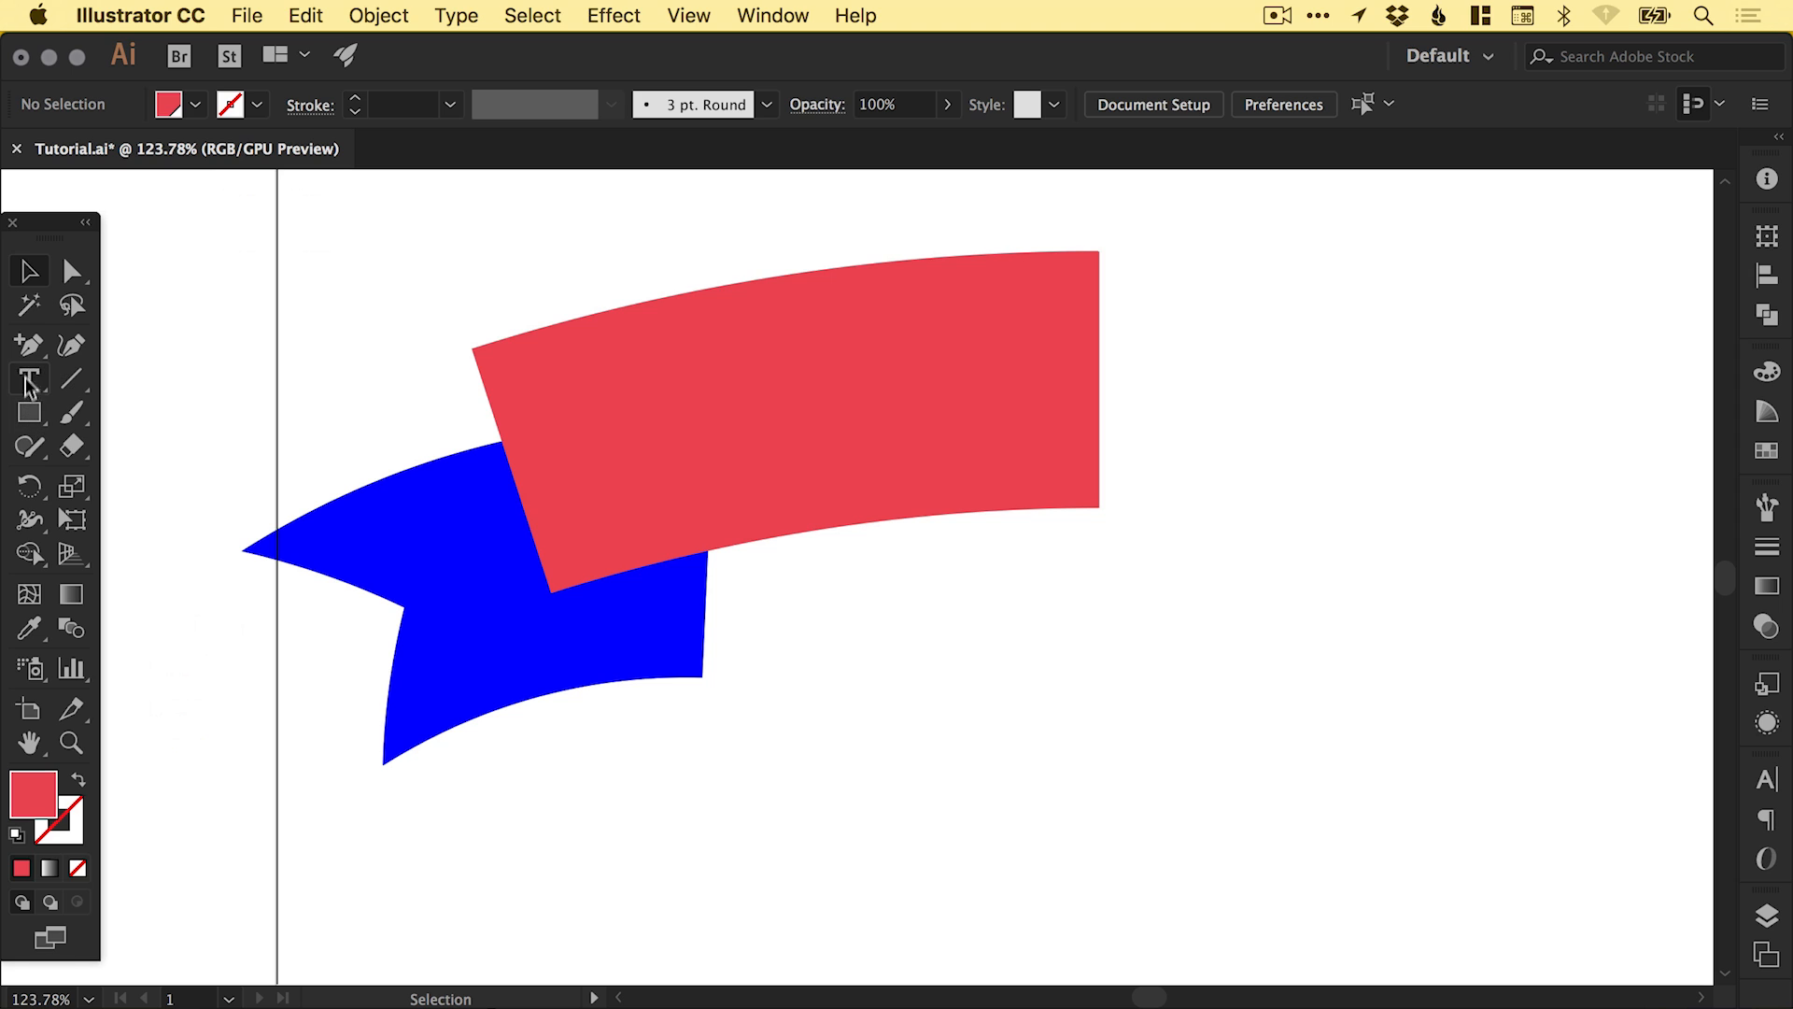
{"action": "left_click", "coordinate": [29, 344]}
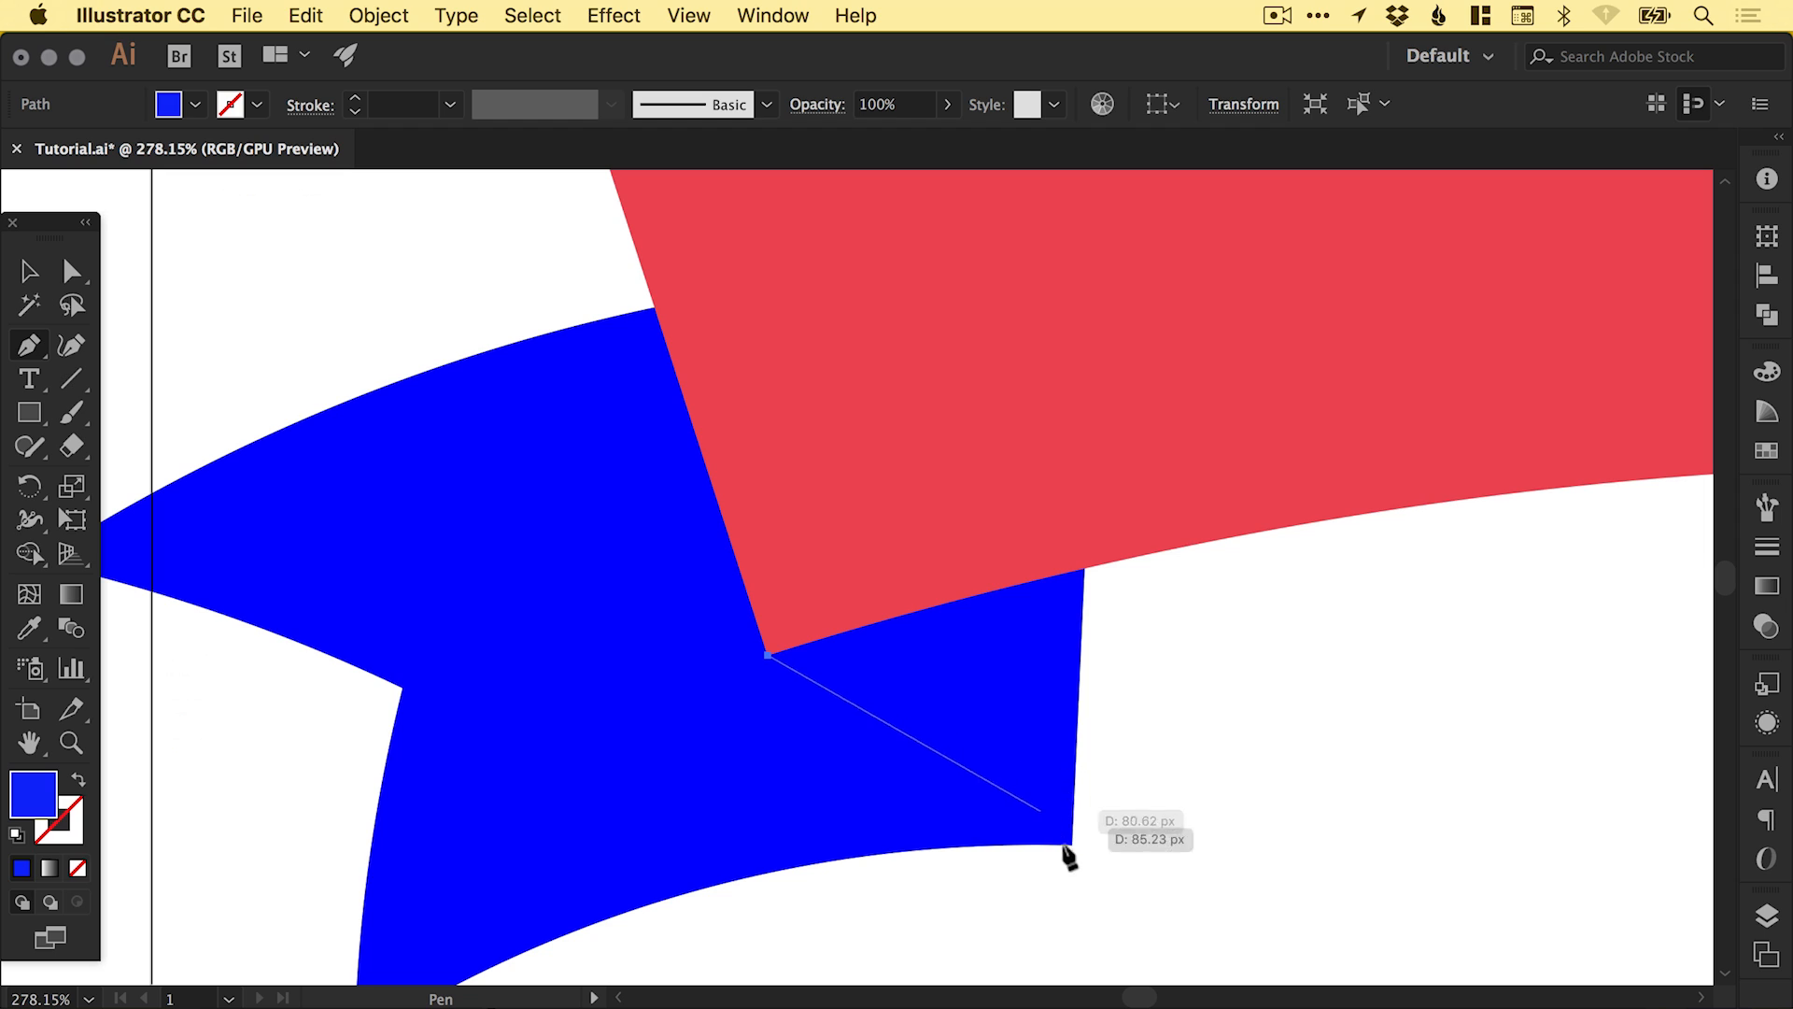
{"action": "mouse_move", "coordinate": [1070, 857]}
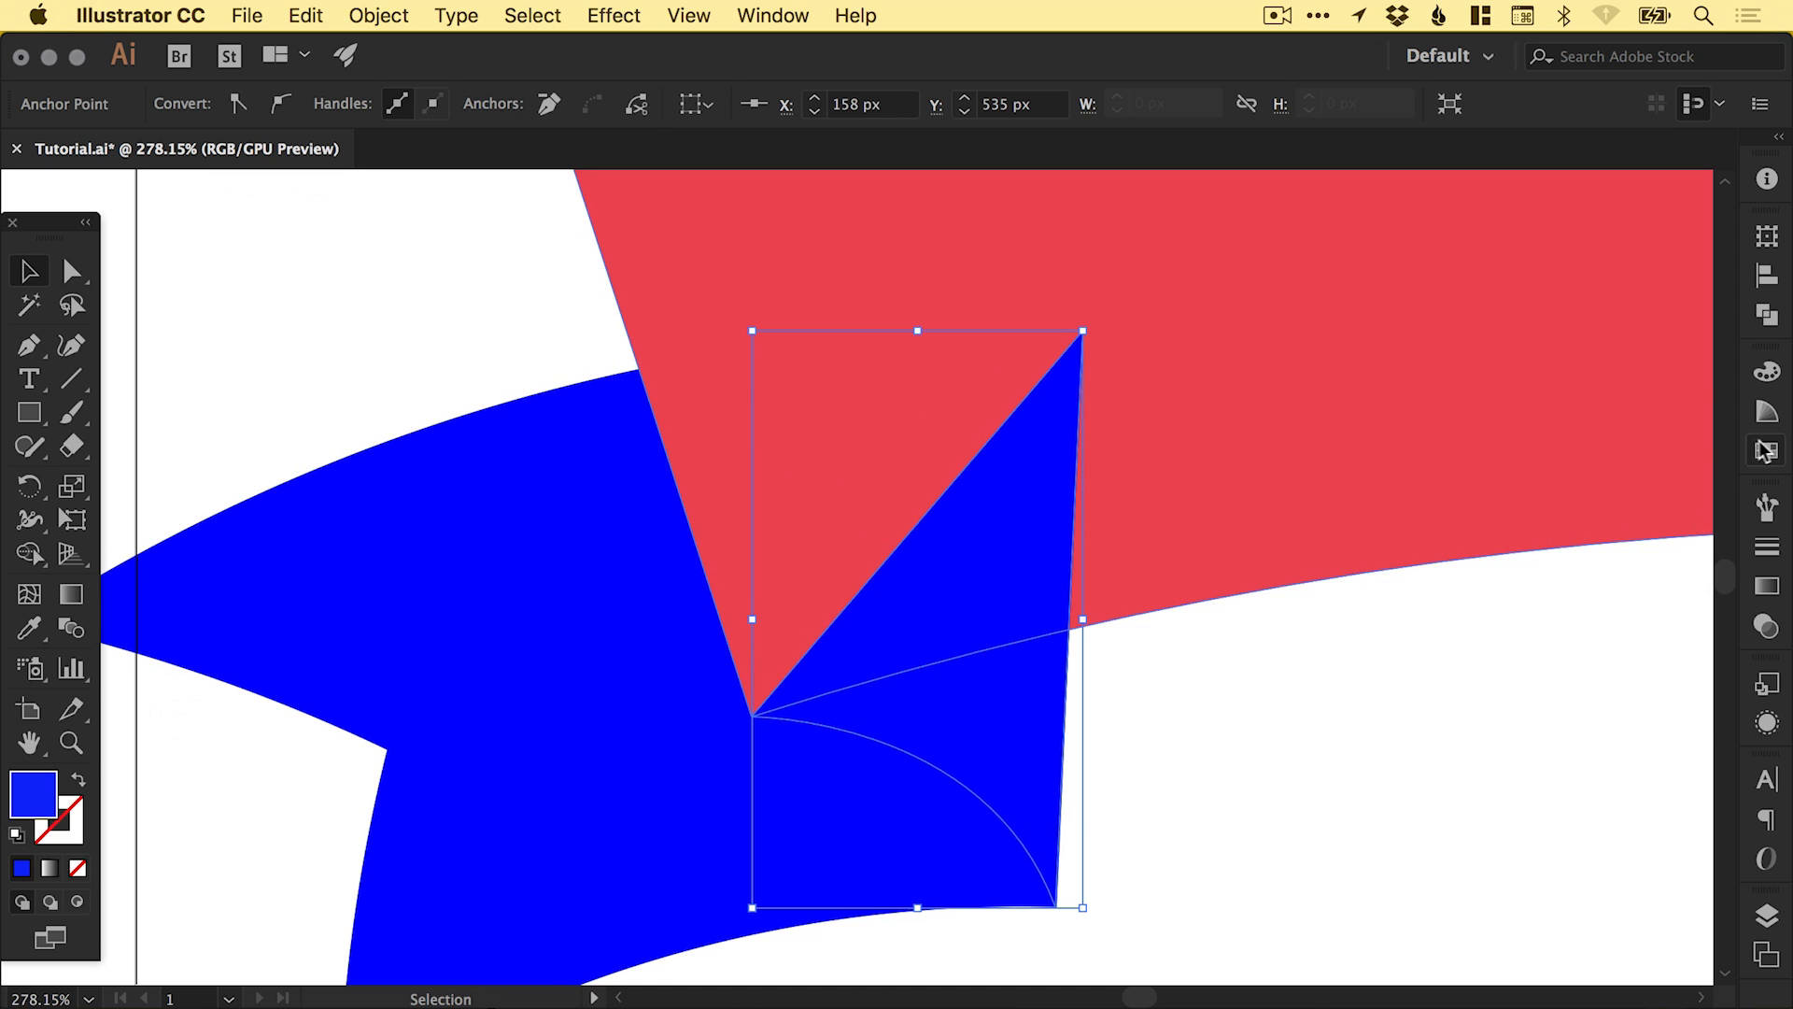
- Send the fold shape behind the red band and fill it dark brown #4d0e04
{"action": "left_click", "coordinate": [1478, 467]}
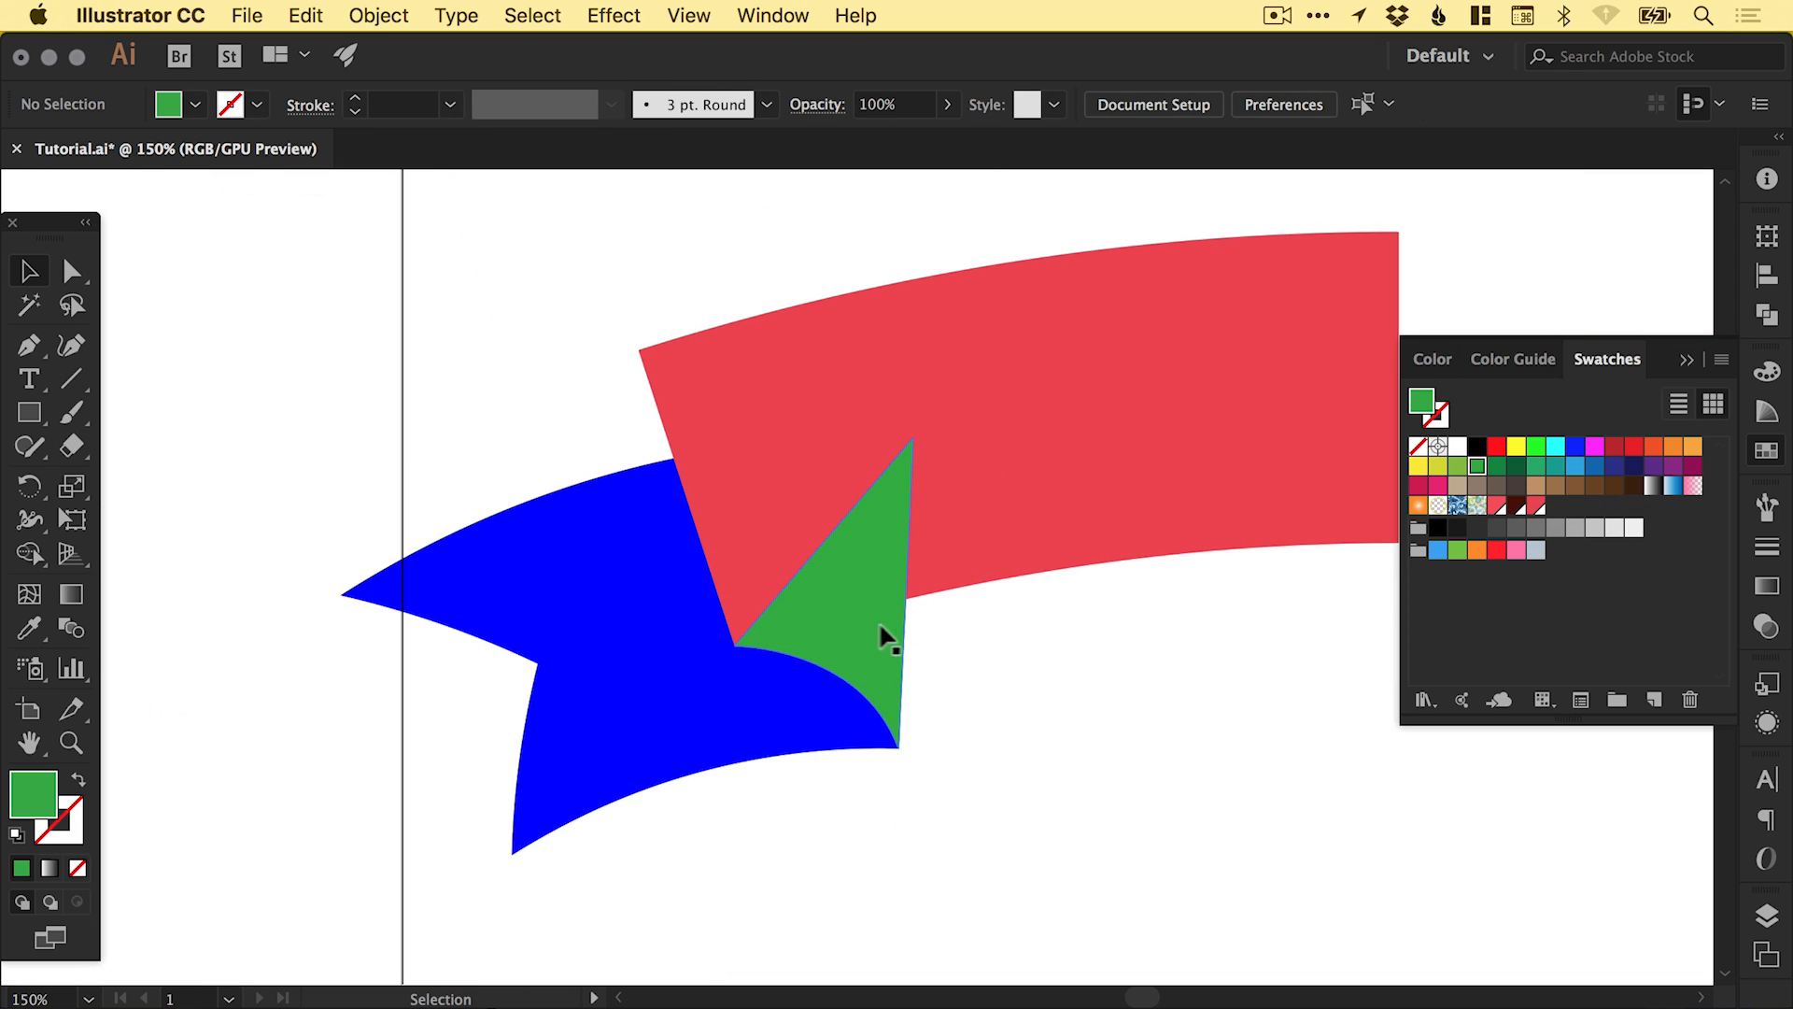
{"action": "left_click", "coordinate": [880, 635]}
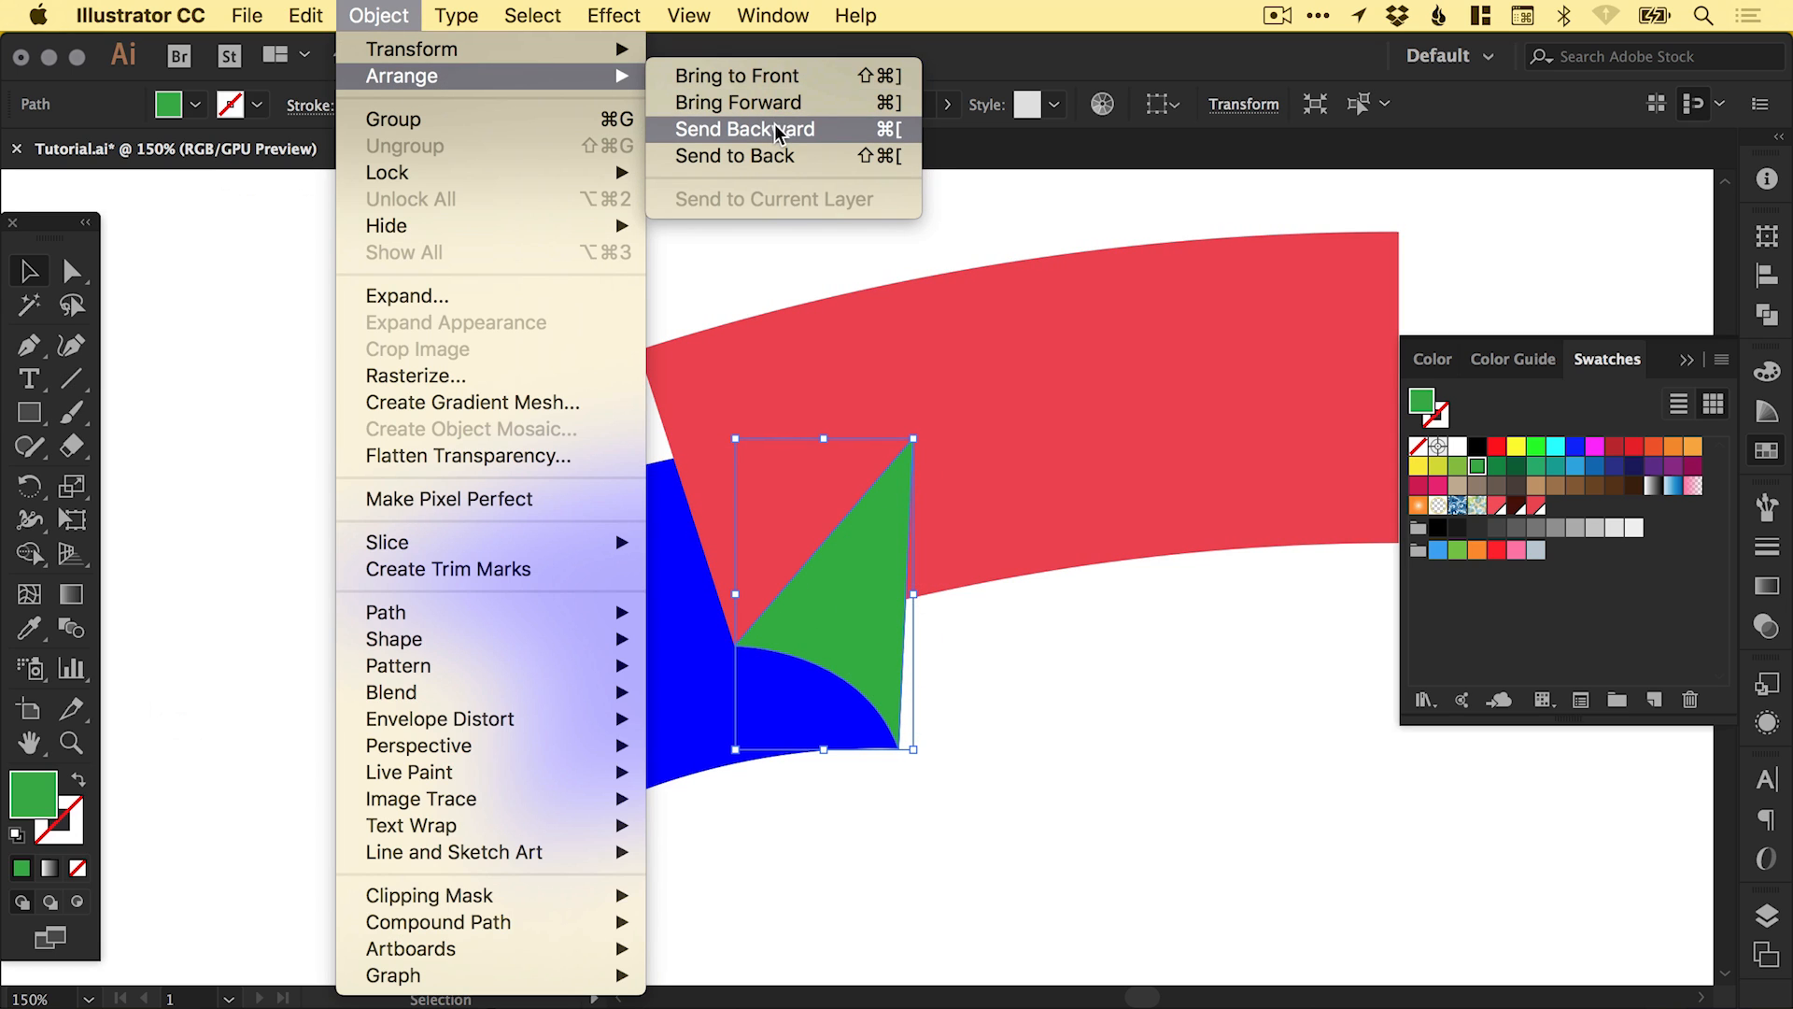
{"action": "left_click", "coordinate": [744, 128]}
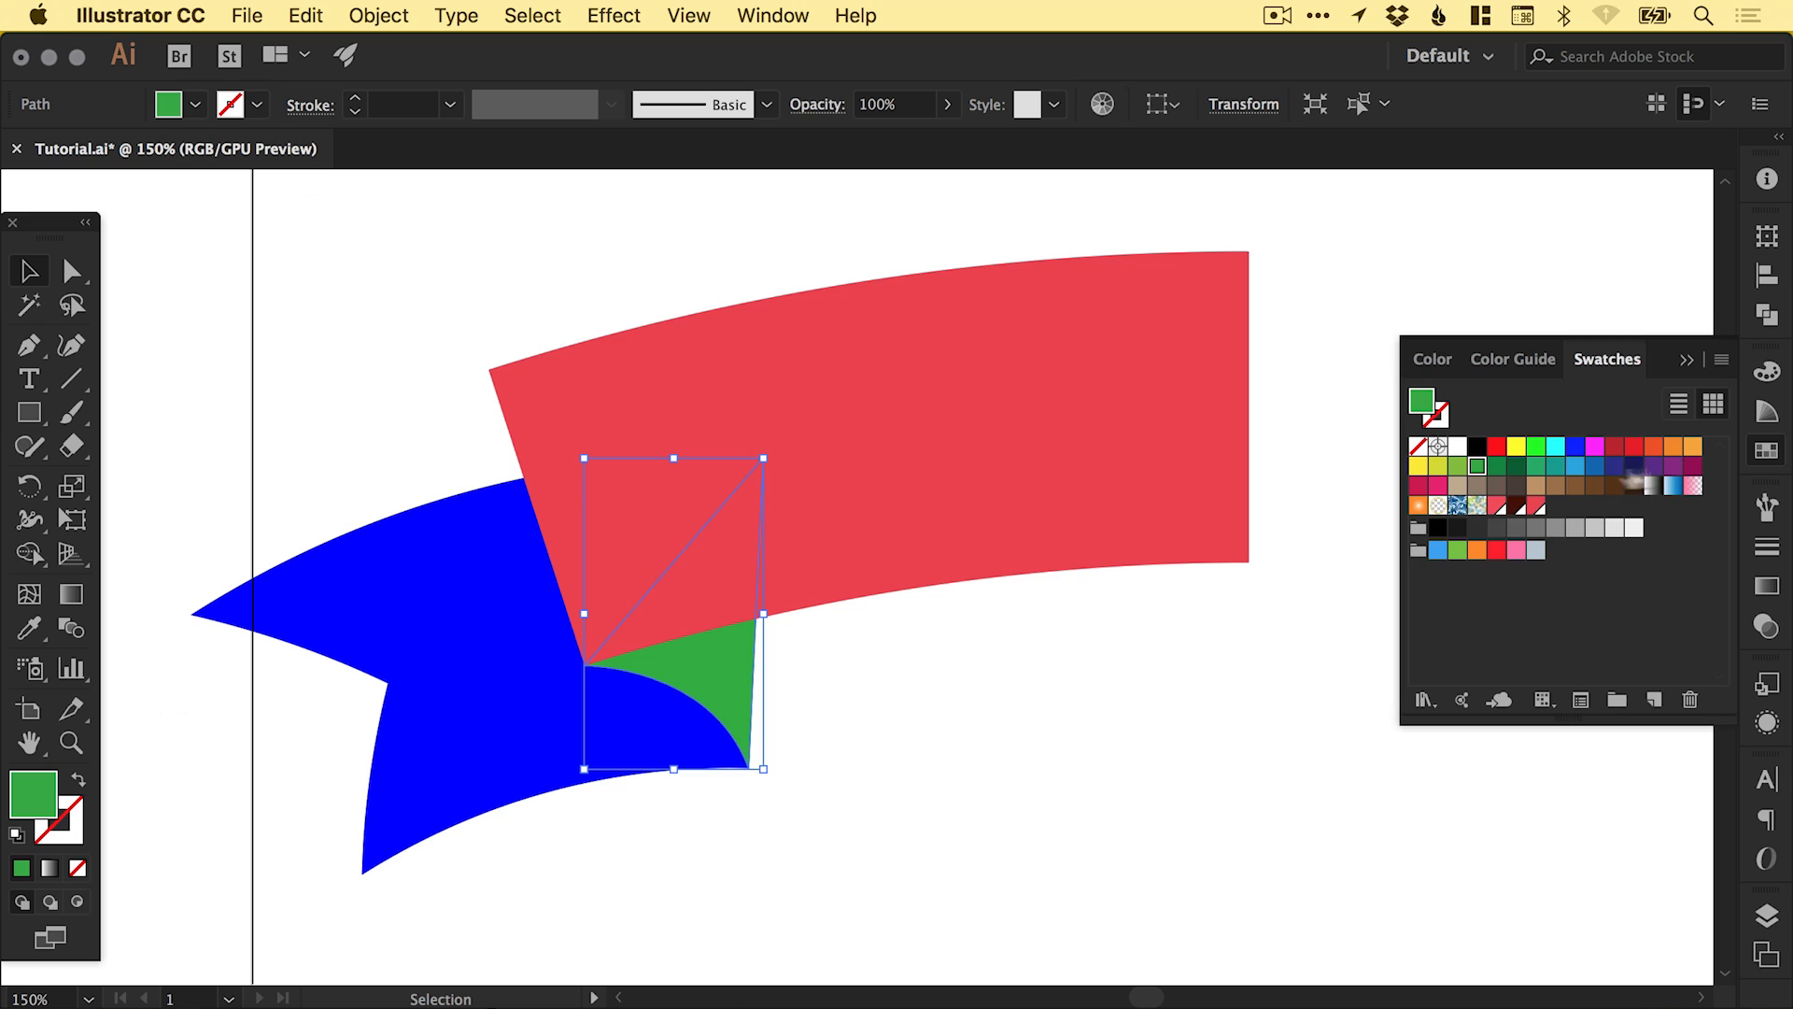
{"action": "mouse_move", "coordinate": [1517, 510]}
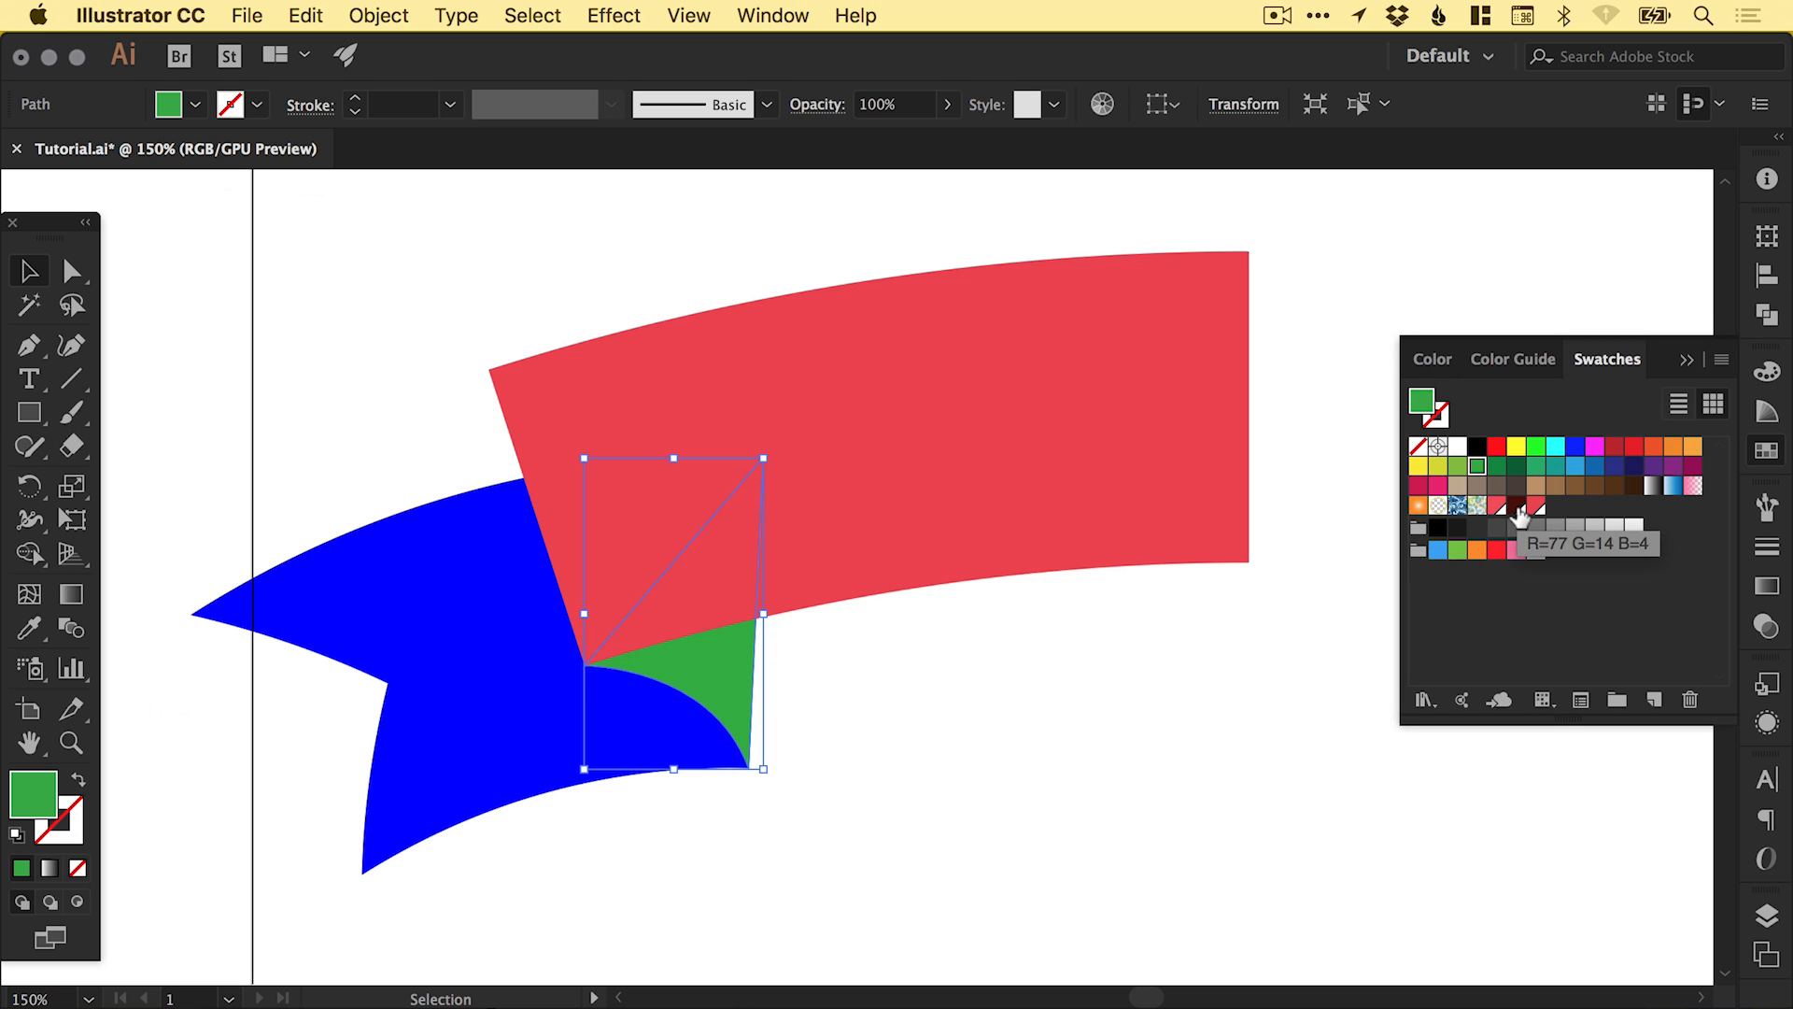
{"action": "mouse_move", "coordinate": [686, 660]}
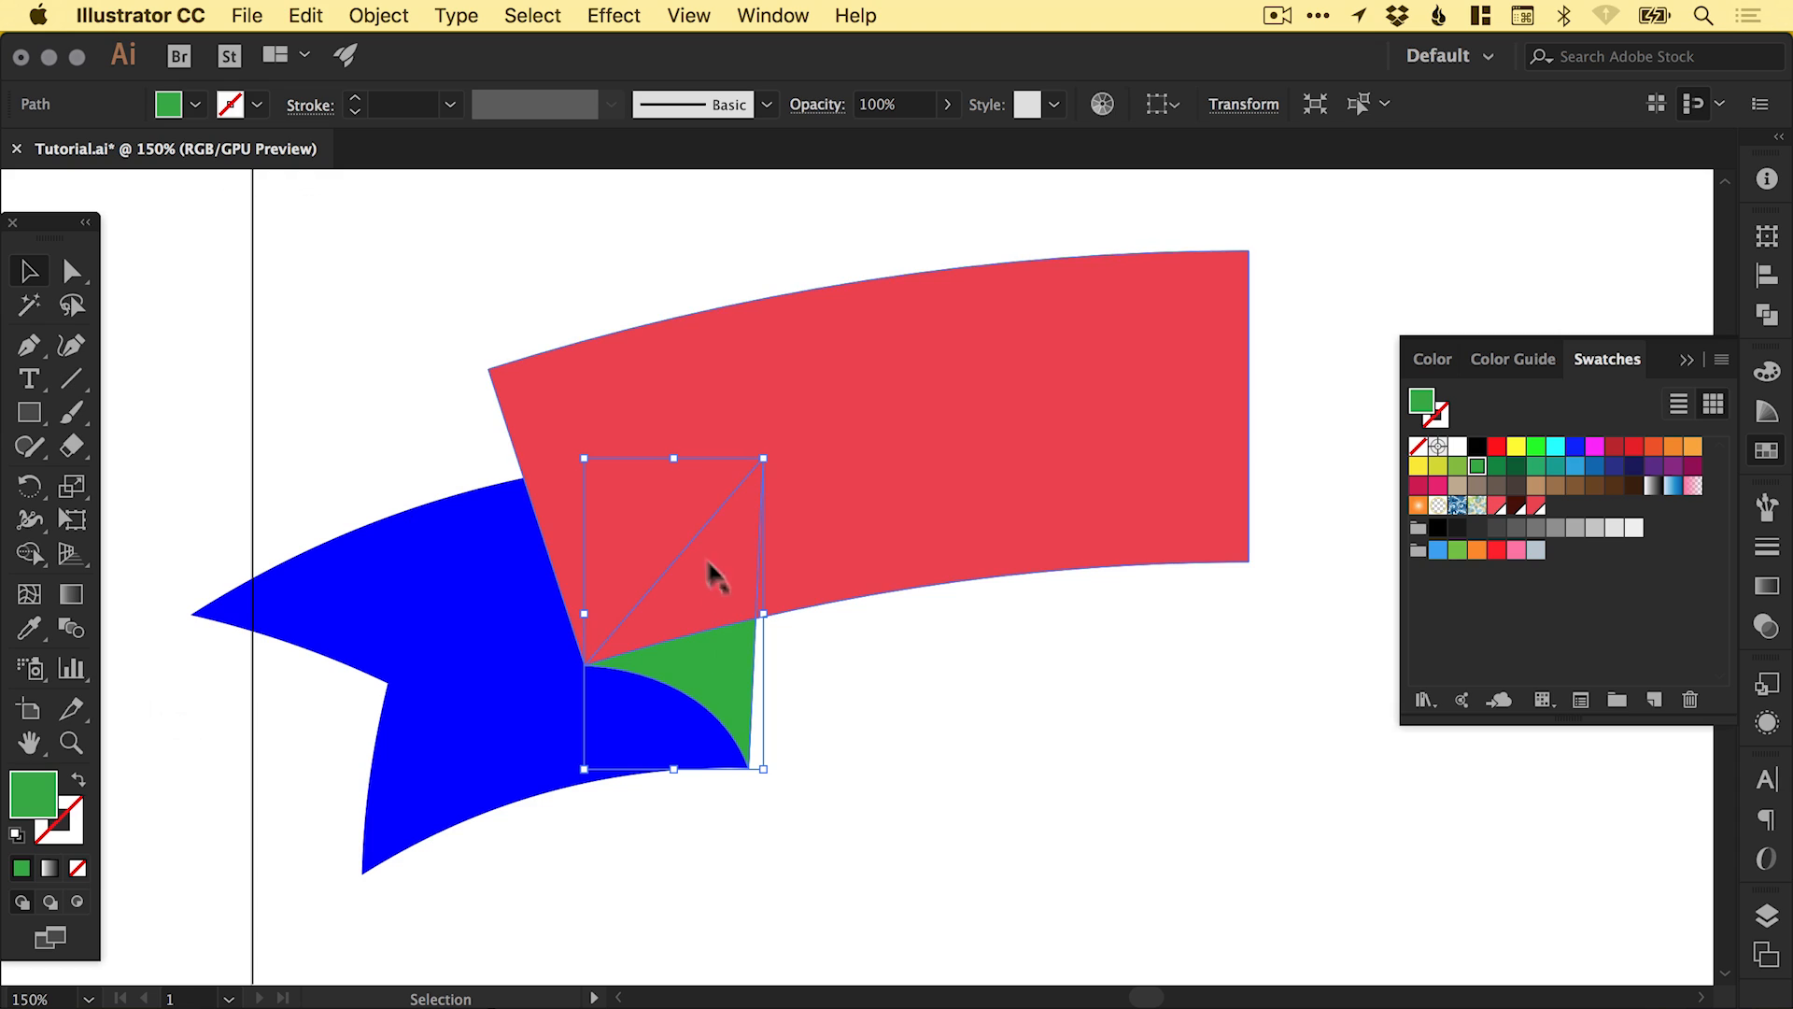
{"action": "mouse_move", "coordinate": [846, 428]}
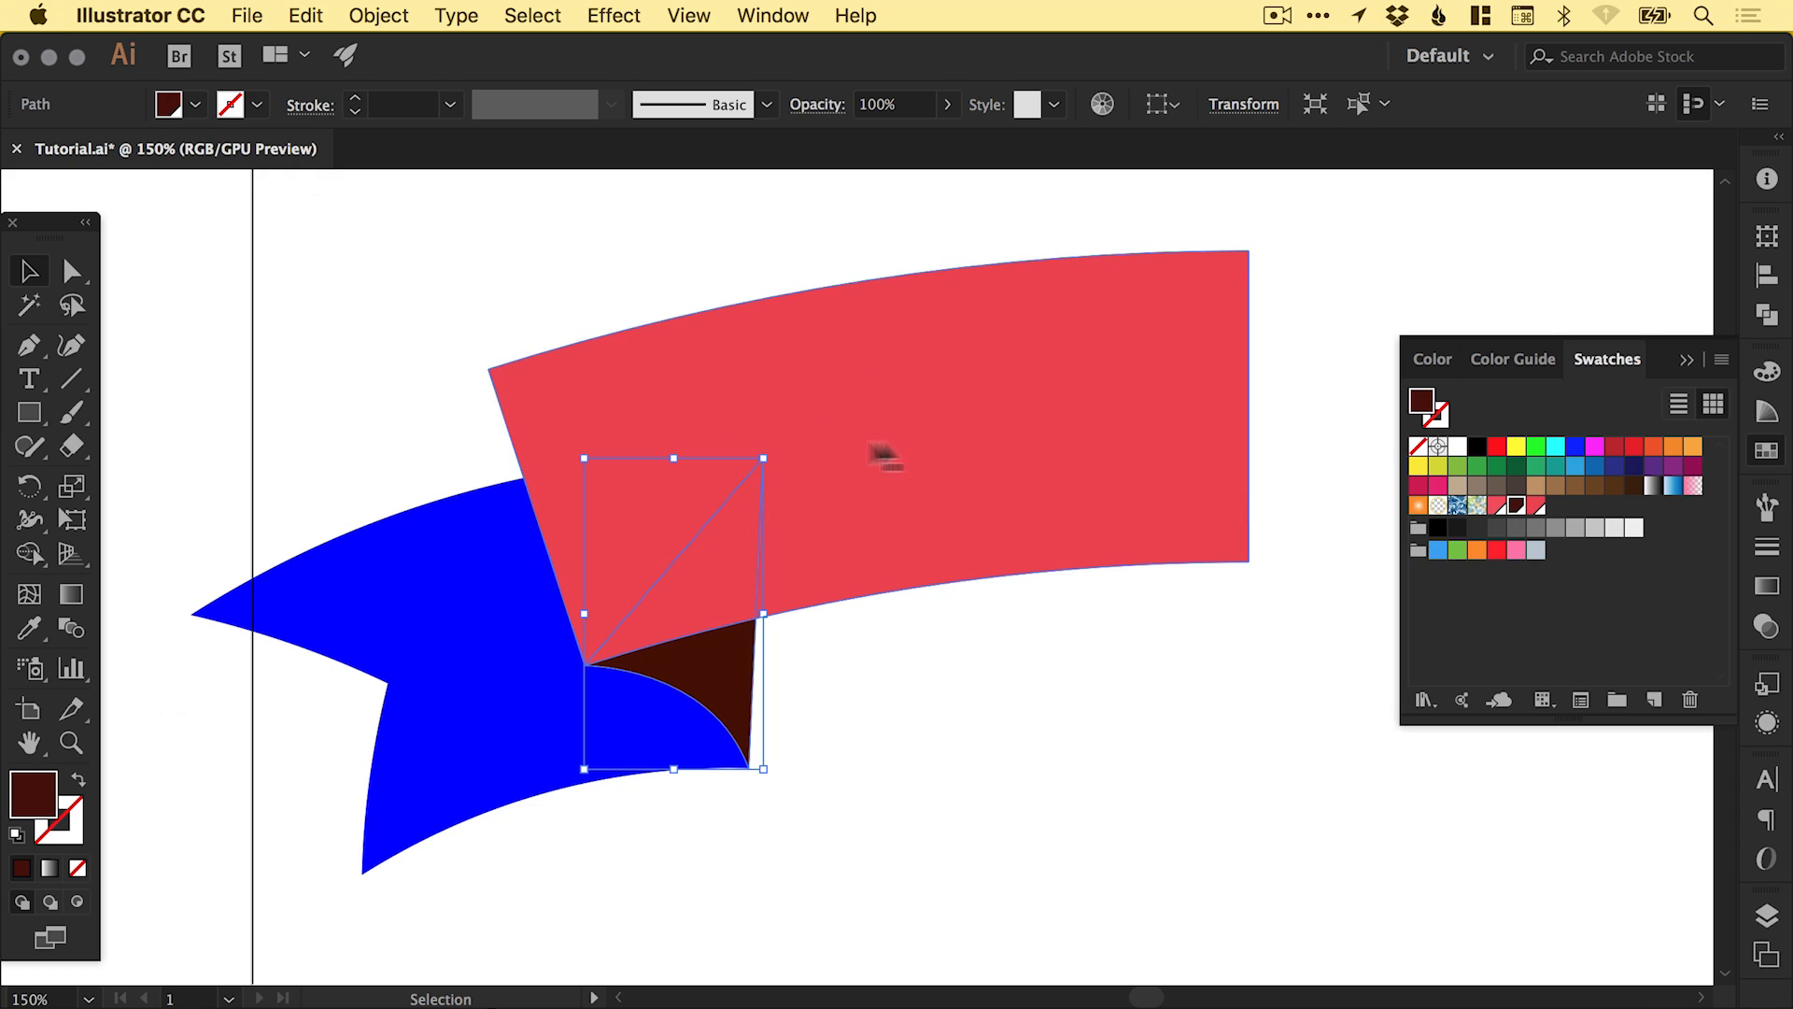
{"action": "left_click", "coordinate": [683, 672]}
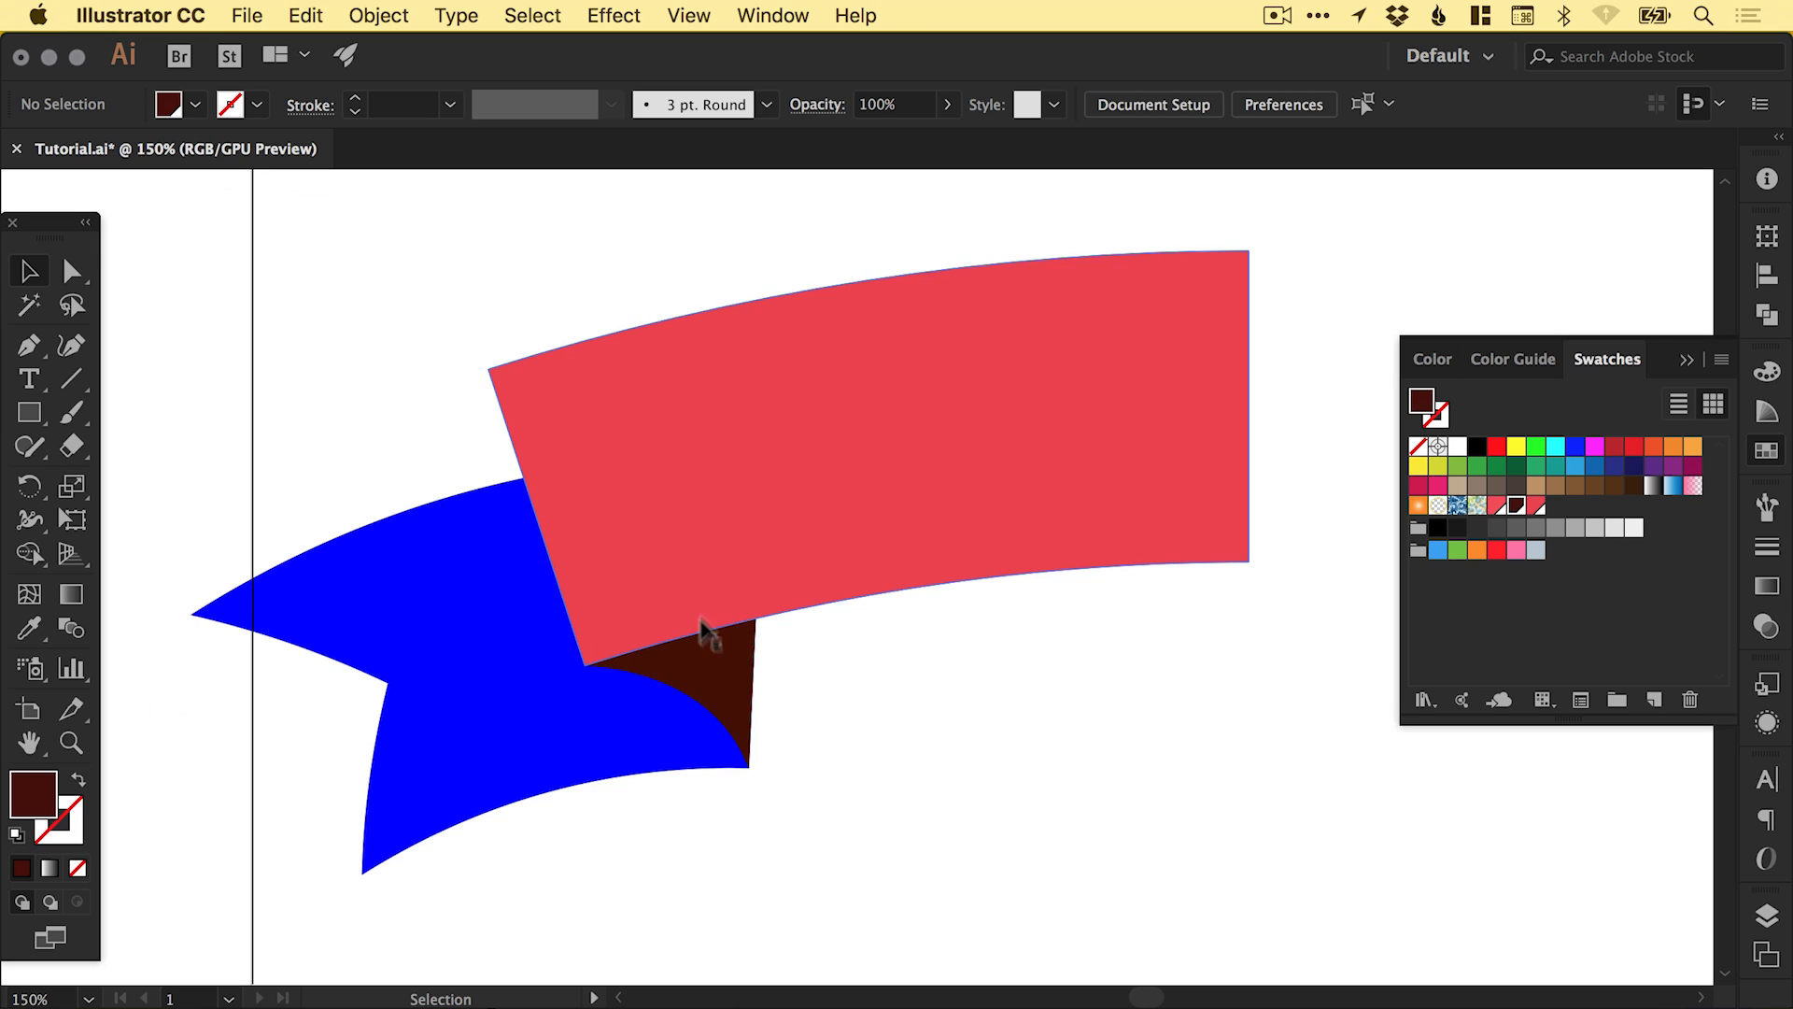
{"action": "double_click", "coordinate": [33, 795]}
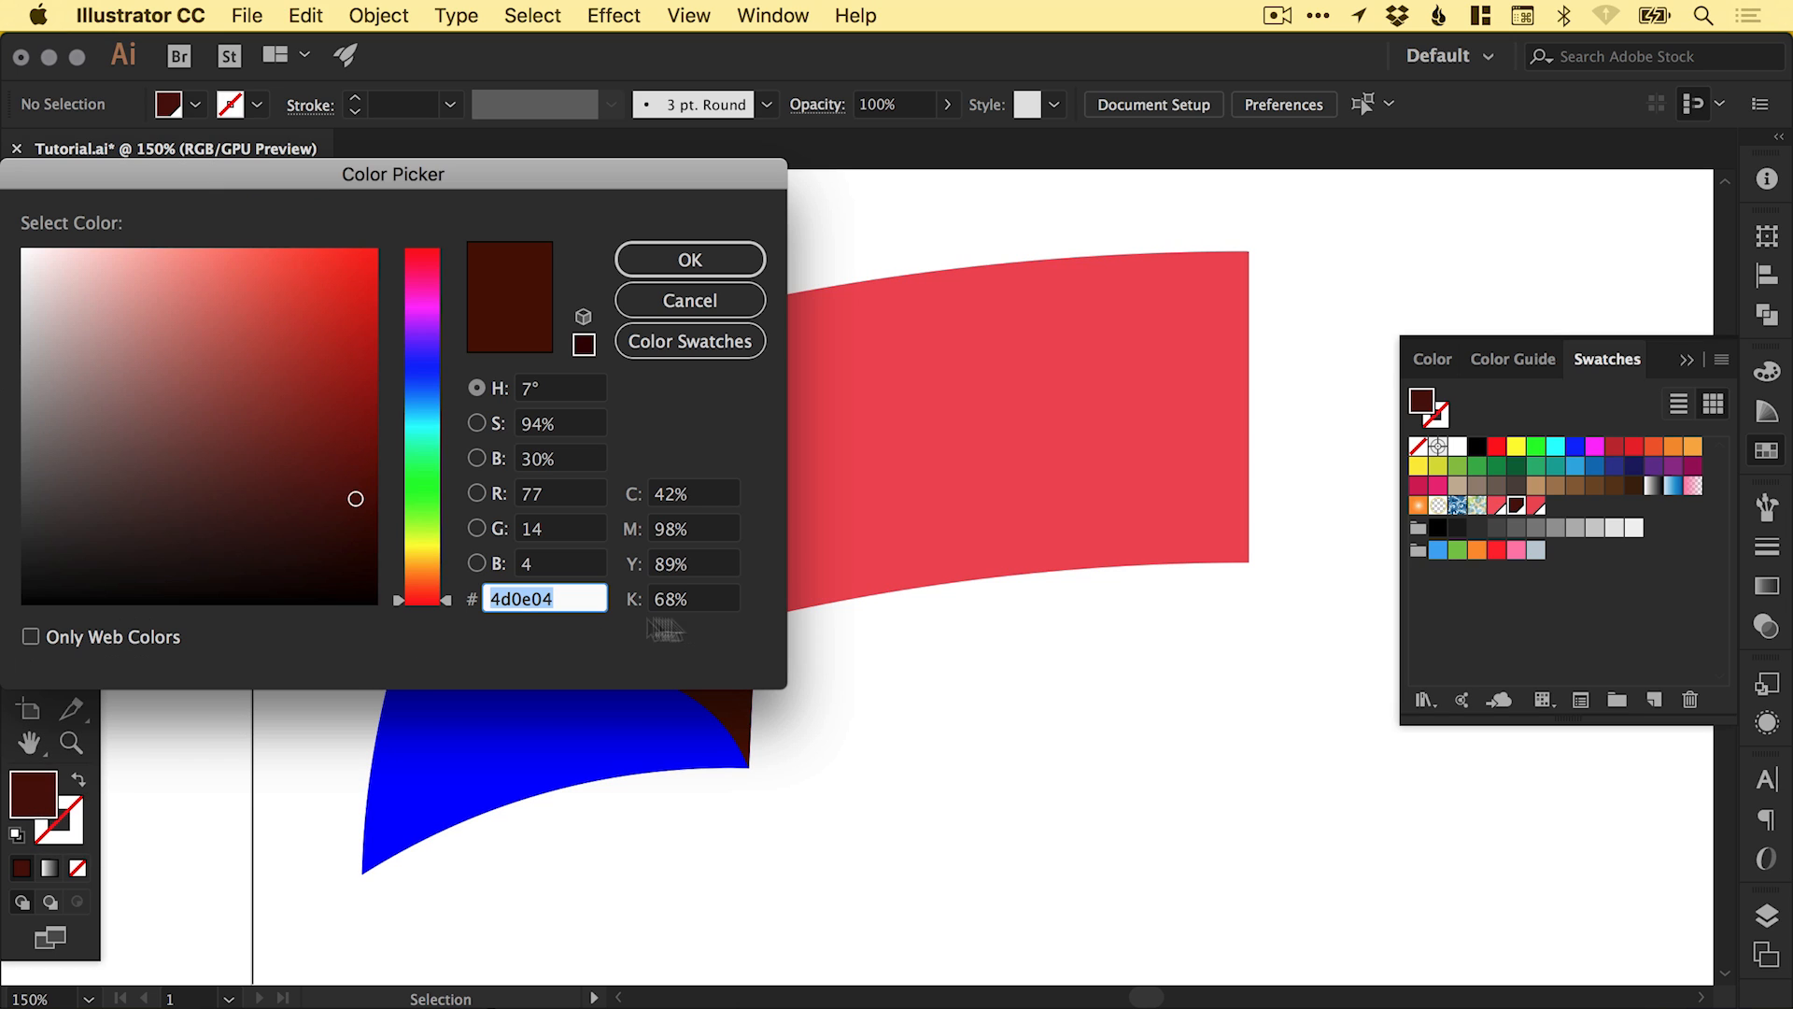
{"action": "left_click", "coordinate": [544, 598]}
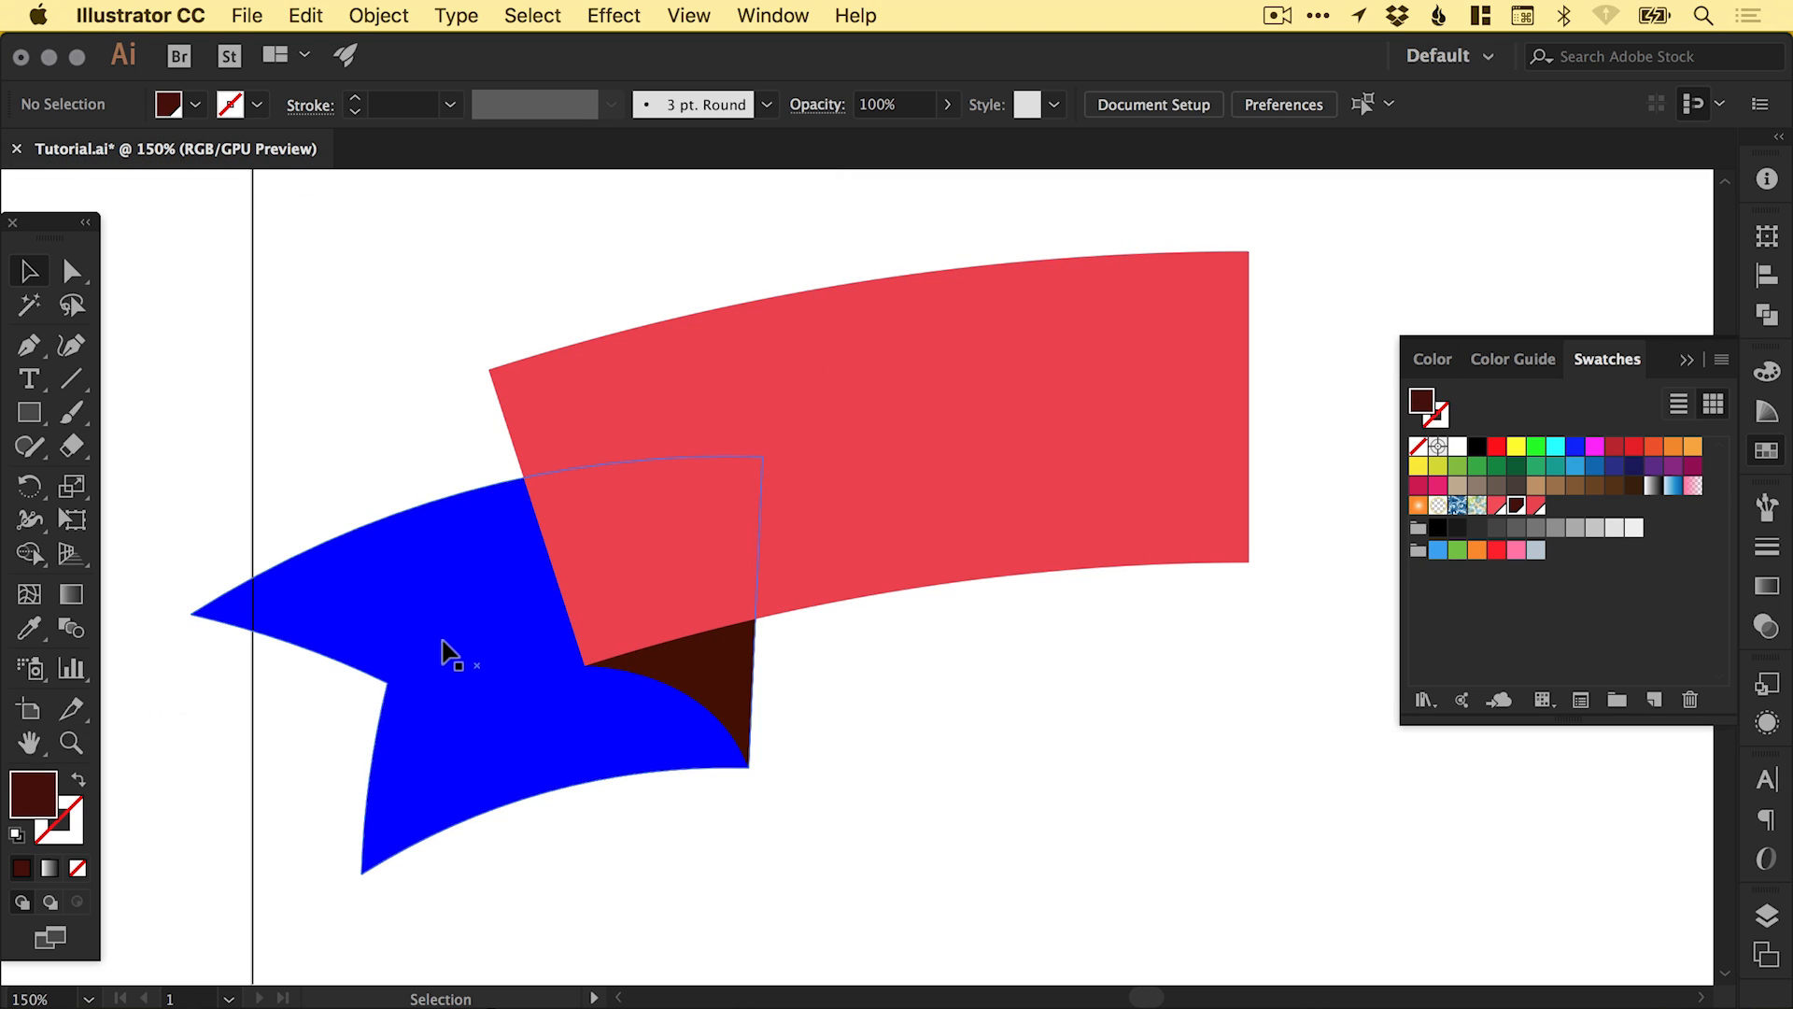
- Recolour the ribbon tail to a darker red, #d84154
{"action": "left_click", "coordinate": [447, 652]}
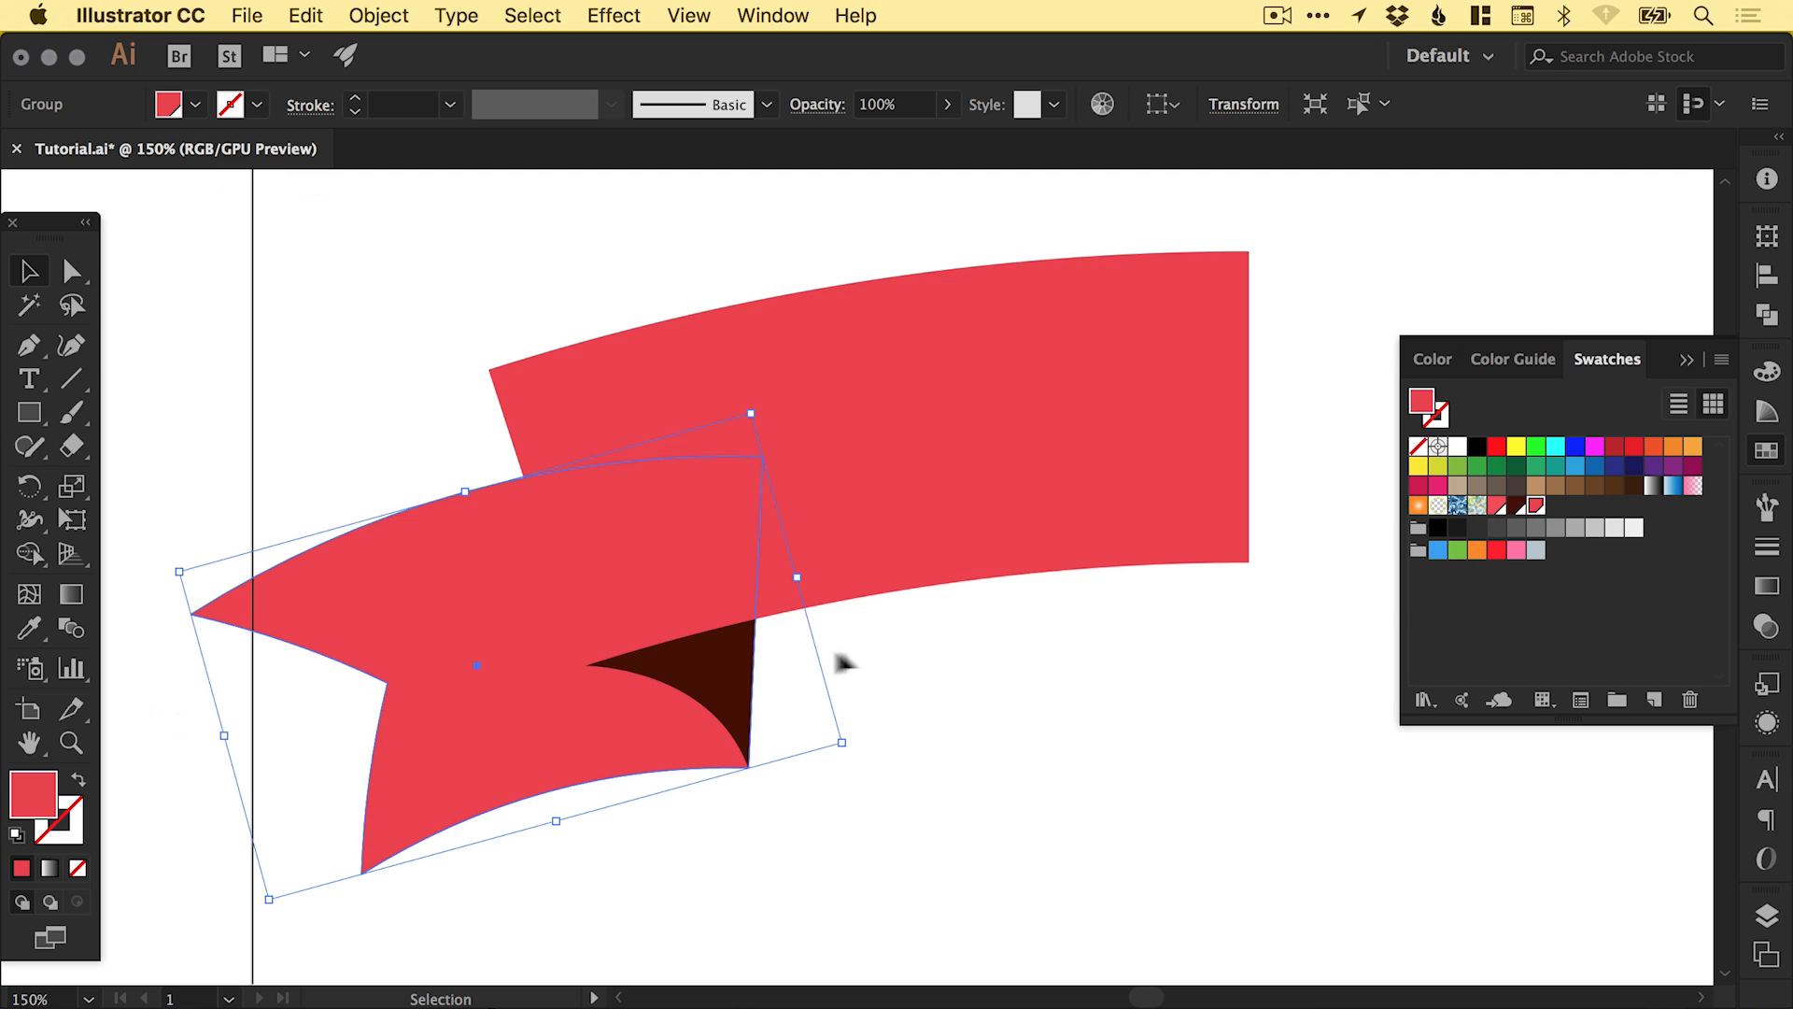
{"action": "left_click", "coordinate": [993, 712]}
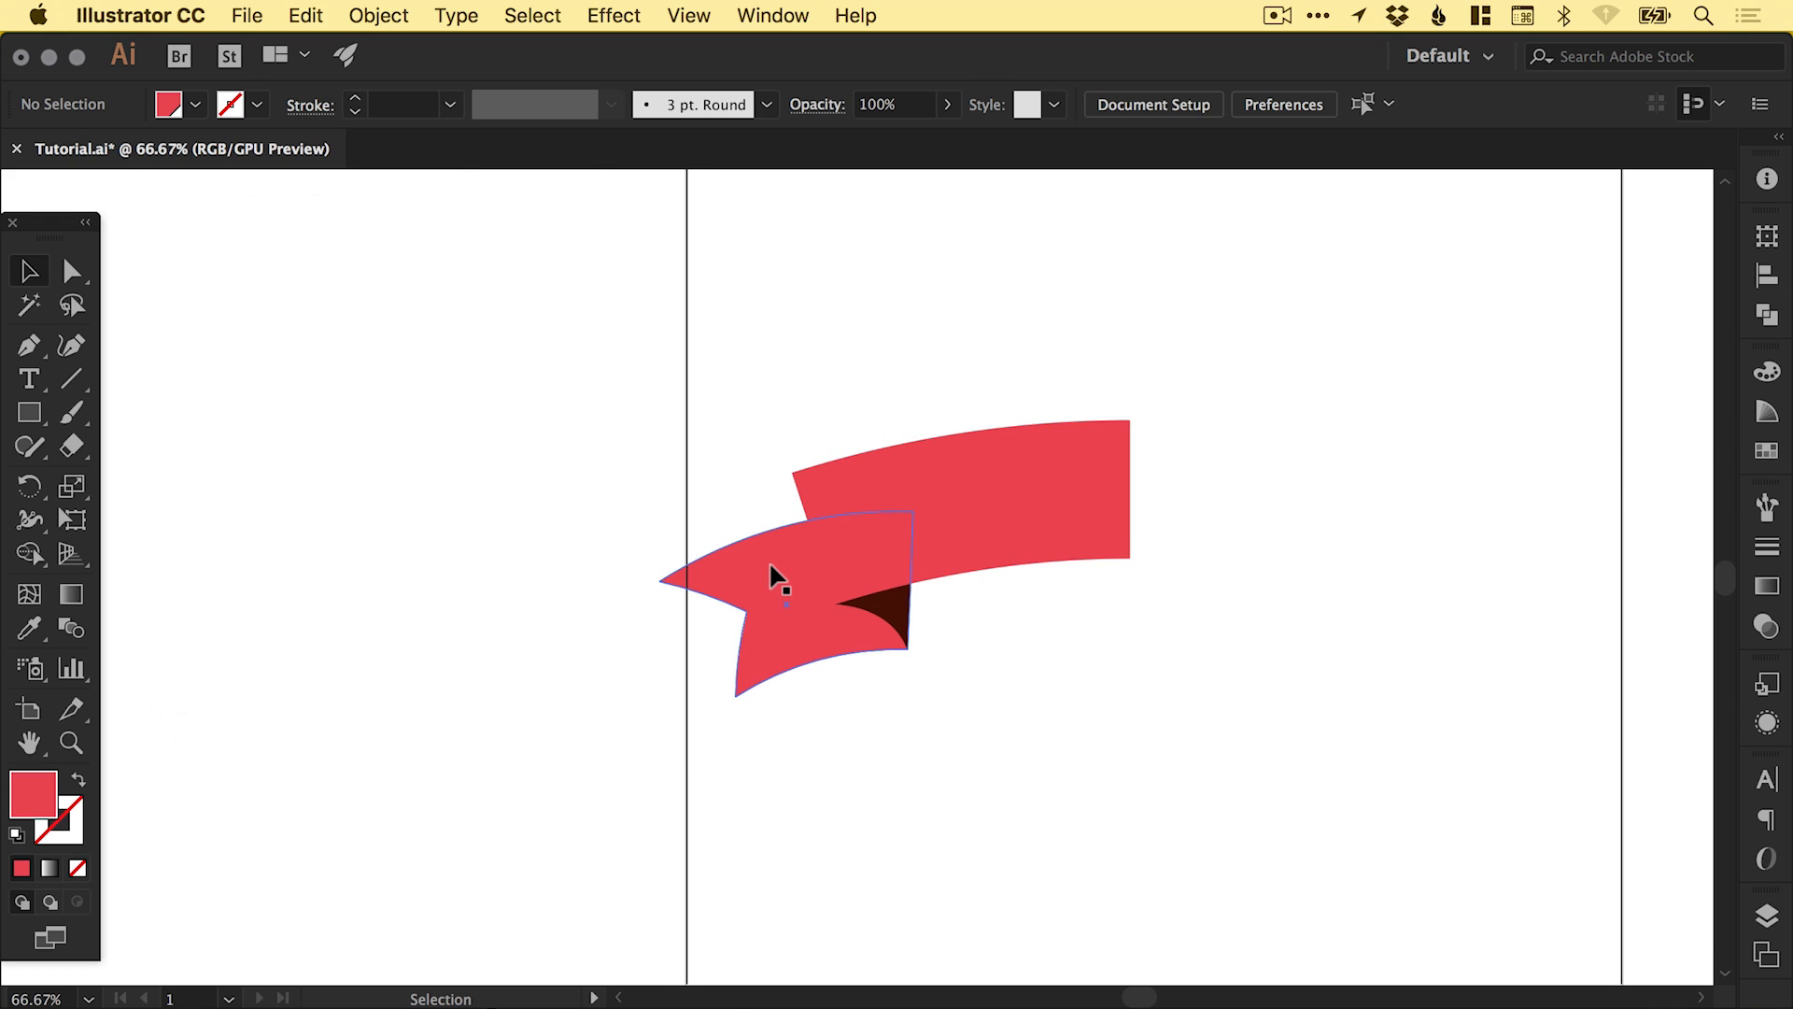
{"action": "left_click", "coordinate": [778, 575]}
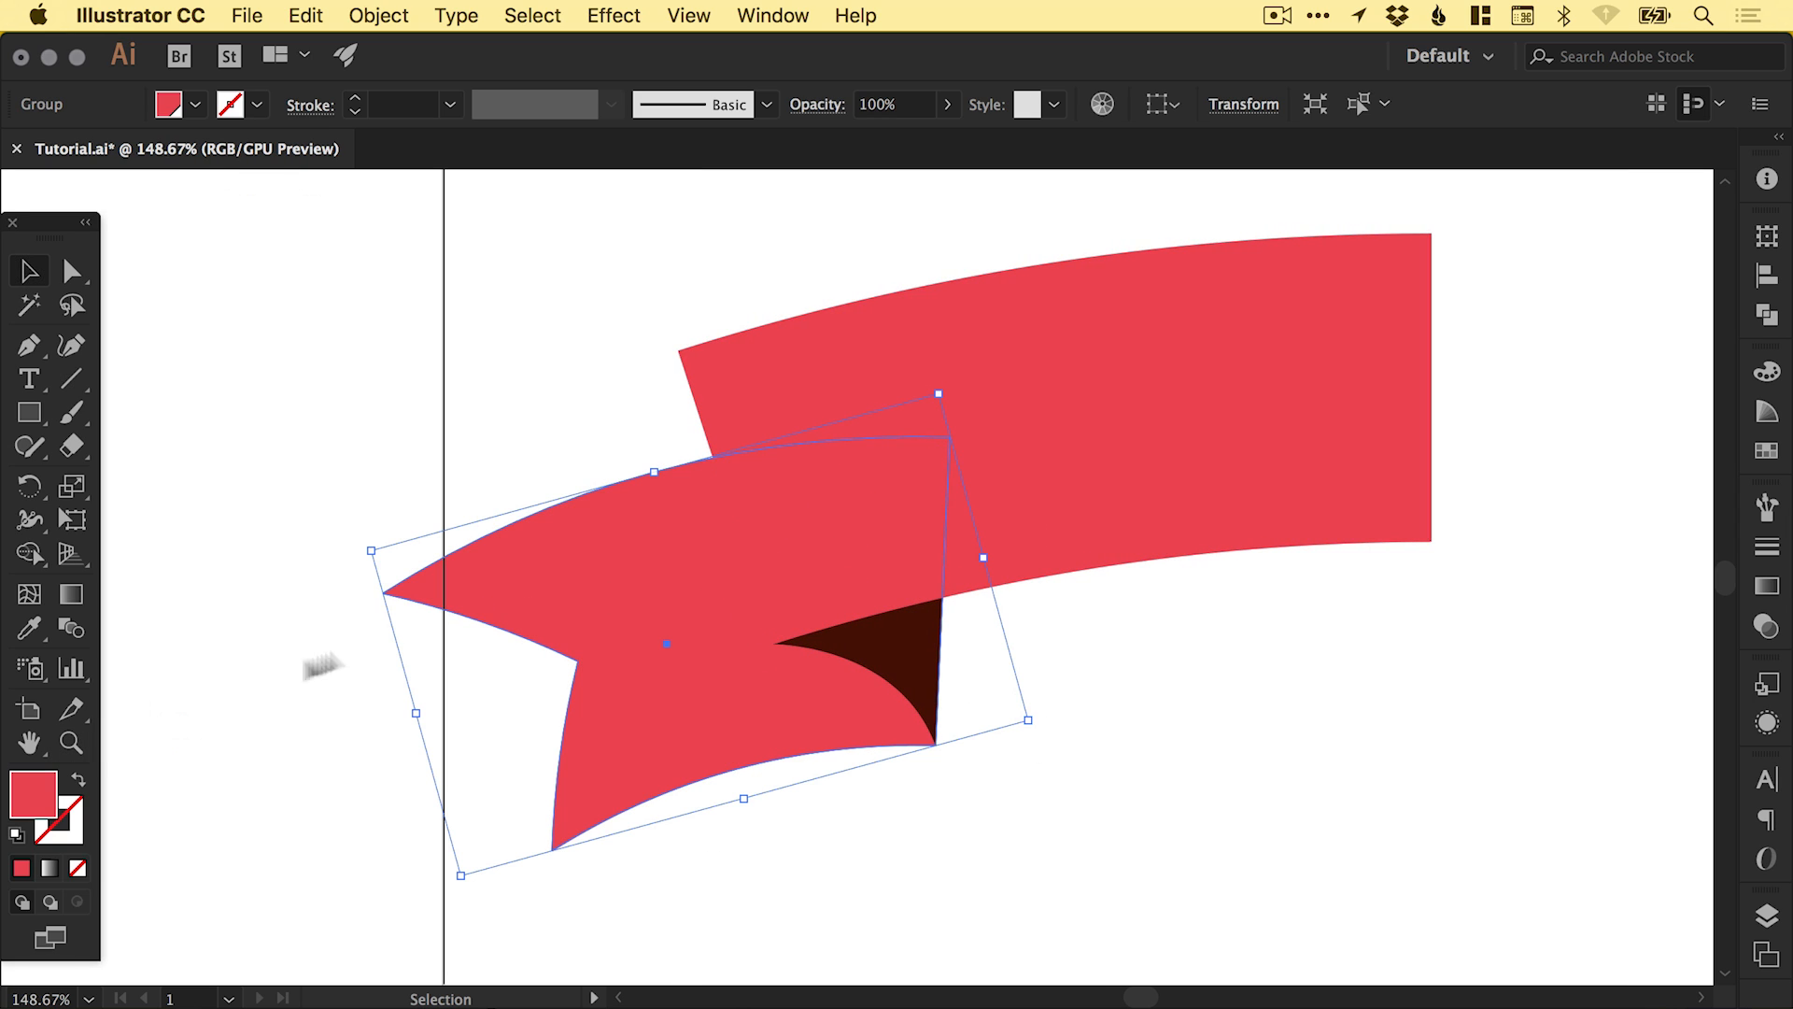
{"action": "double_click", "coordinate": [34, 791]}
{"action": "type", "text": "d84154"}
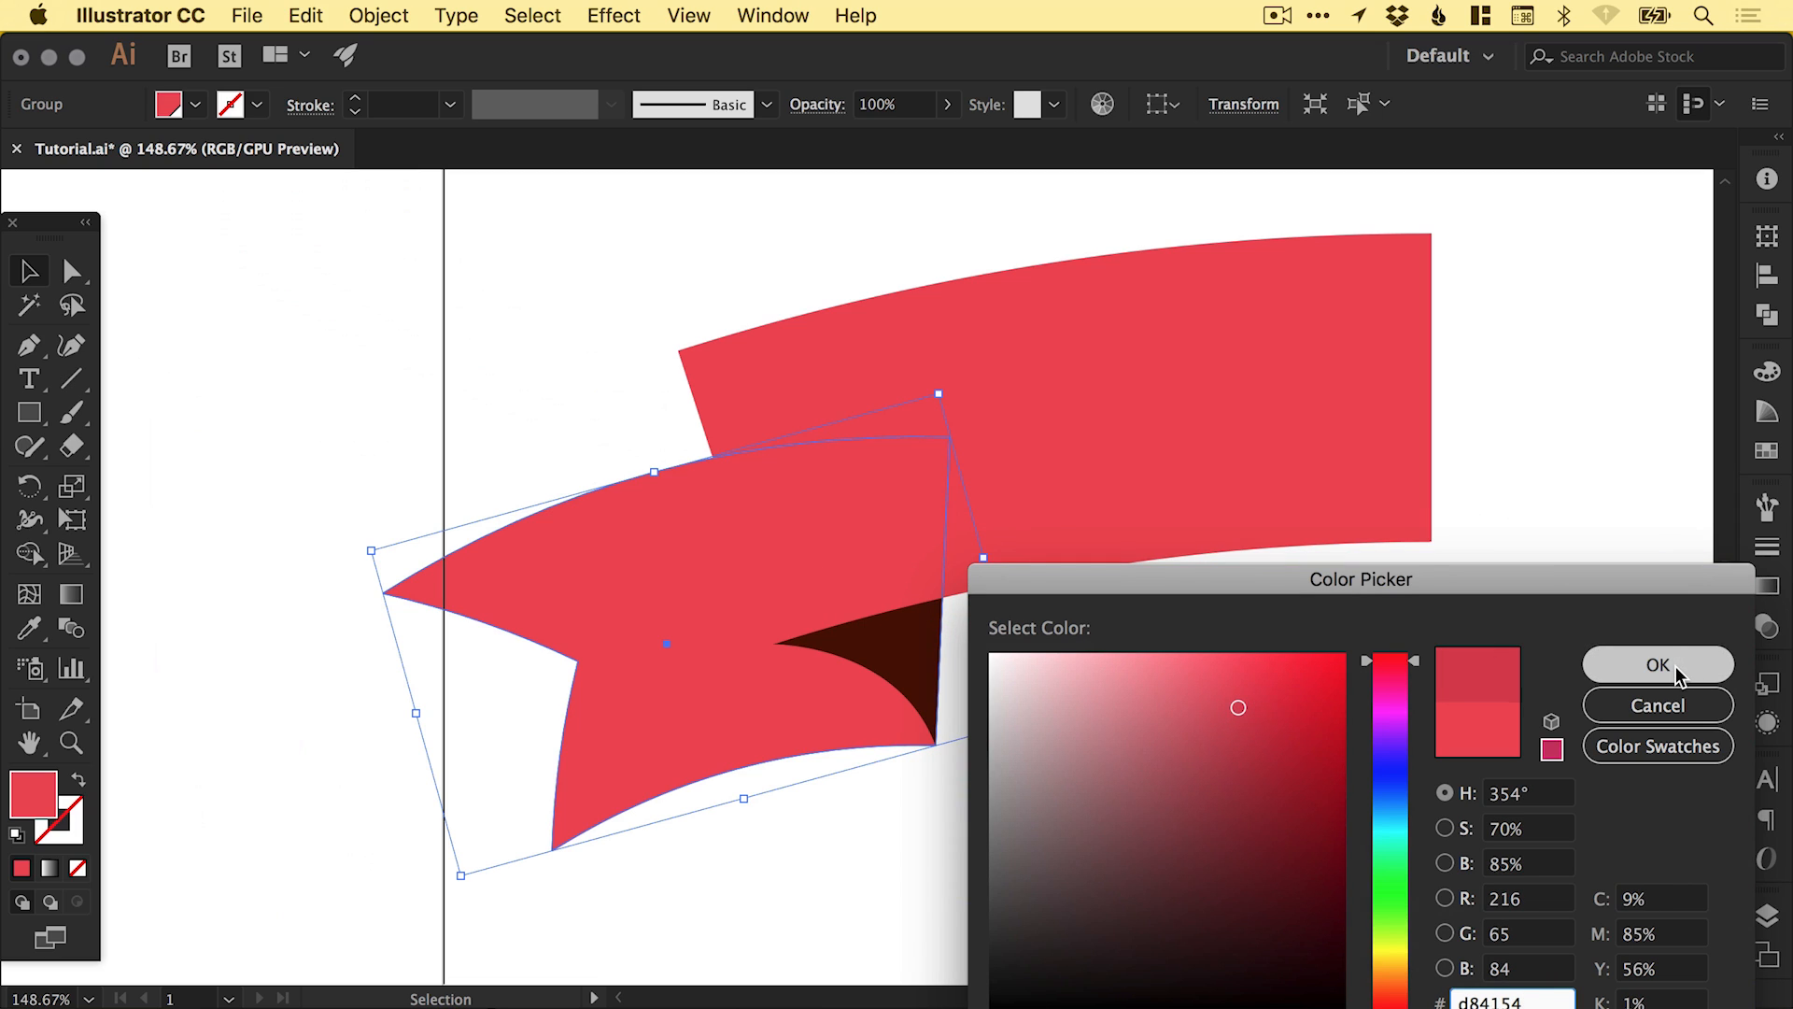
{"action": "left_click", "coordinate": [1657, 666]}
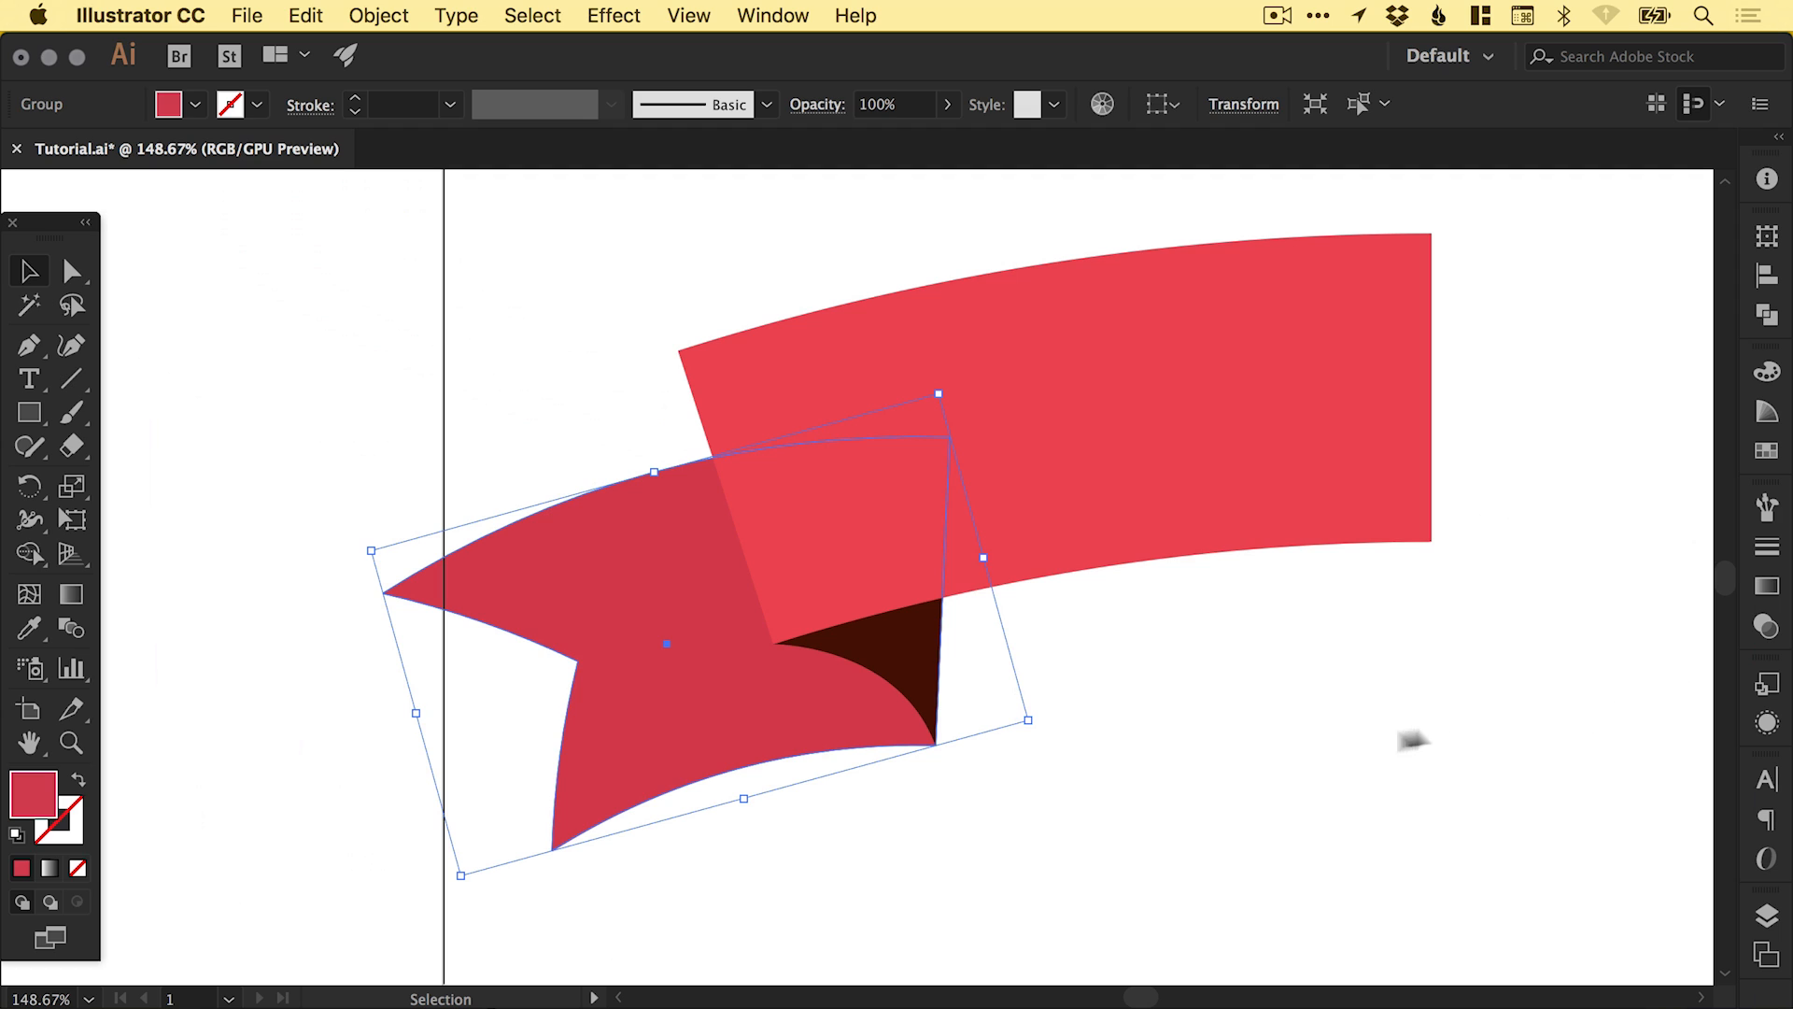
{"action": "left_click", "coordinate": [1161, 660]}
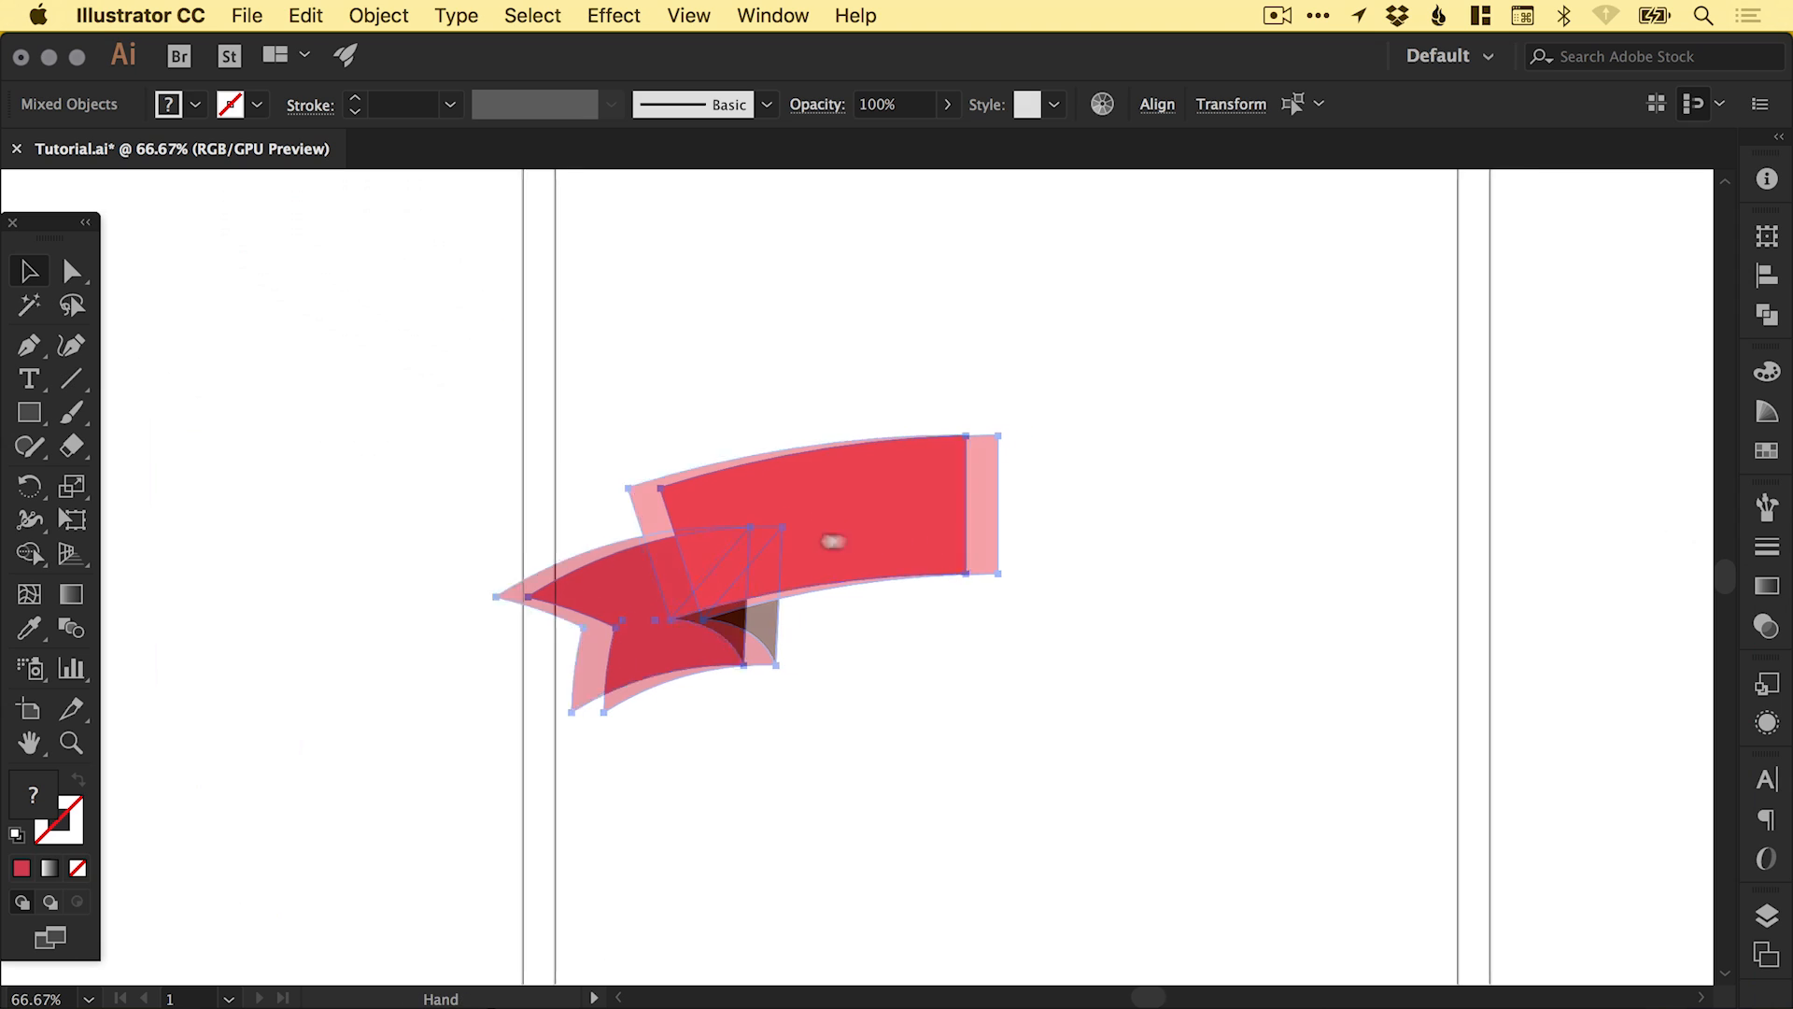
- Copy the ribbon half, paste it in place, and reflect the copy across the vertical axis
{"action": "left_click", "coordinate": [305, 15]}
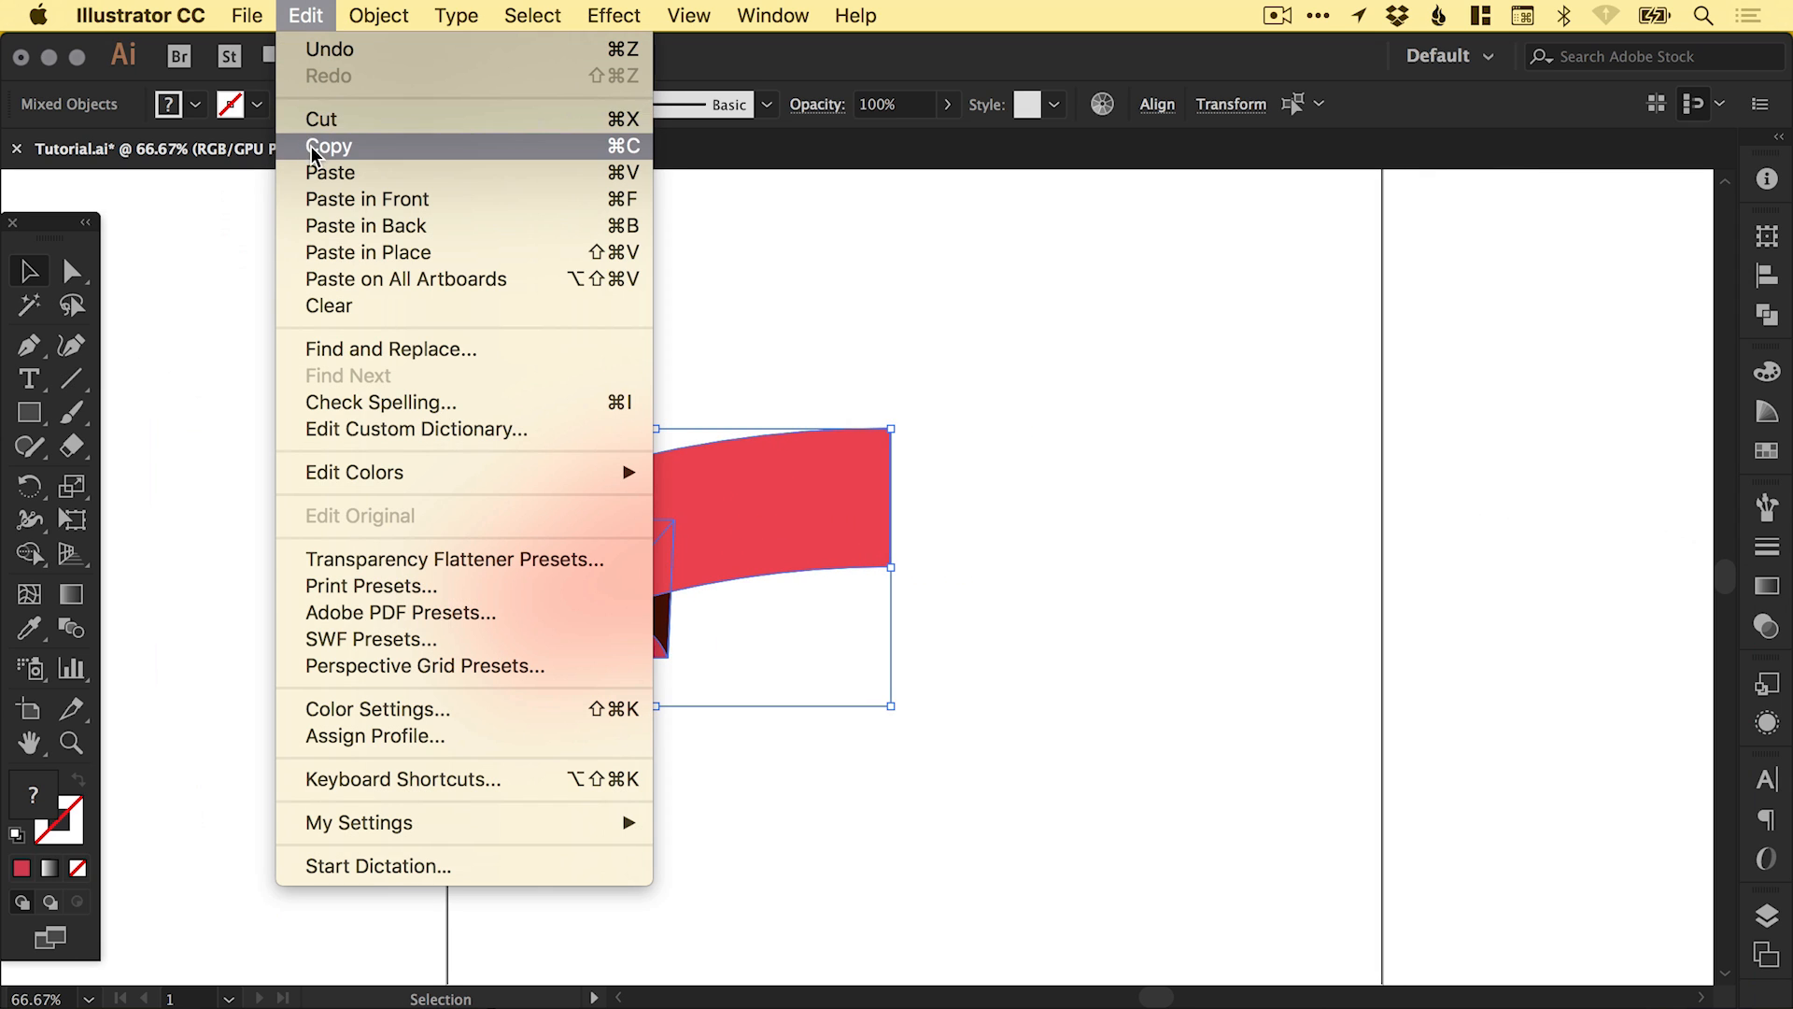
{"action": "mouse_move", "coordinate": [367, 253]}
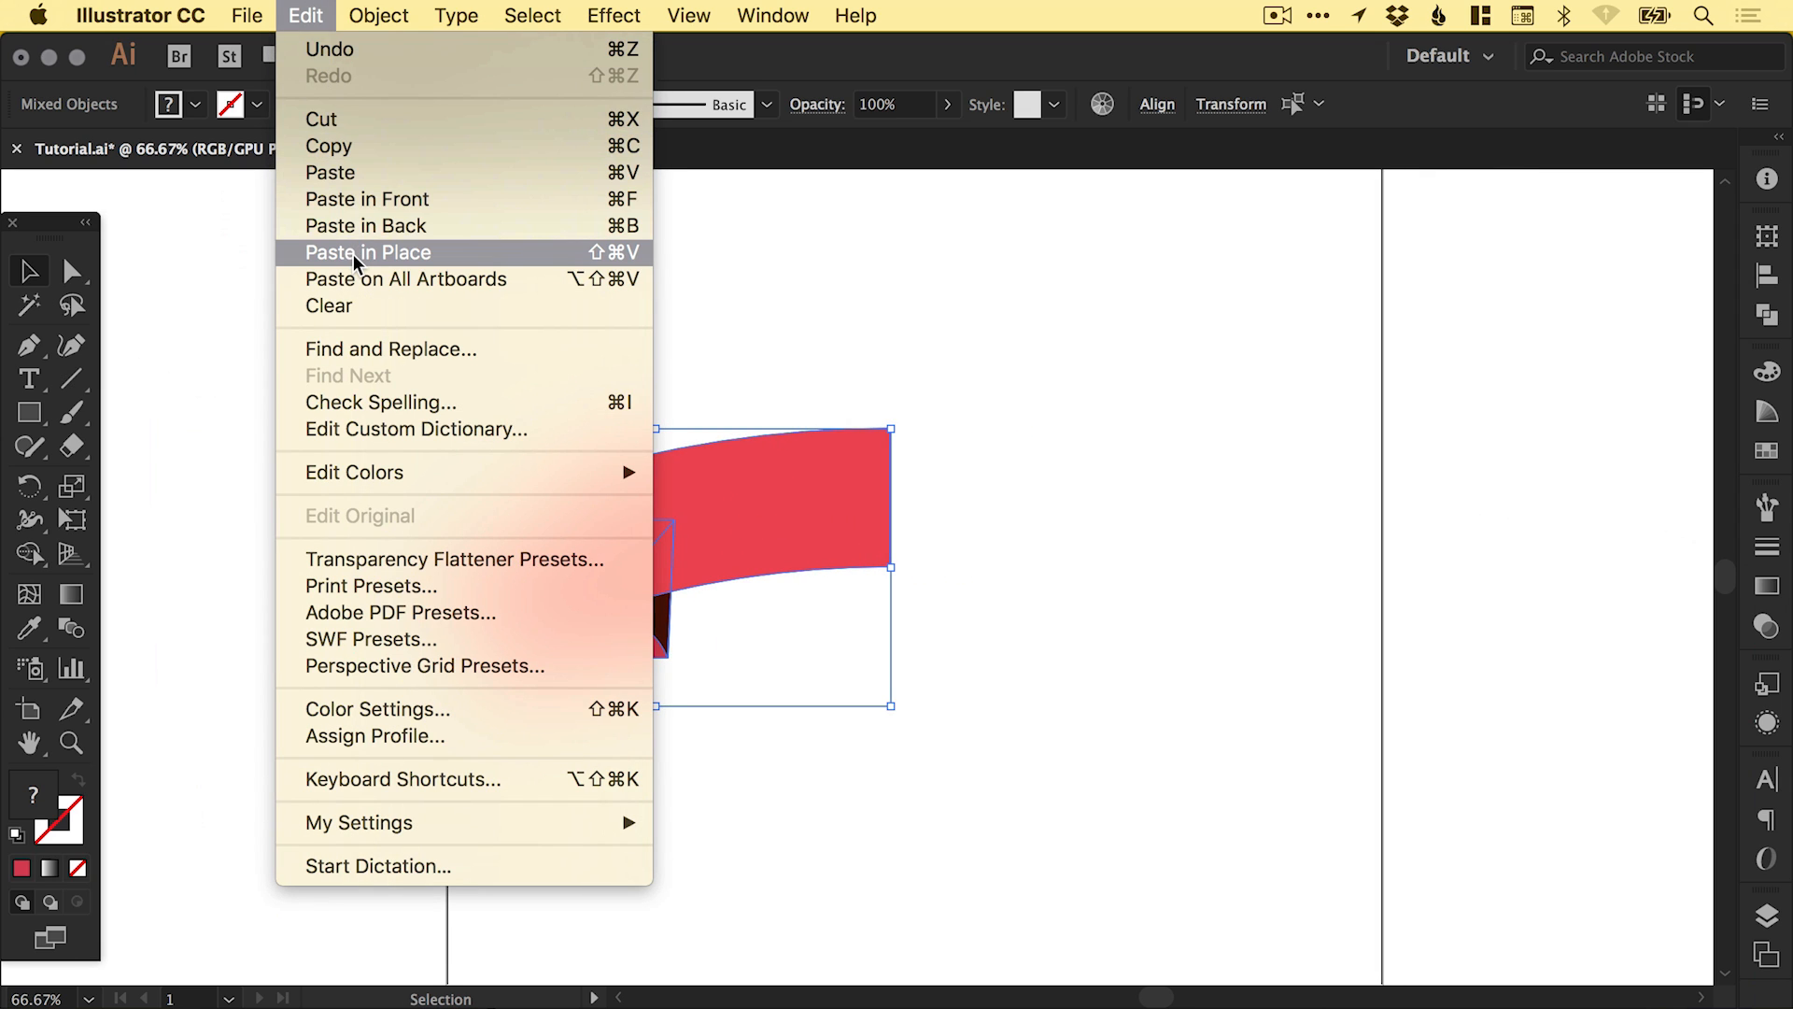
{"action": "left_click", "coordinate": [368, 252]}
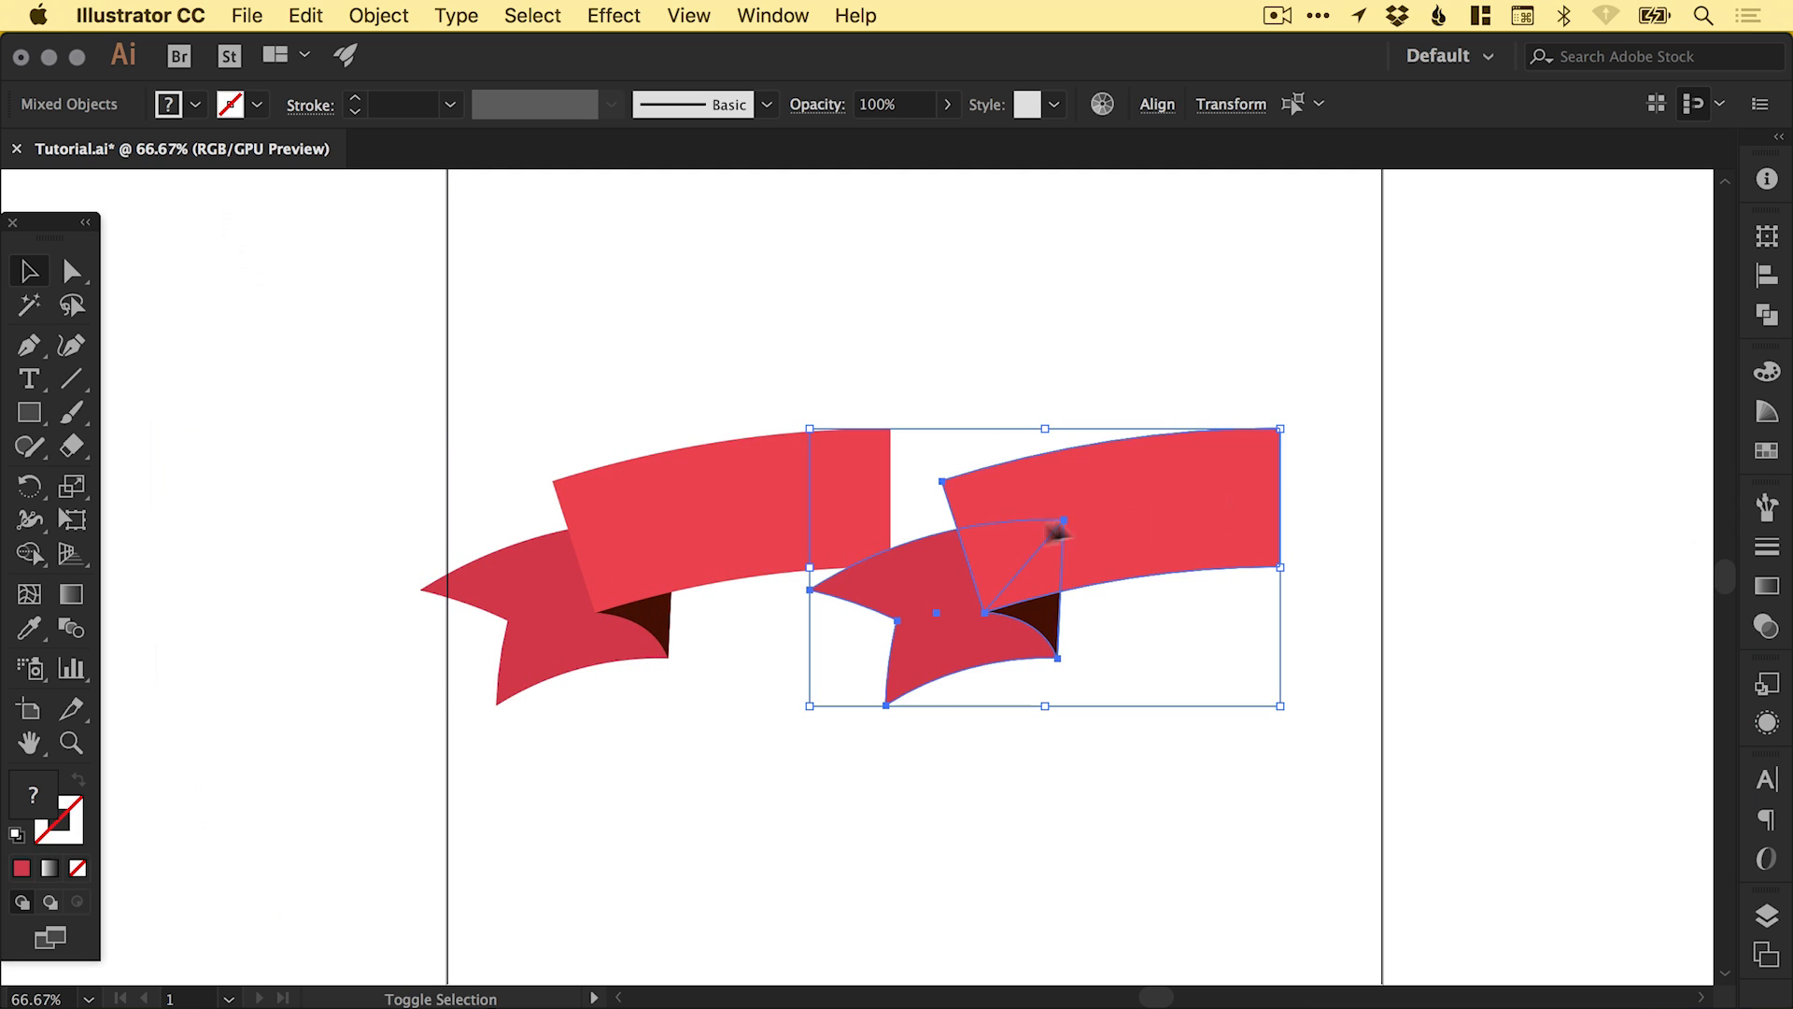
{"action": "left_click", "coordinate": [377, 15]}
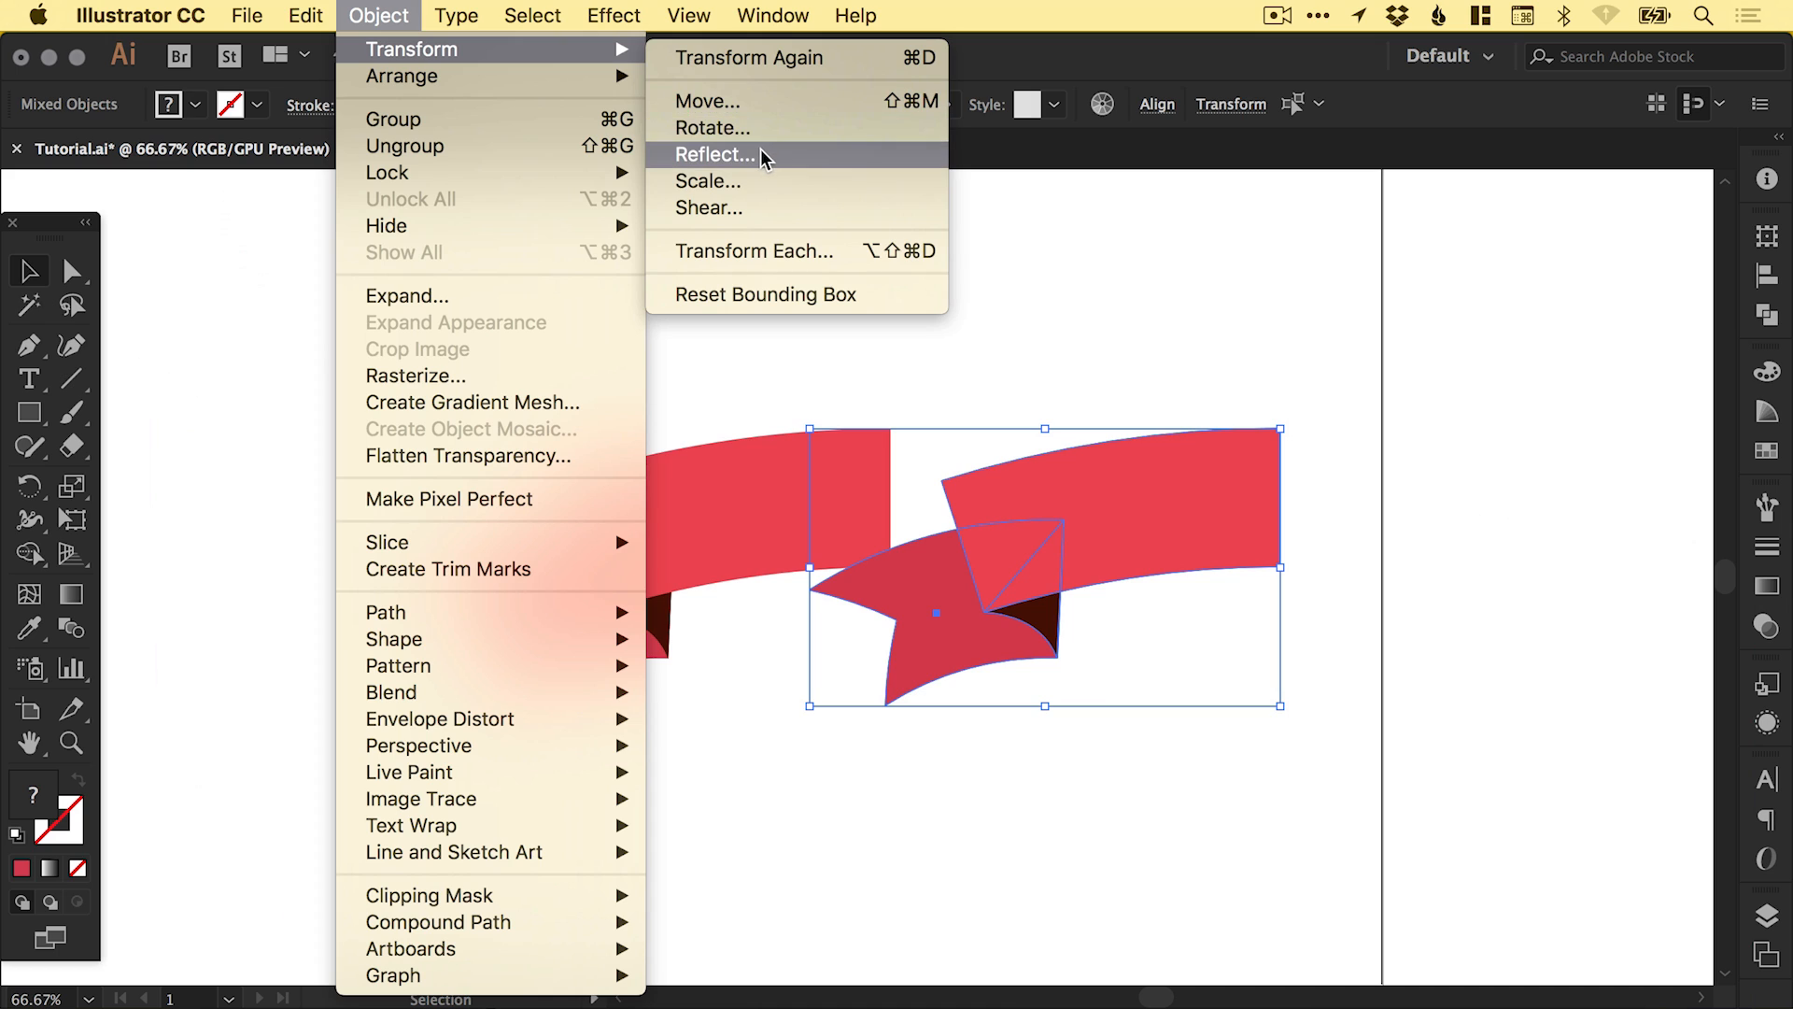
{"action": "left_click", "coordinate": [715, 154]}
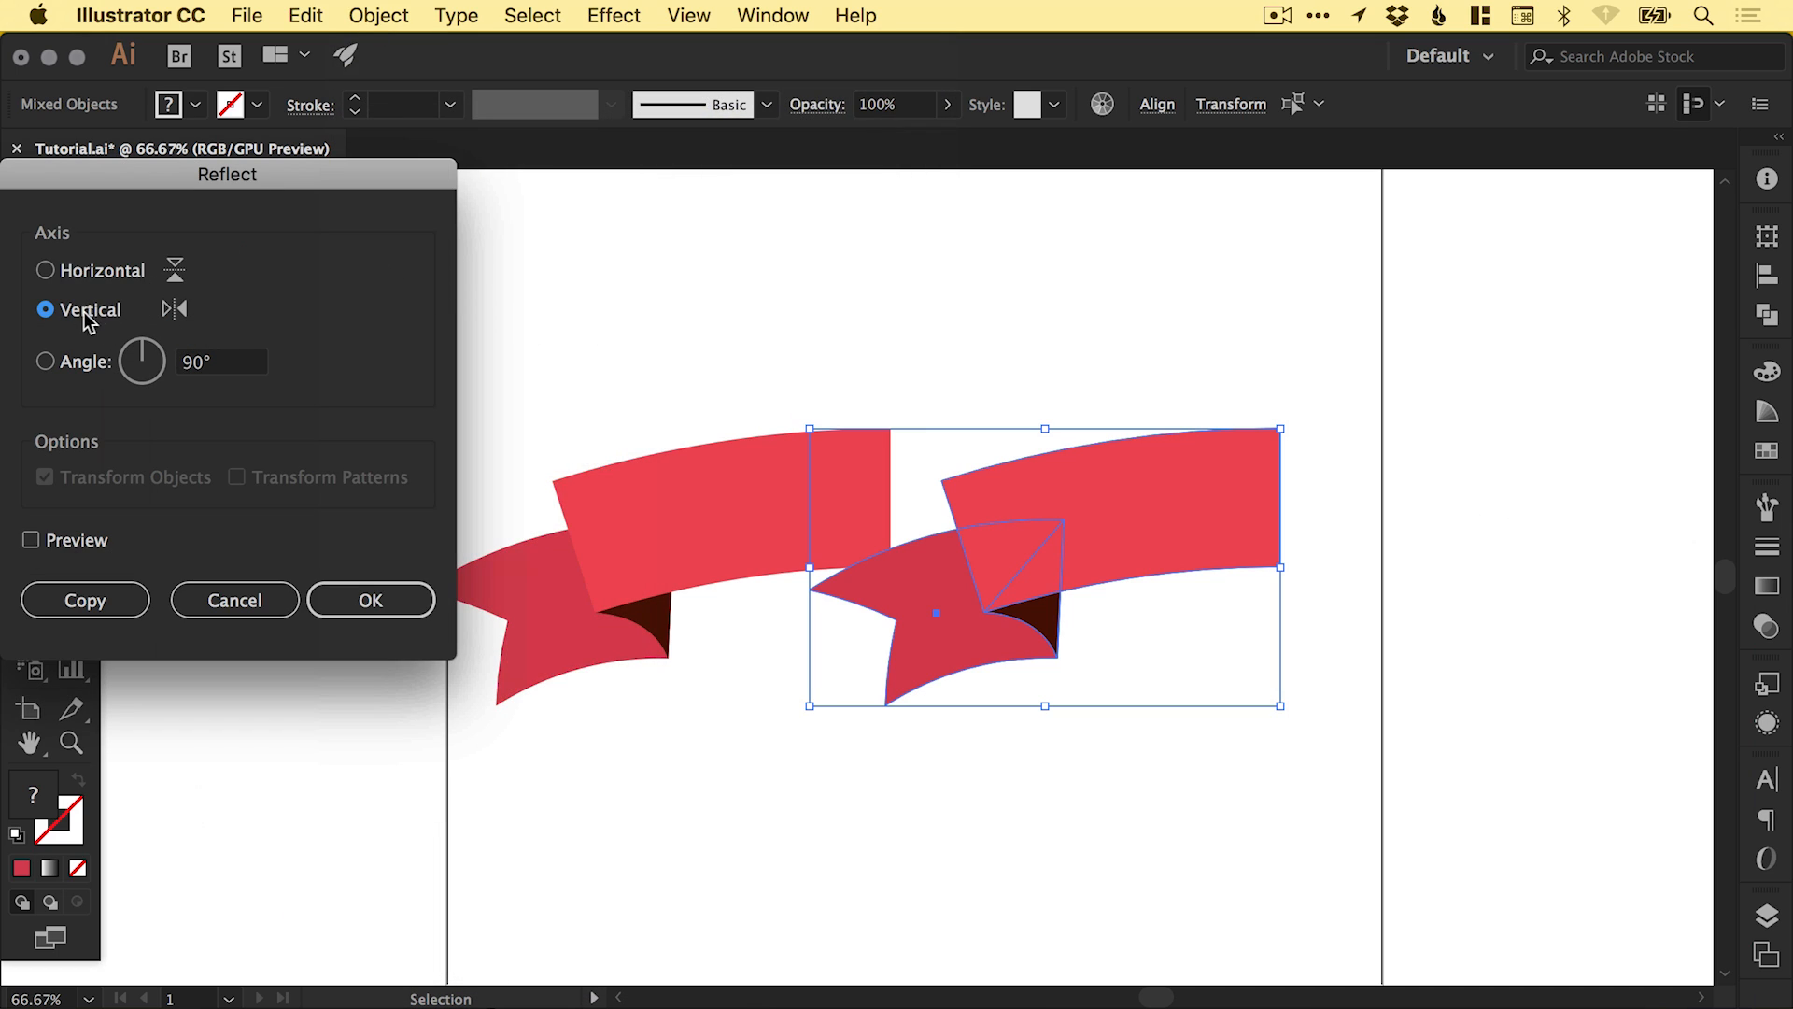
{"action": "left_click", "coordinate": [370, 599]}
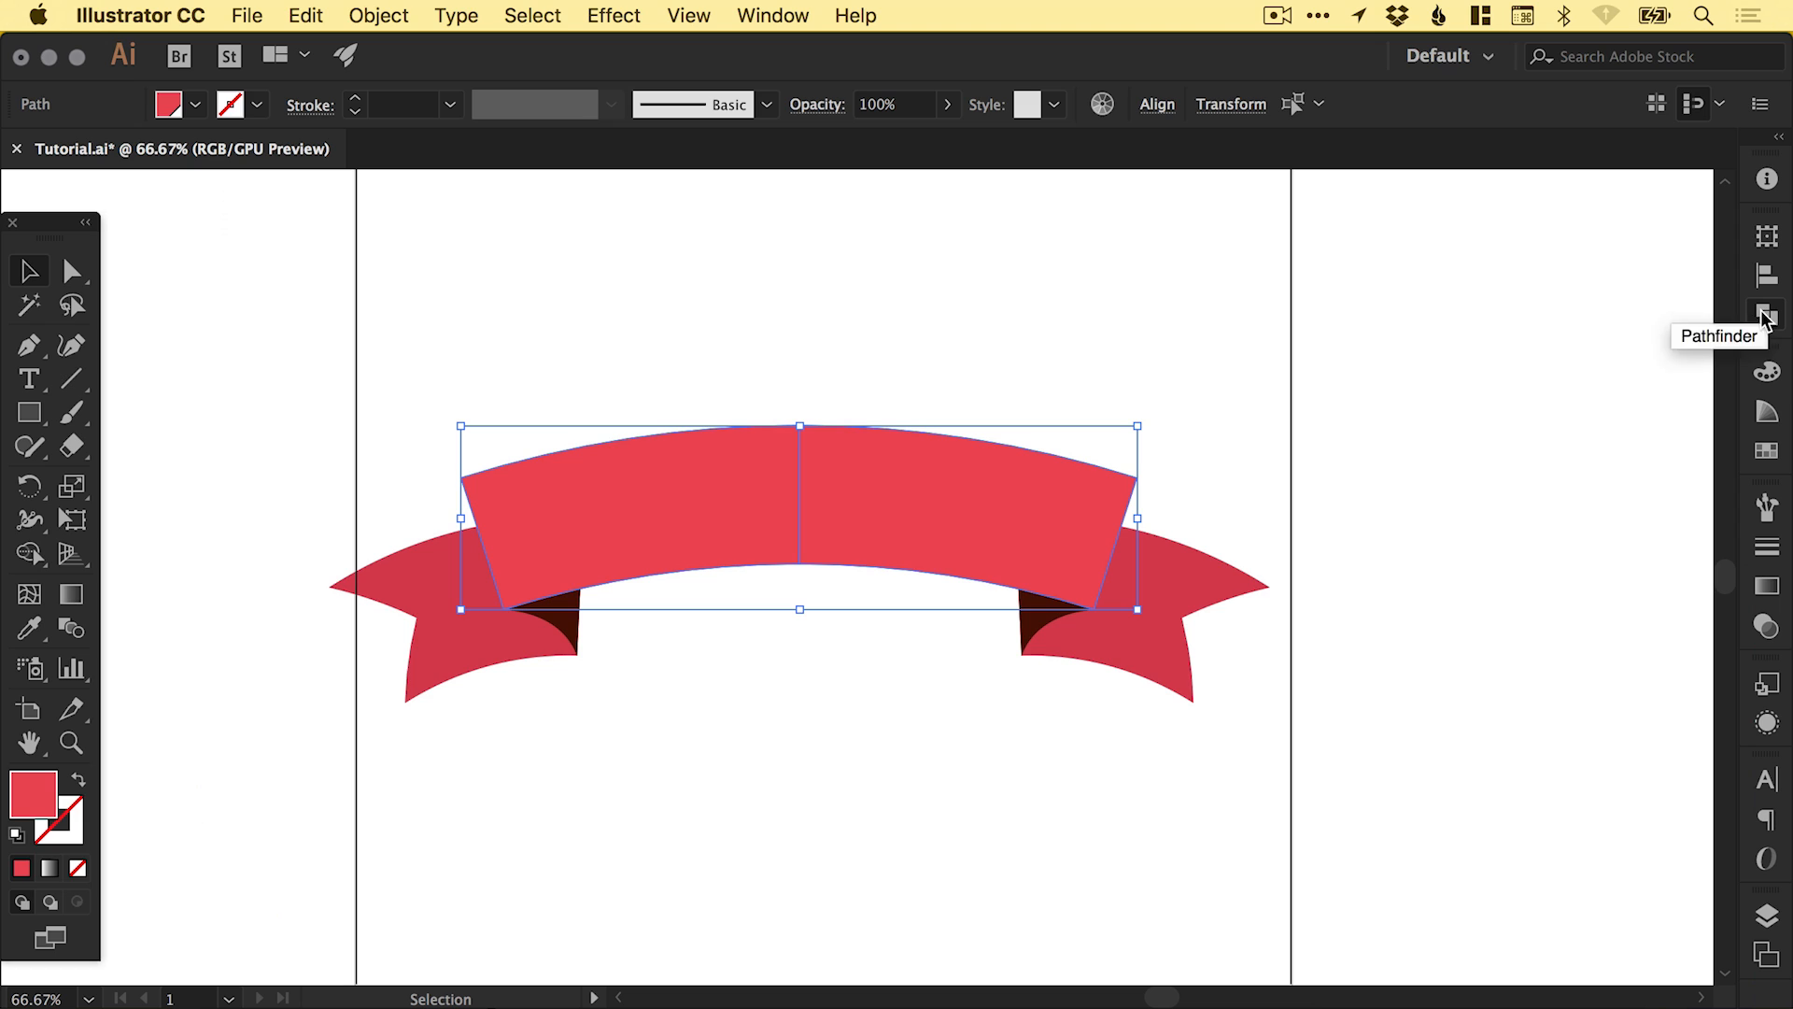
- Open the Pathfinder panel to unite the two front red bands into one arch
{"action": "left_click", "coordinate": [1765, 317]}
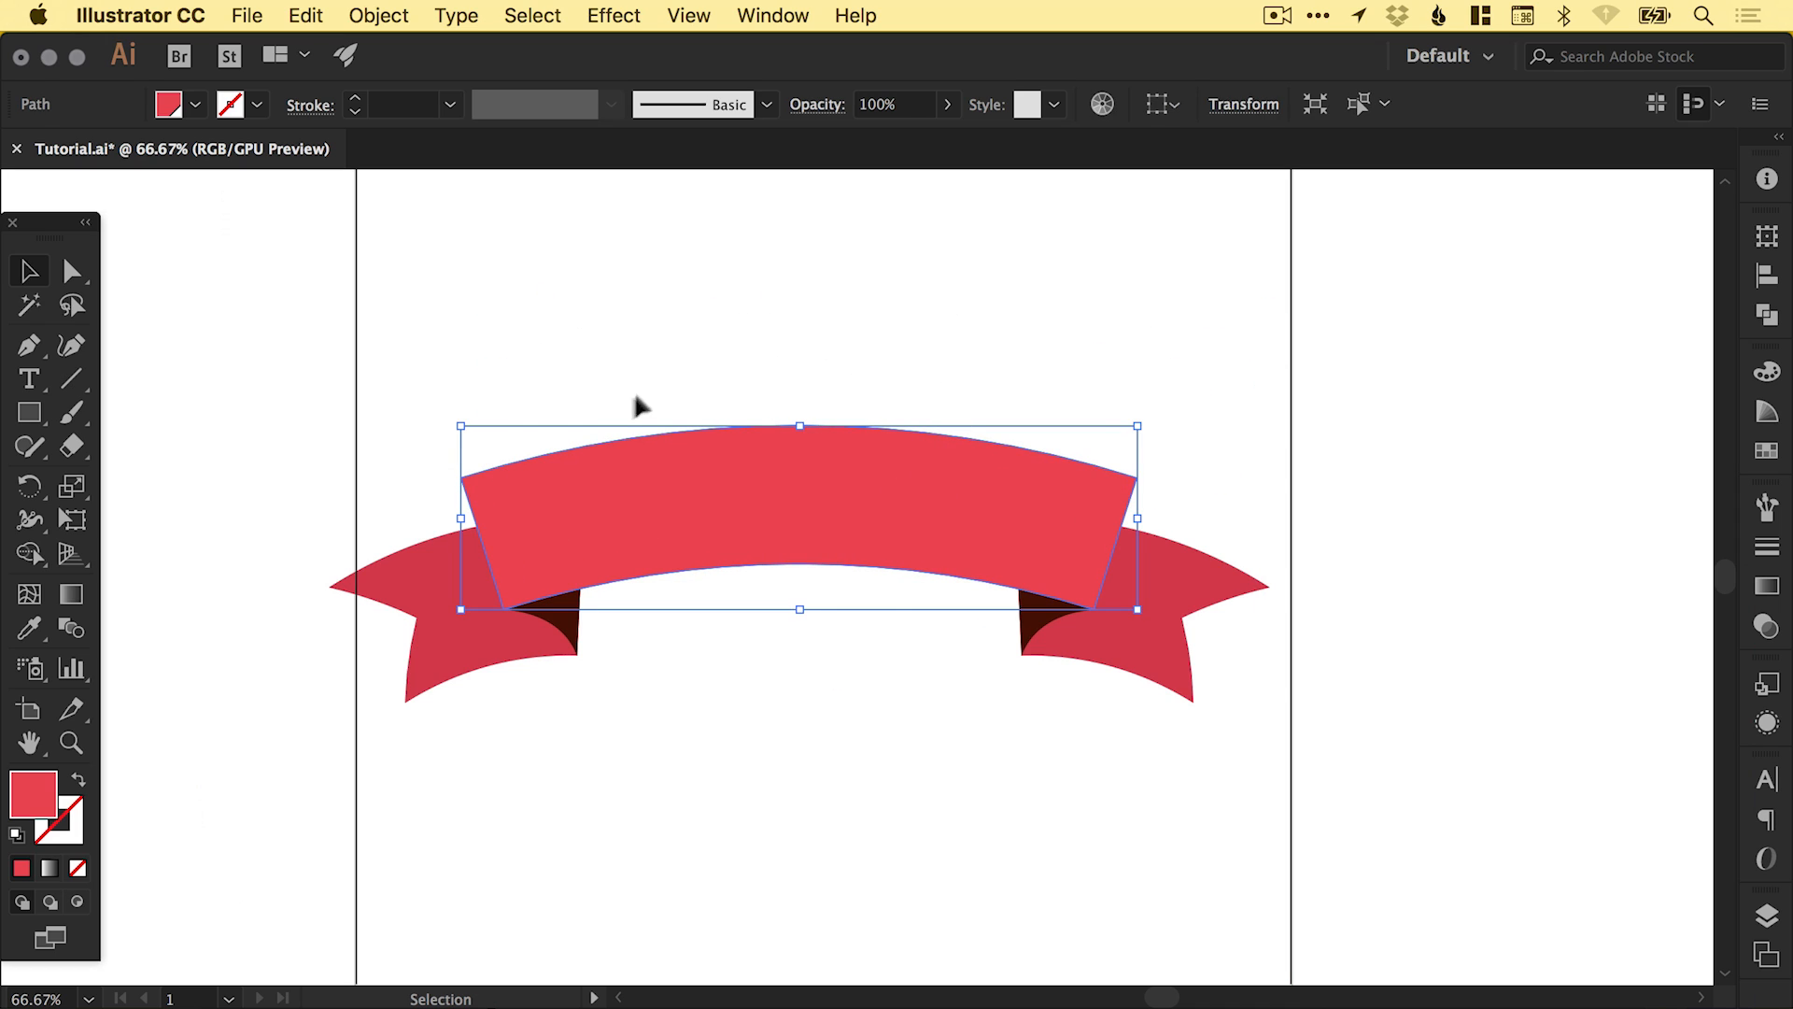
{"action": "mouse_move", "coordinate": [455, 348]}
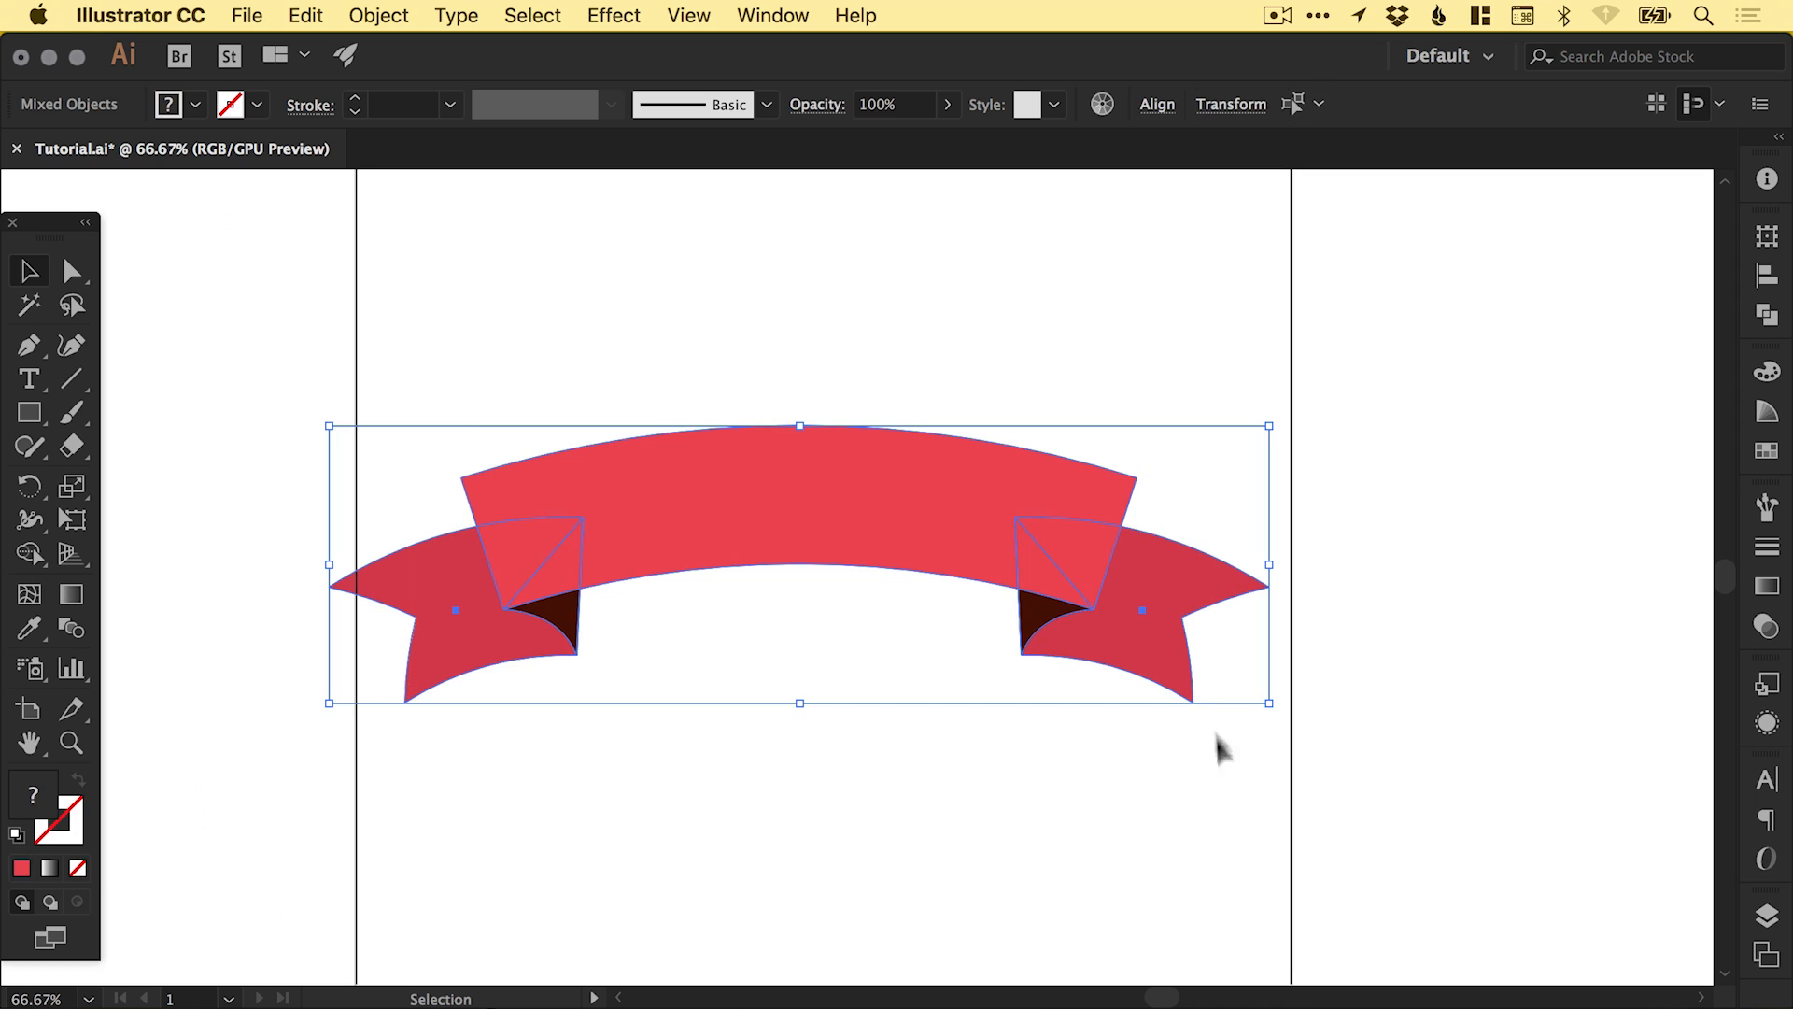
- Group all banner pieces into one object and deselect the finished banner
{"action": "left_click", "coordinate": [378, 15]}
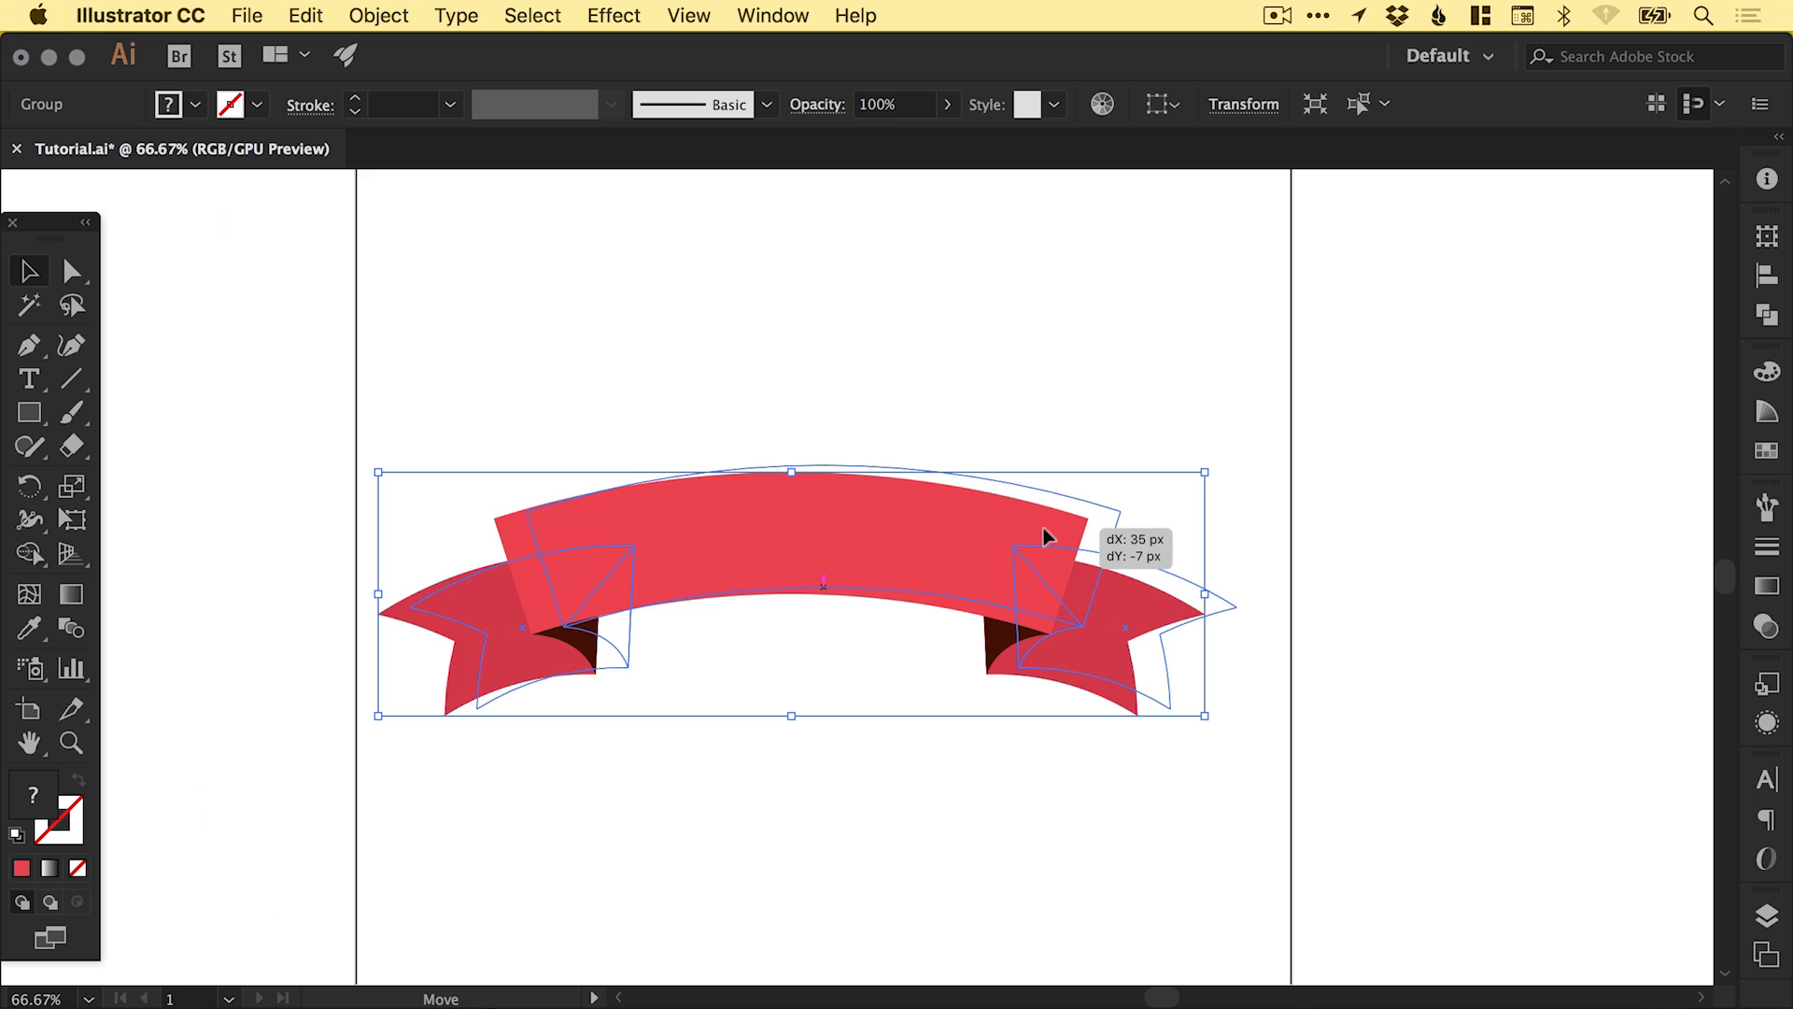
{"action": "left_click", "coordinate": [1059, 398]}
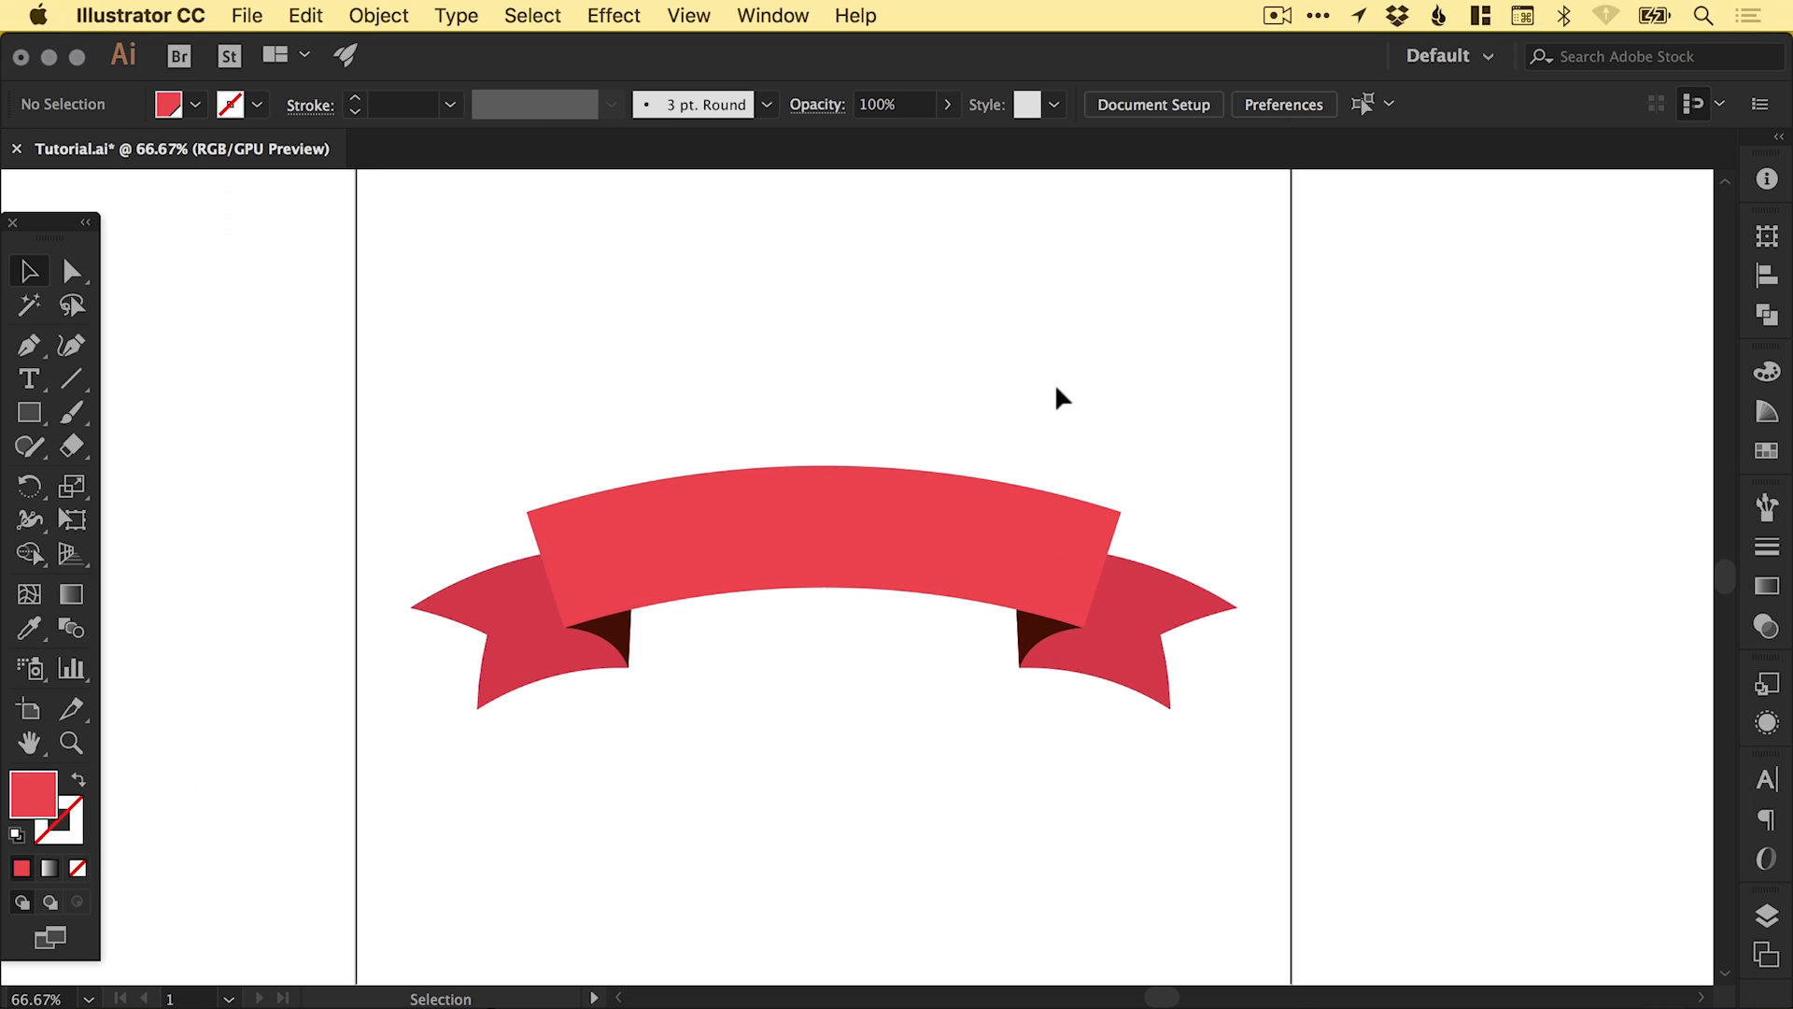